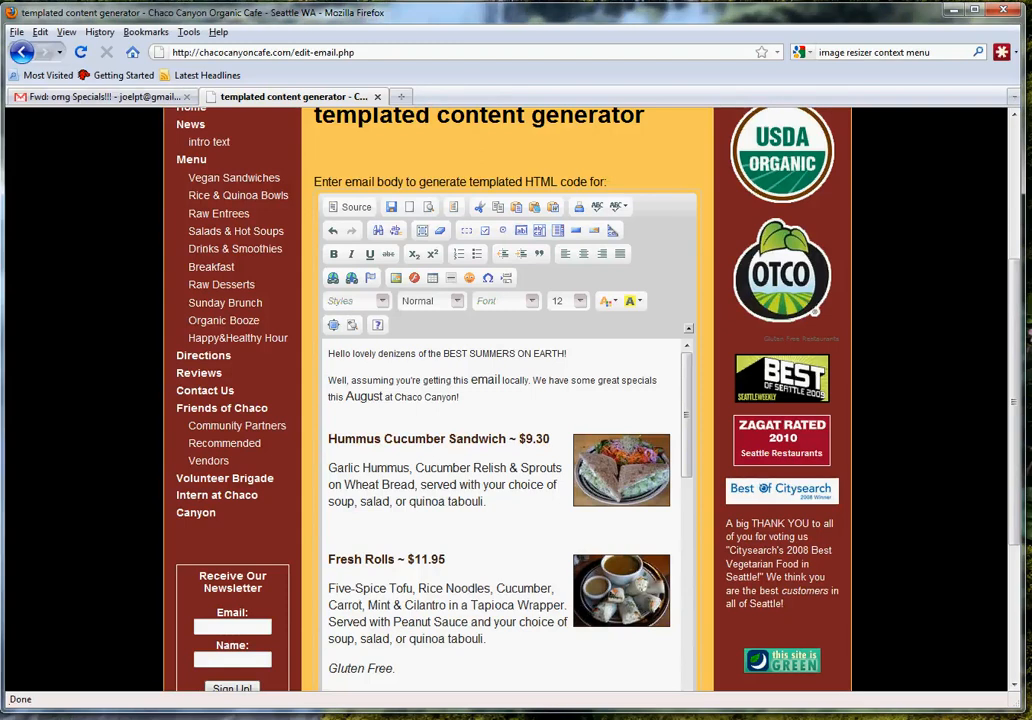
mouse_move(688, 410)
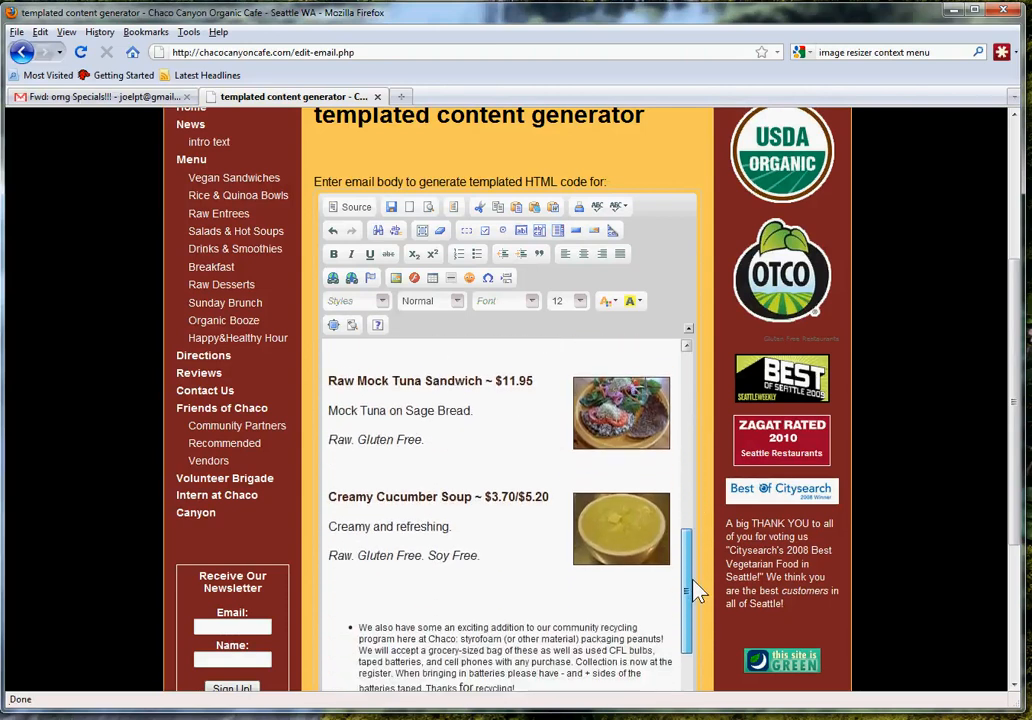
Preview the newsletter as formatted content in a new tab and scroll through it.
scroll(down, 3)
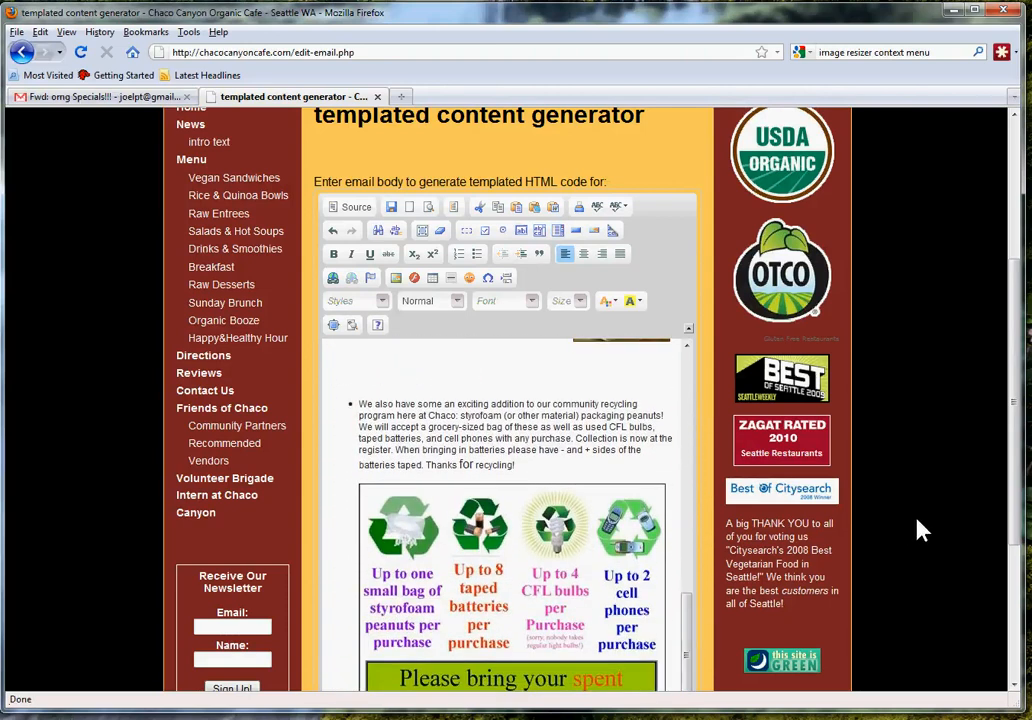
scroll(down, 3)
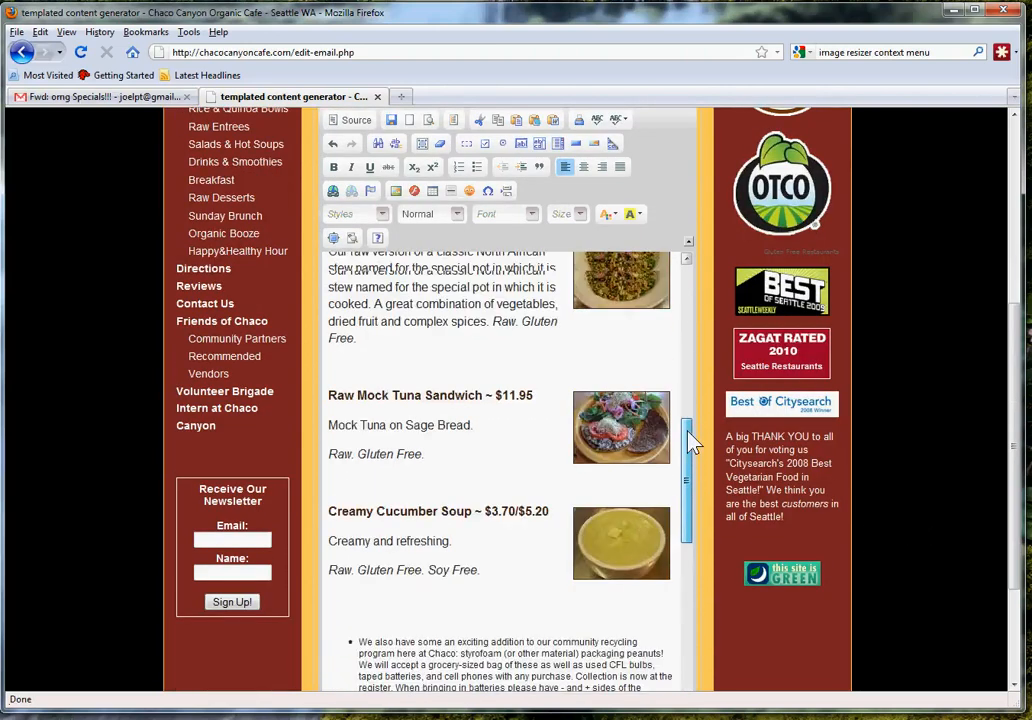
scroll(up, 3)
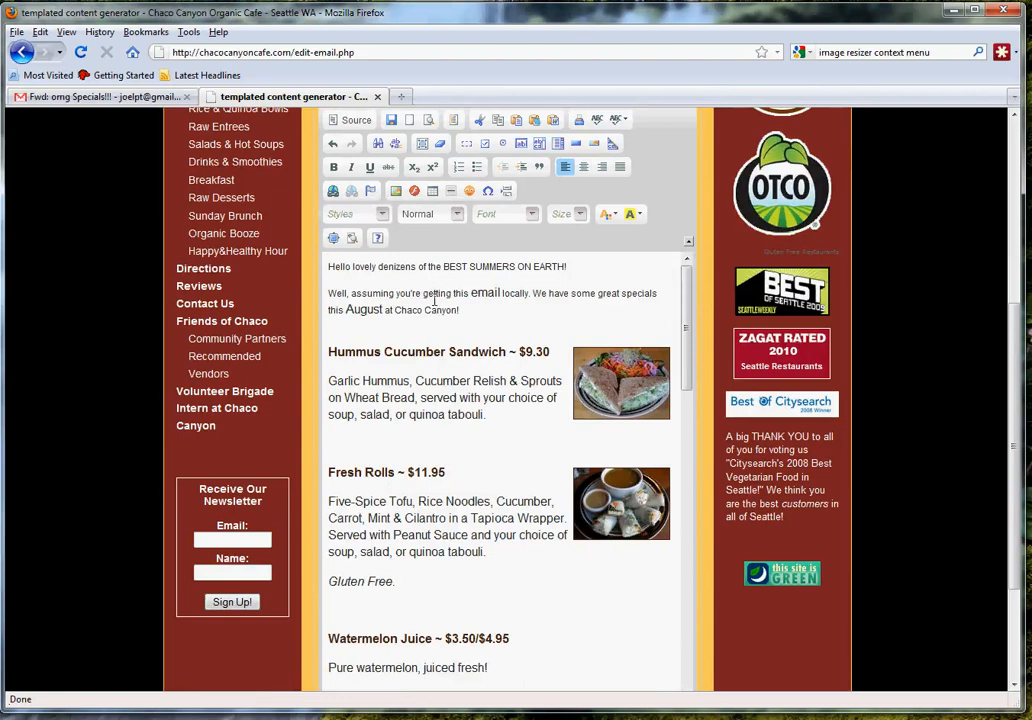
scroll(down, 3)
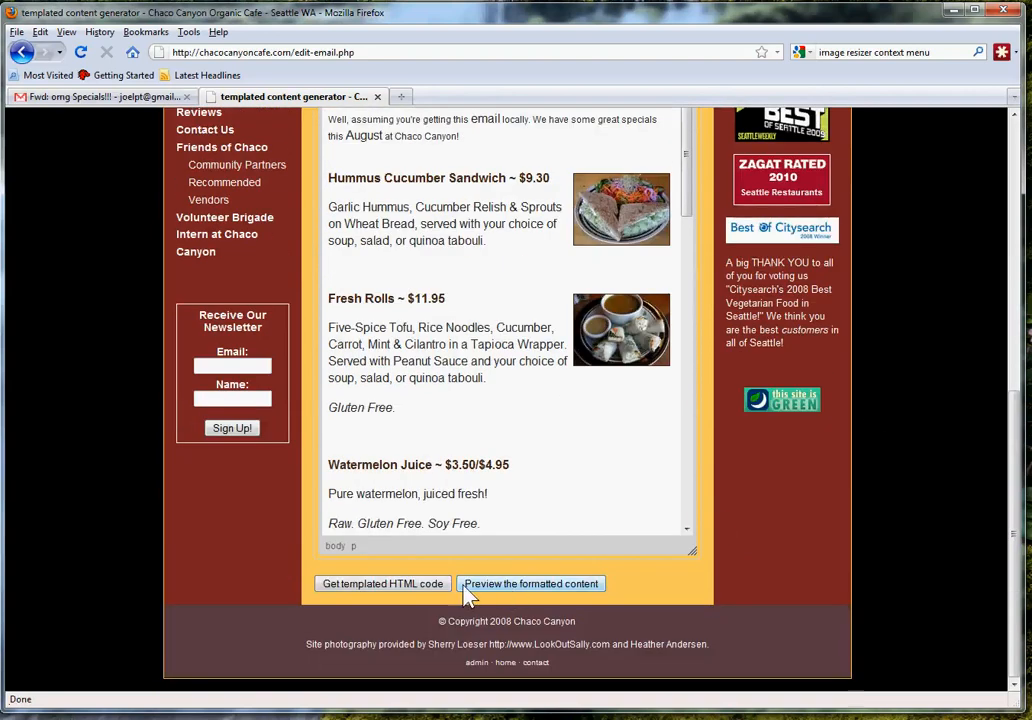
click(530, 583)
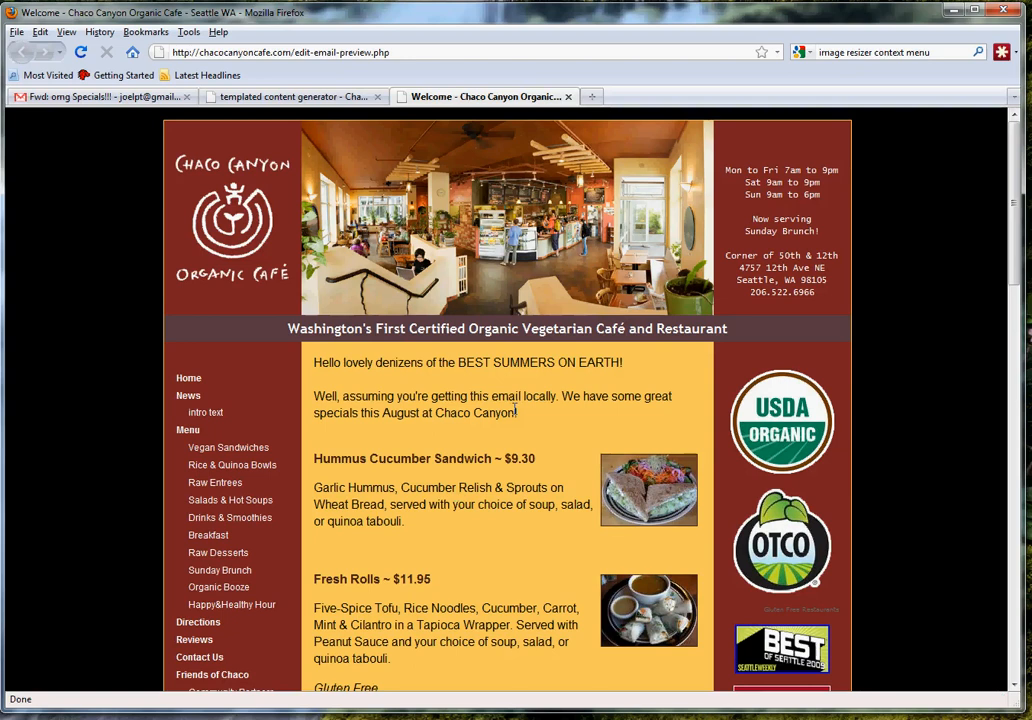
scroll(down, 3)
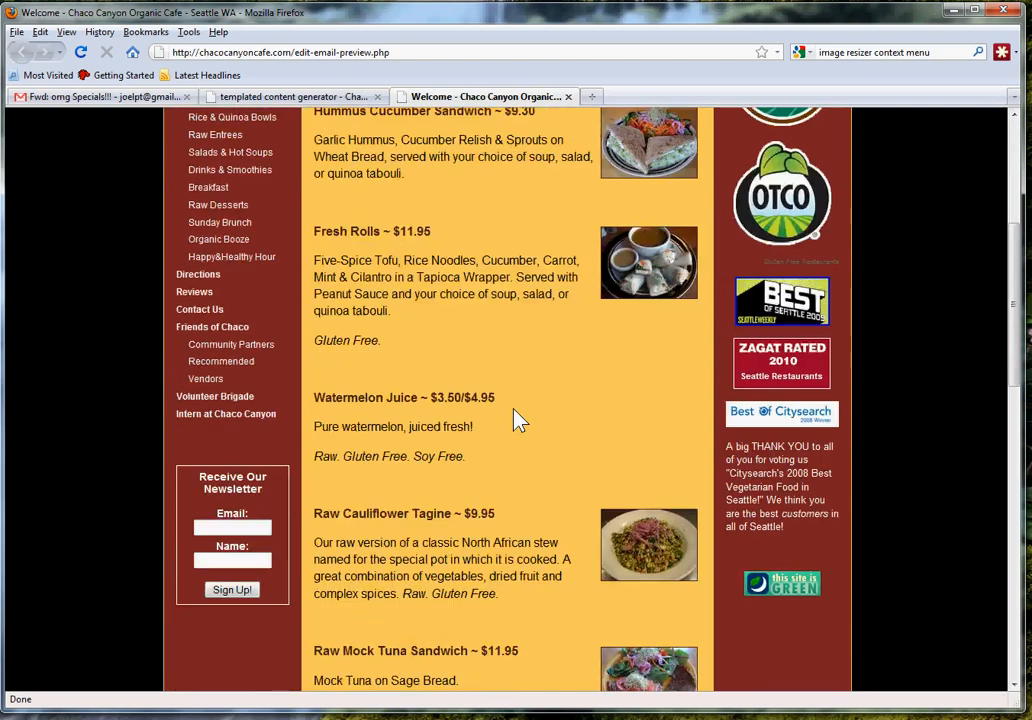
scroll(down, 3)
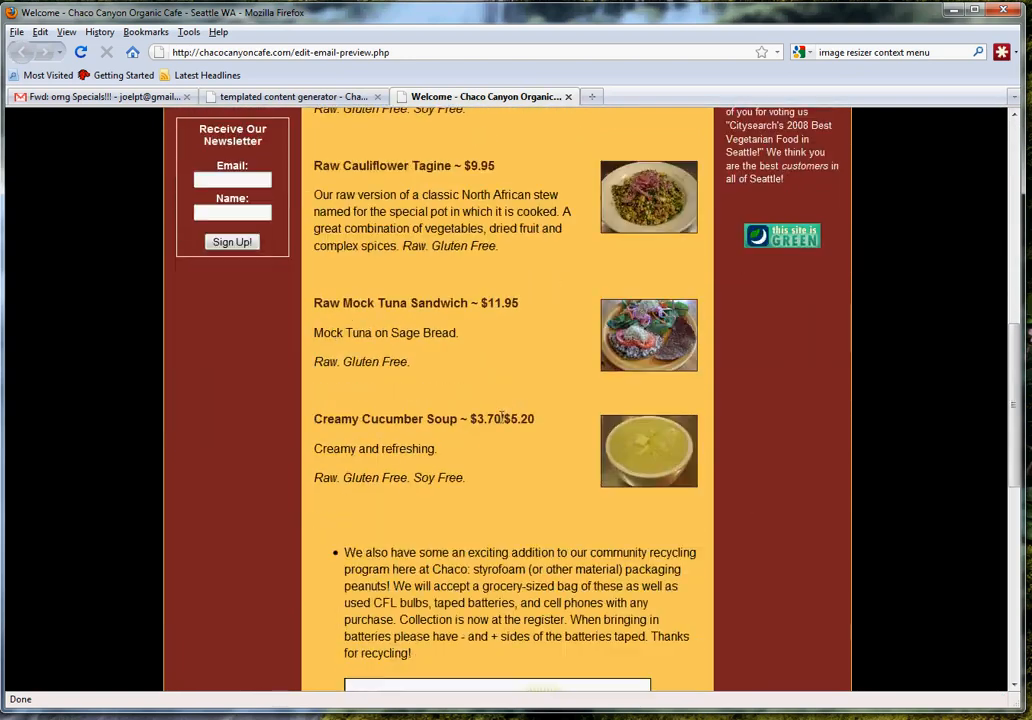
mouse_move(490, 450)
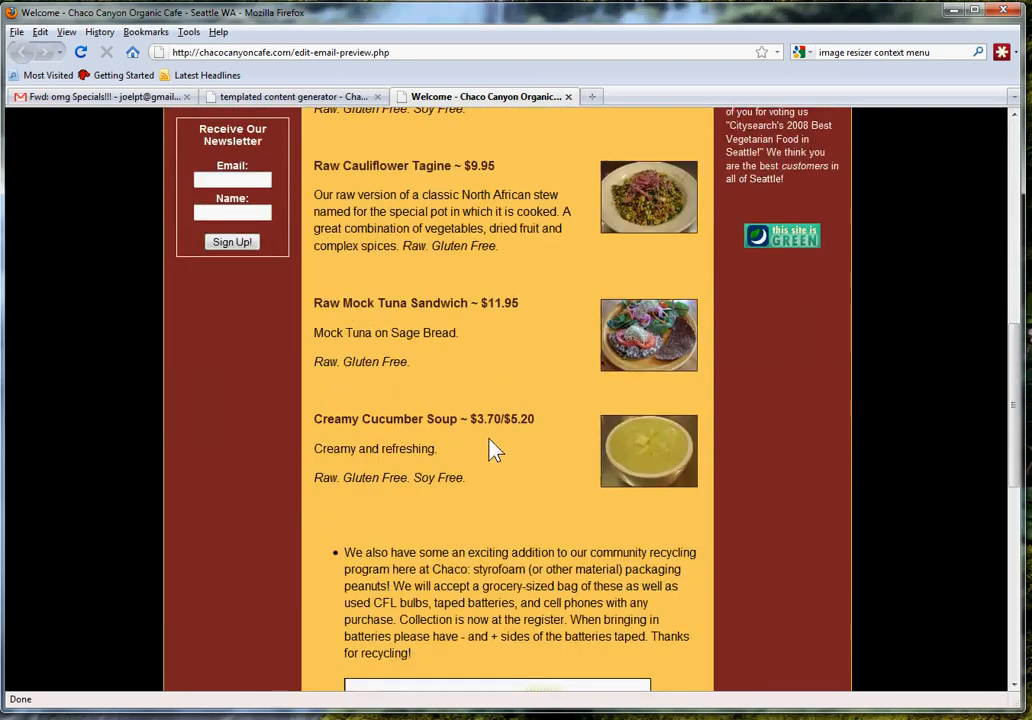
scroll(up, 3)
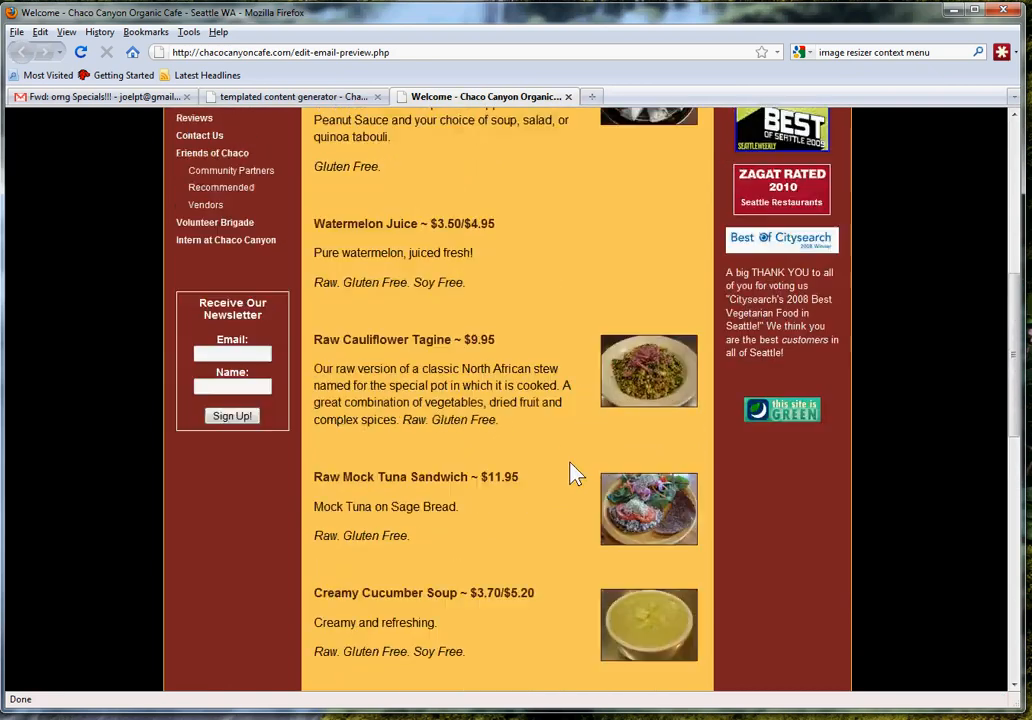
scroll(up, 3)
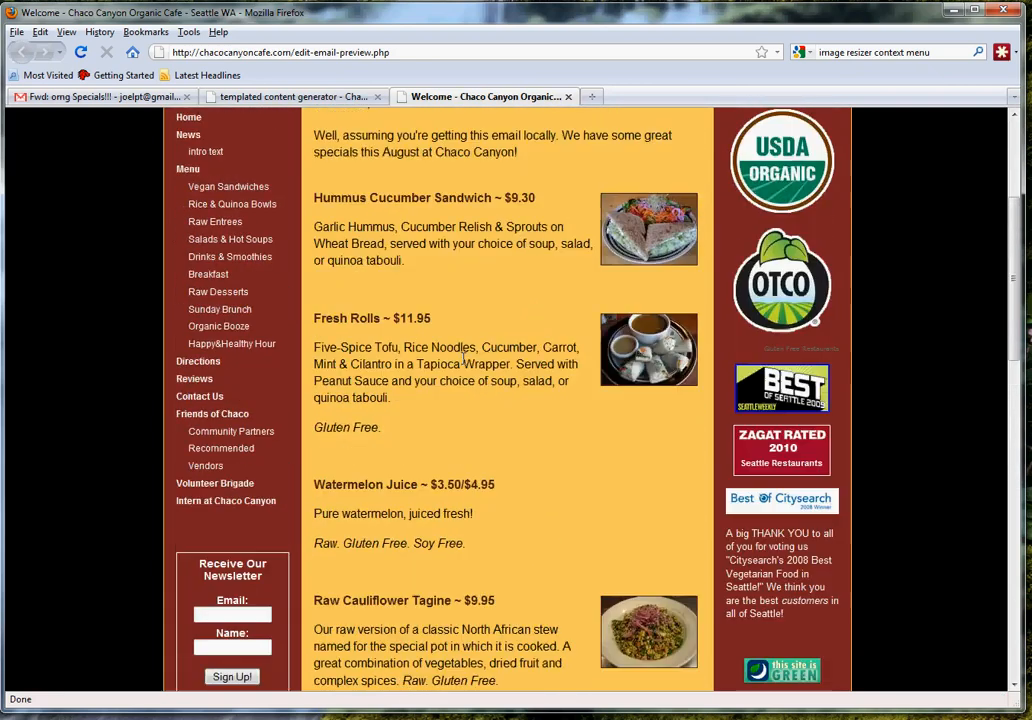
mouse_move(620, 397)
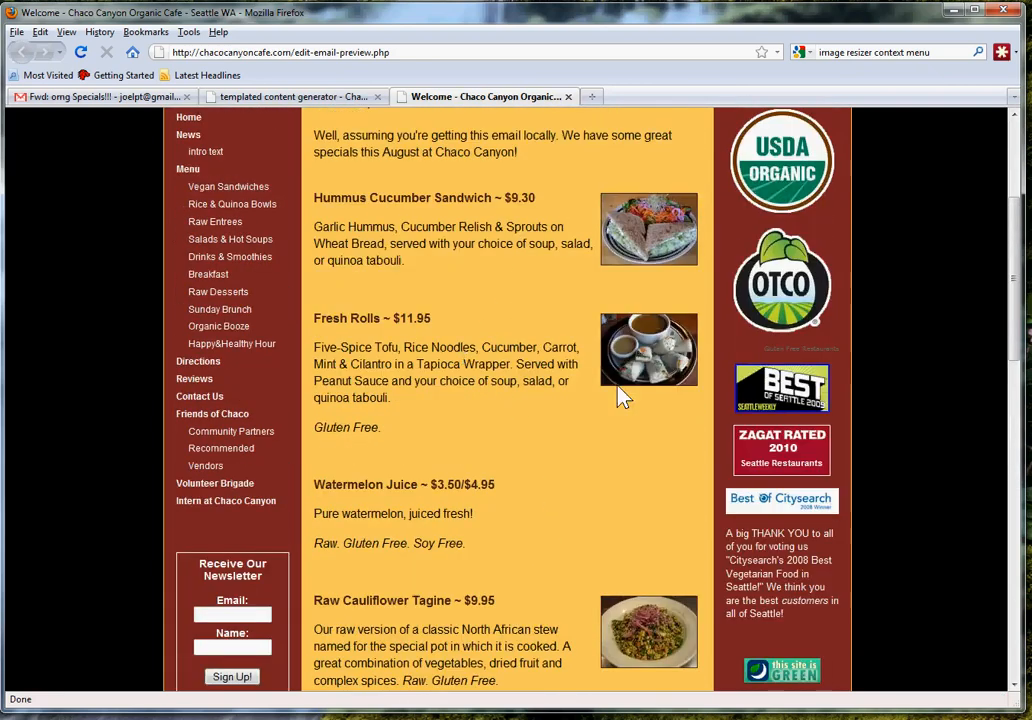
scroll(down, 3)
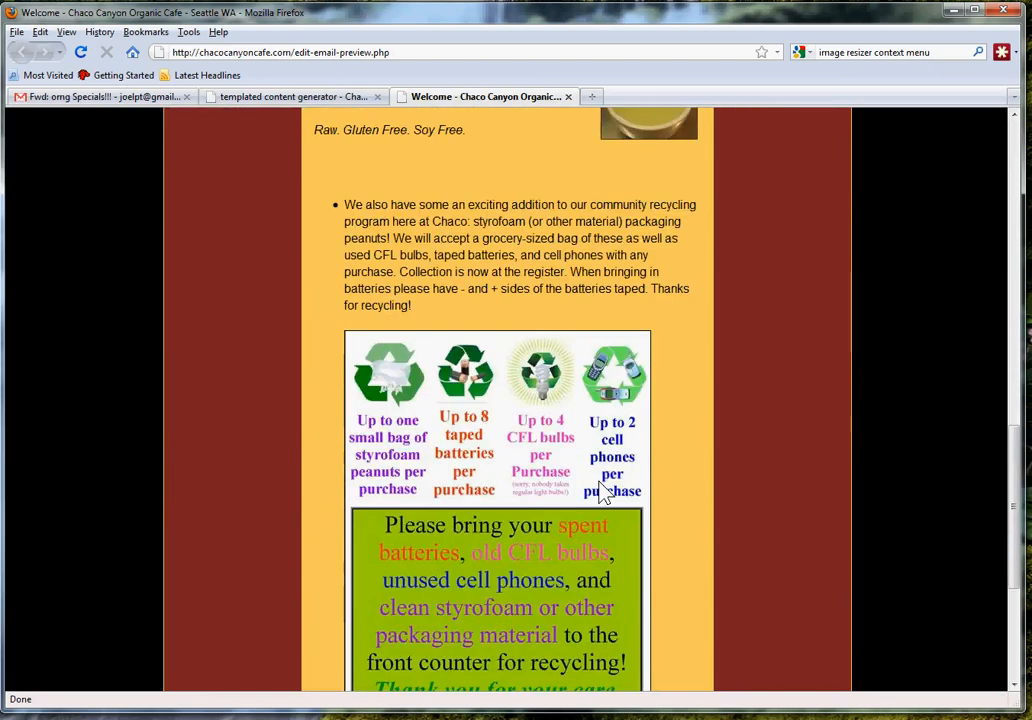
scroll(down, 3)
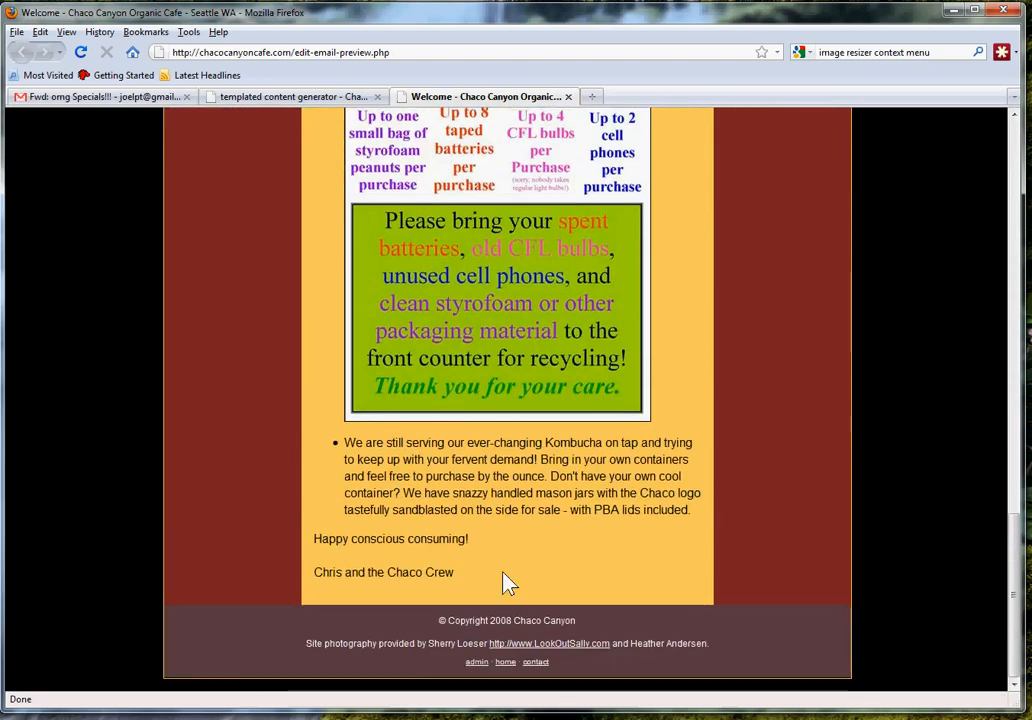
scroll(up, 3)
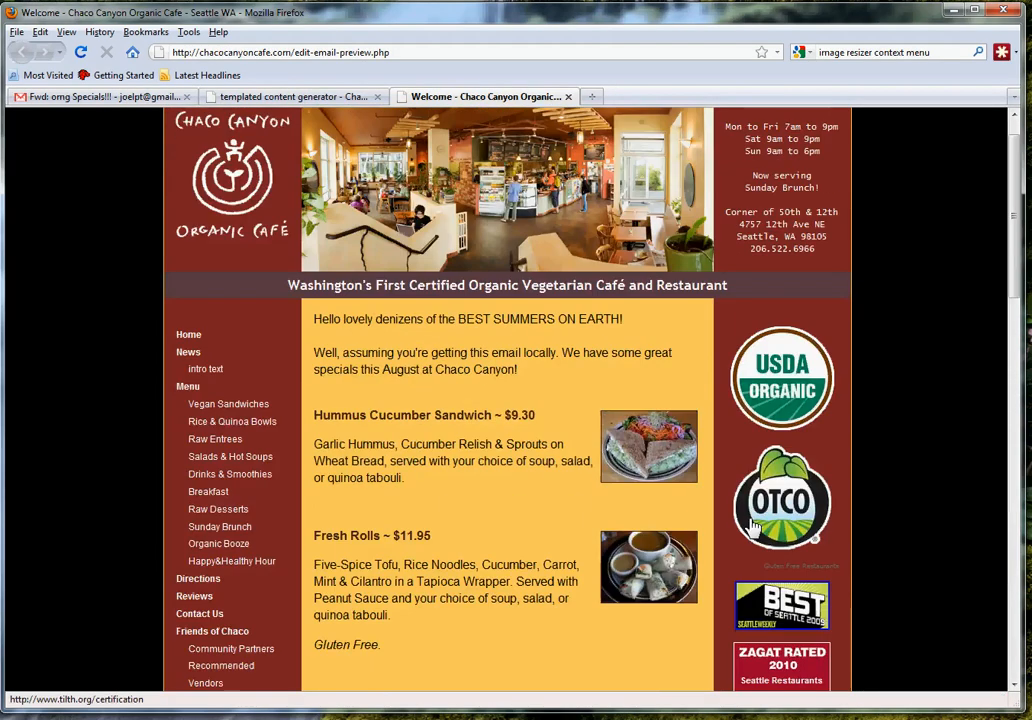
scroll(up, 3)
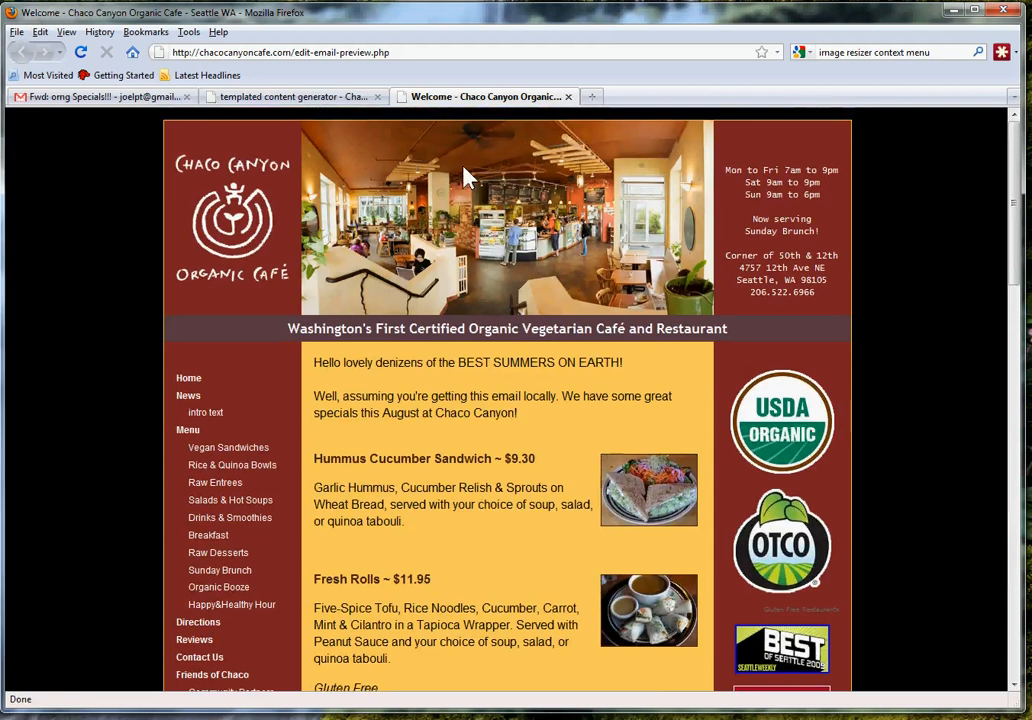
mouse_move(365, 164)
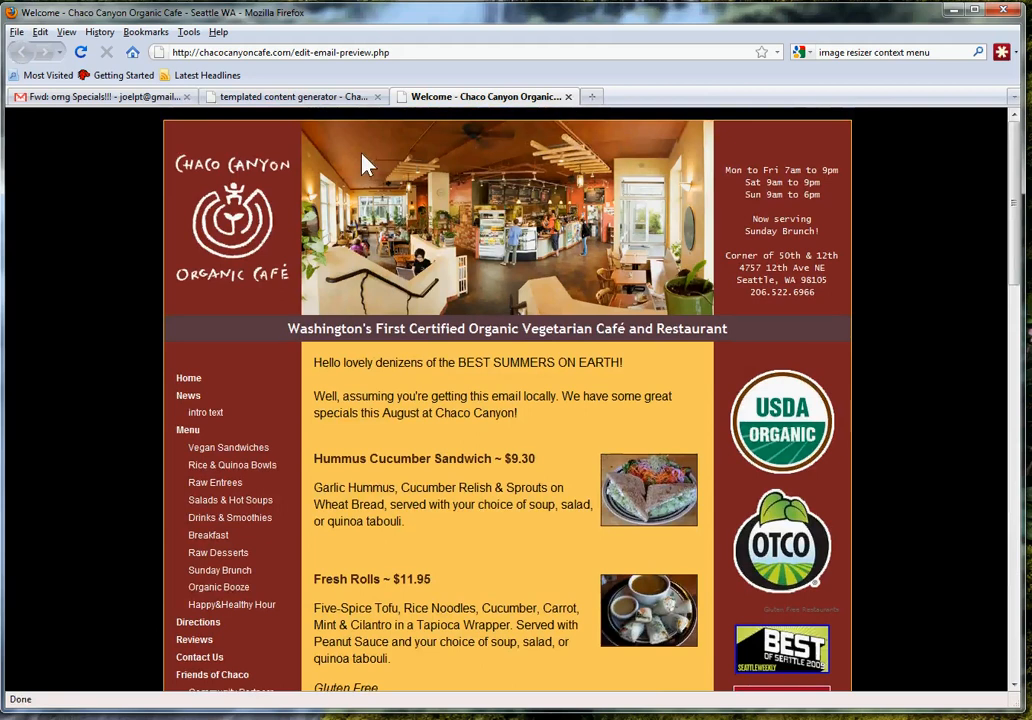
mouse_move(94, 275)
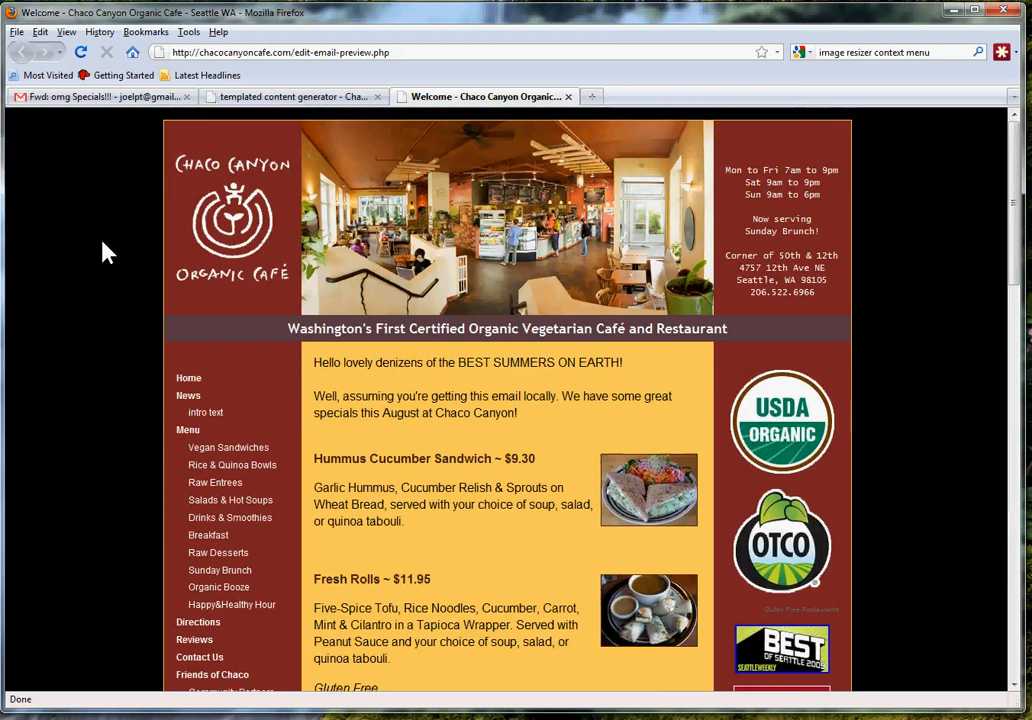
mouse_move(187, 270)
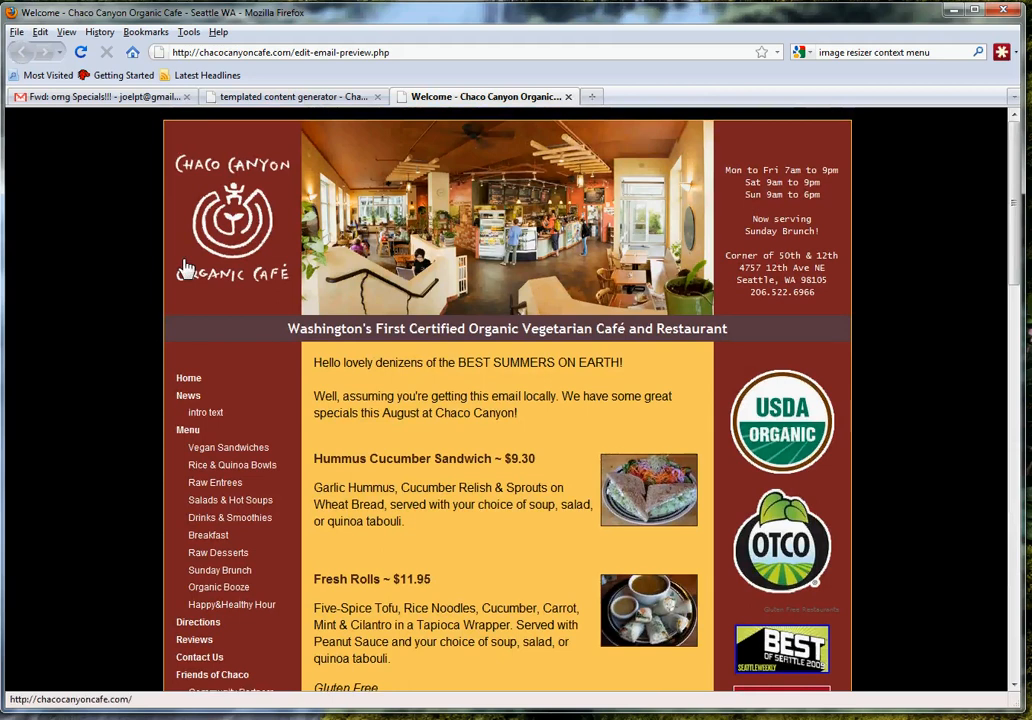
mouse_move(127, 265)
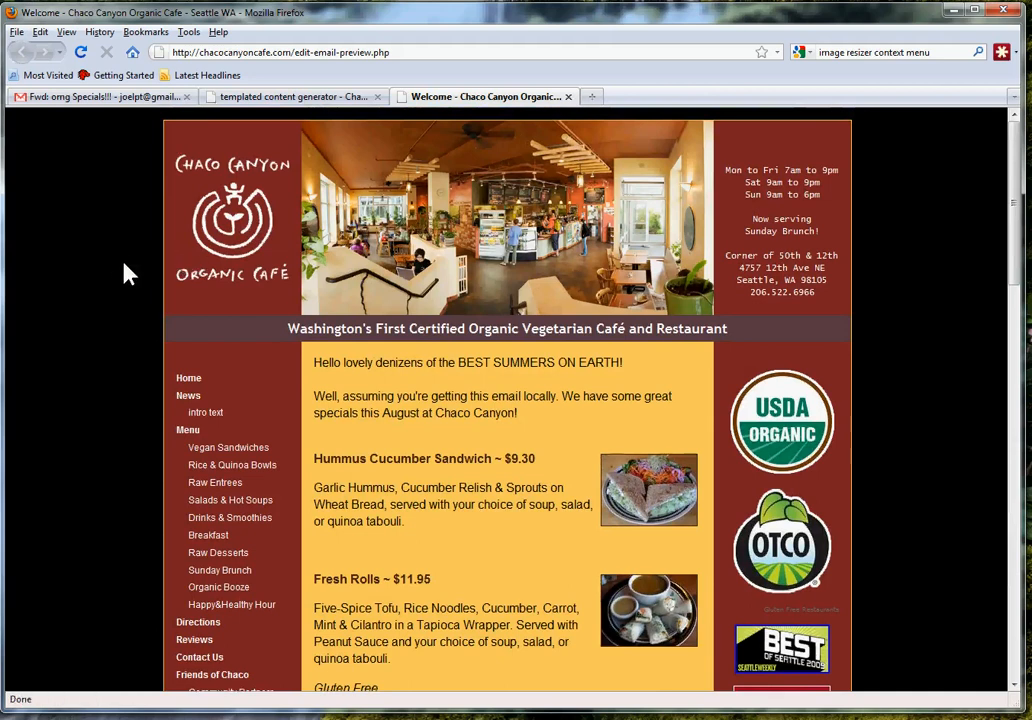
mouse_move(95, 289)
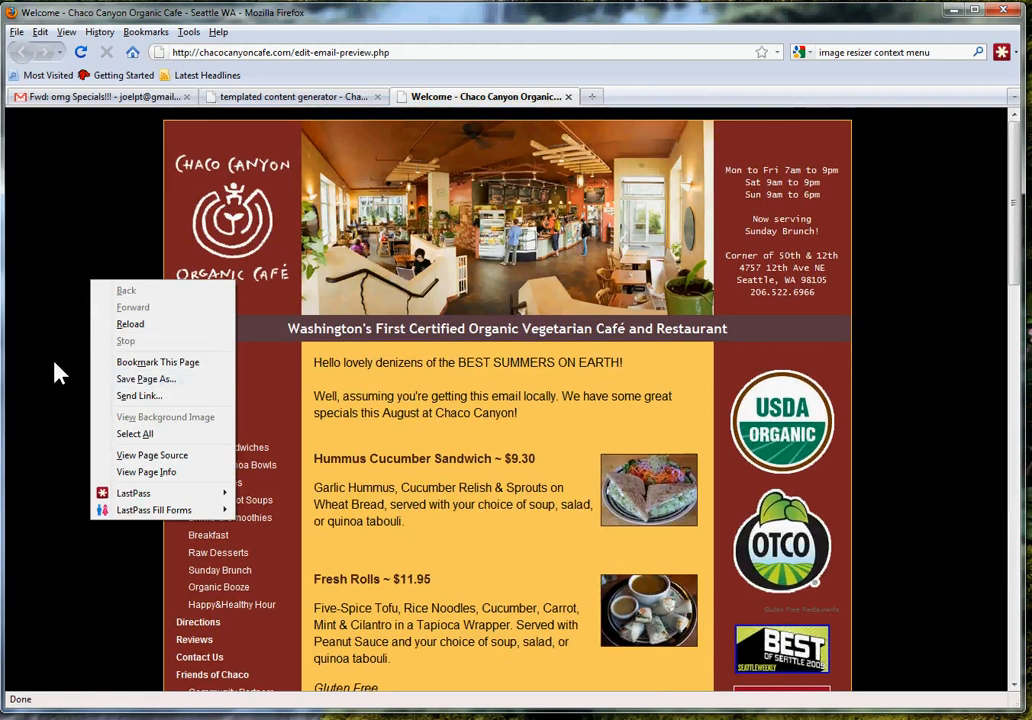
Save the preview page to the Desktop as edit-email-preview.htm, Web Page HTML only.
click(146, 378)
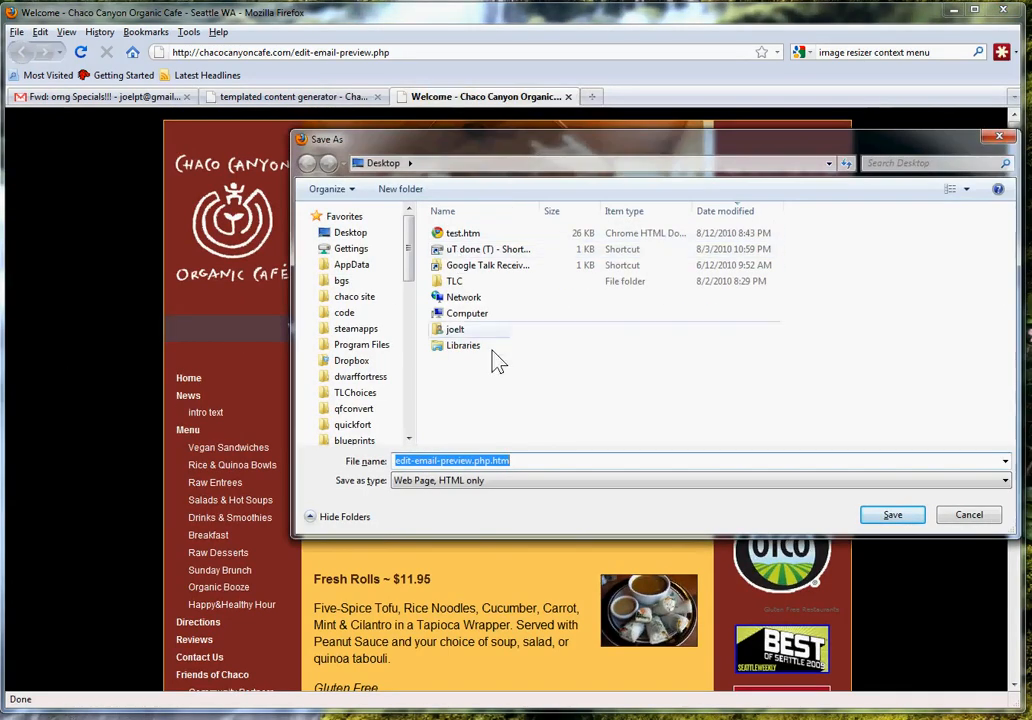
click(463, 345)
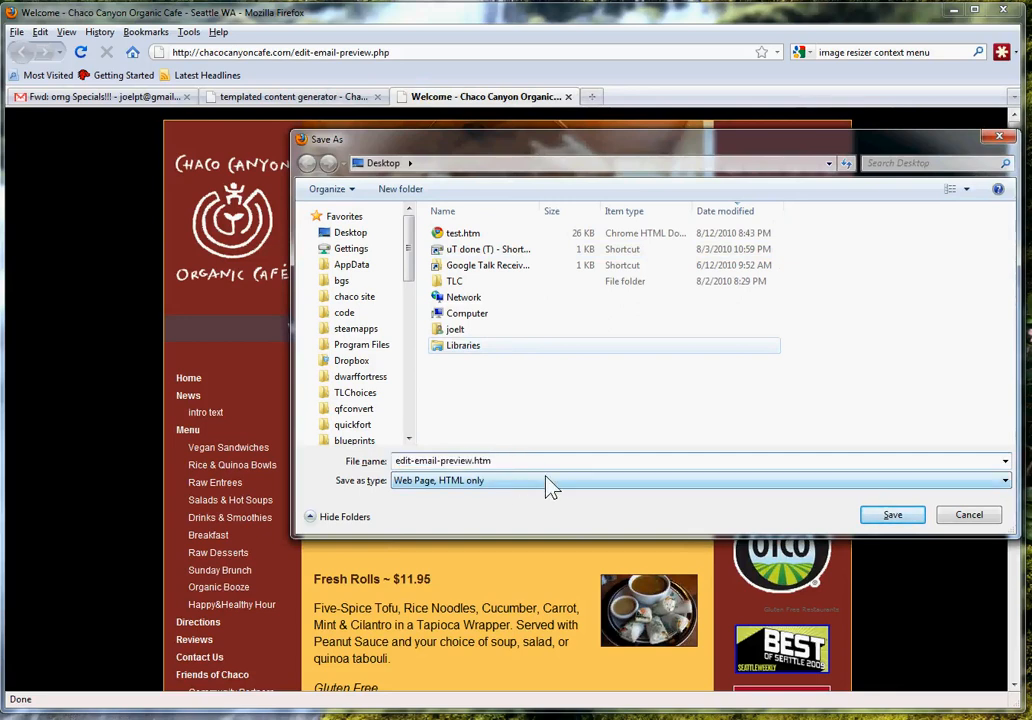
click(1003, 481)
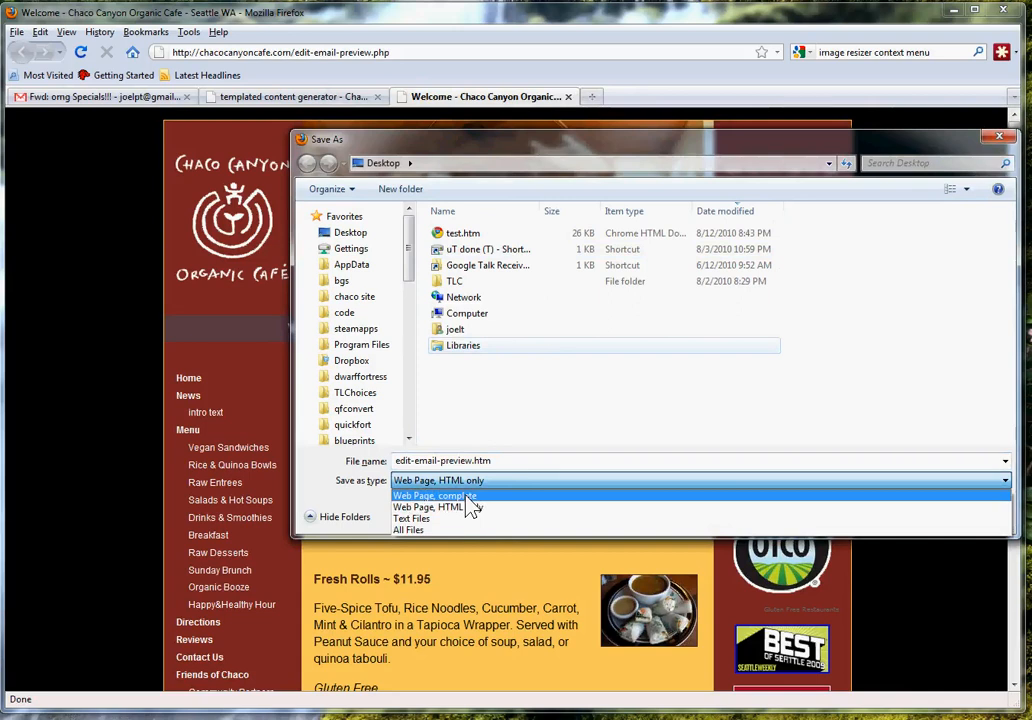
mouse_move(460, 507)
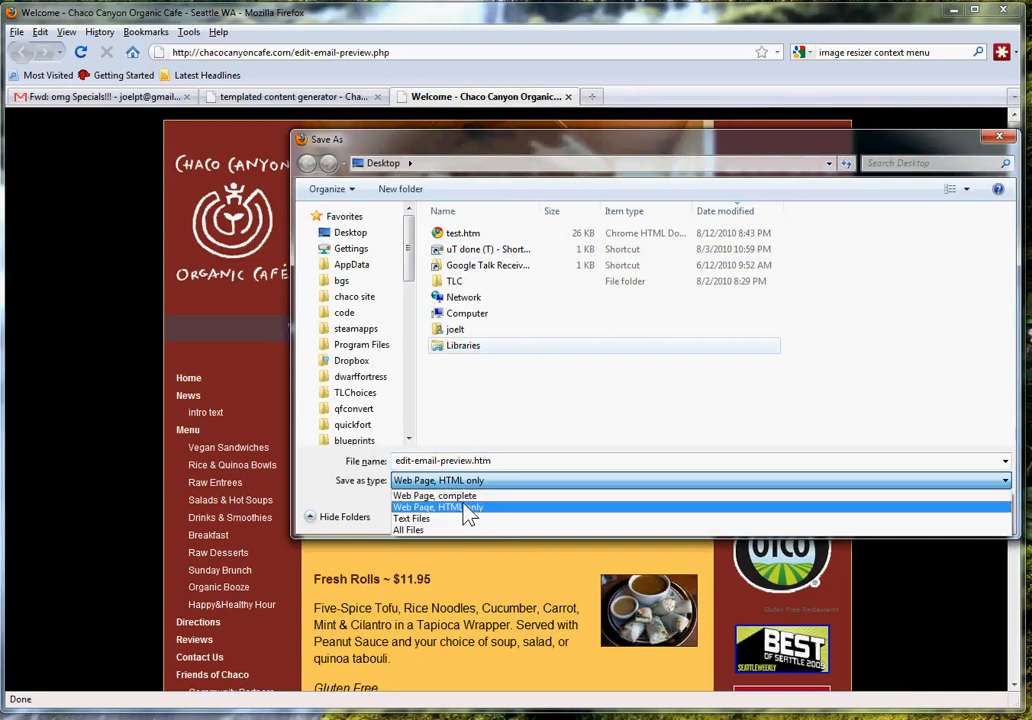
click(437, 507)
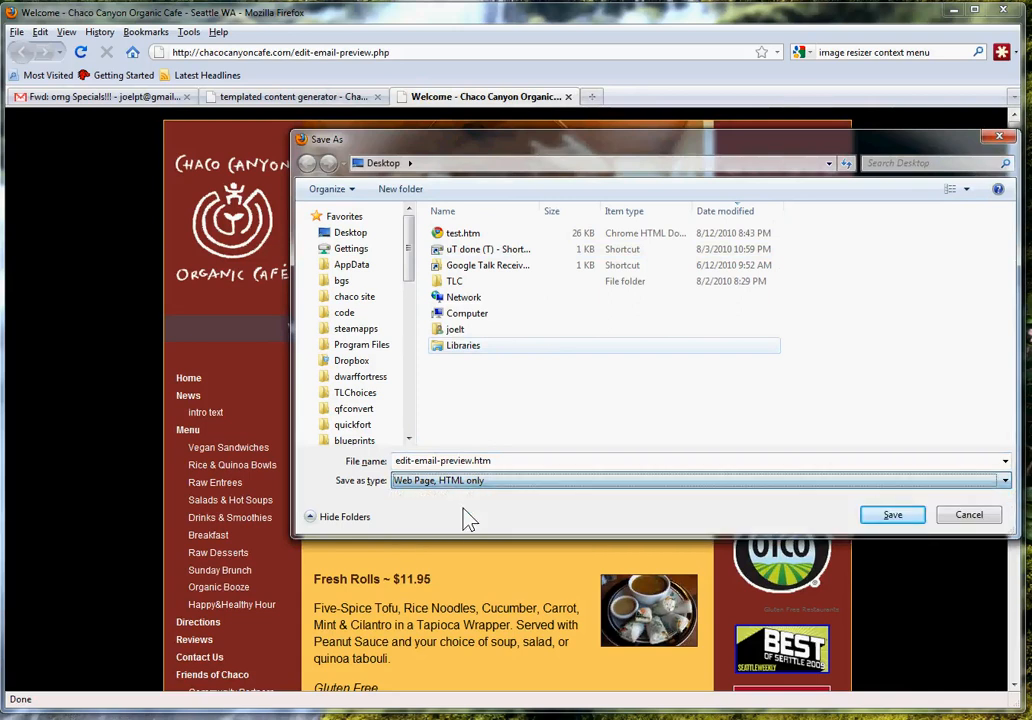
mouse_move(890, 514)
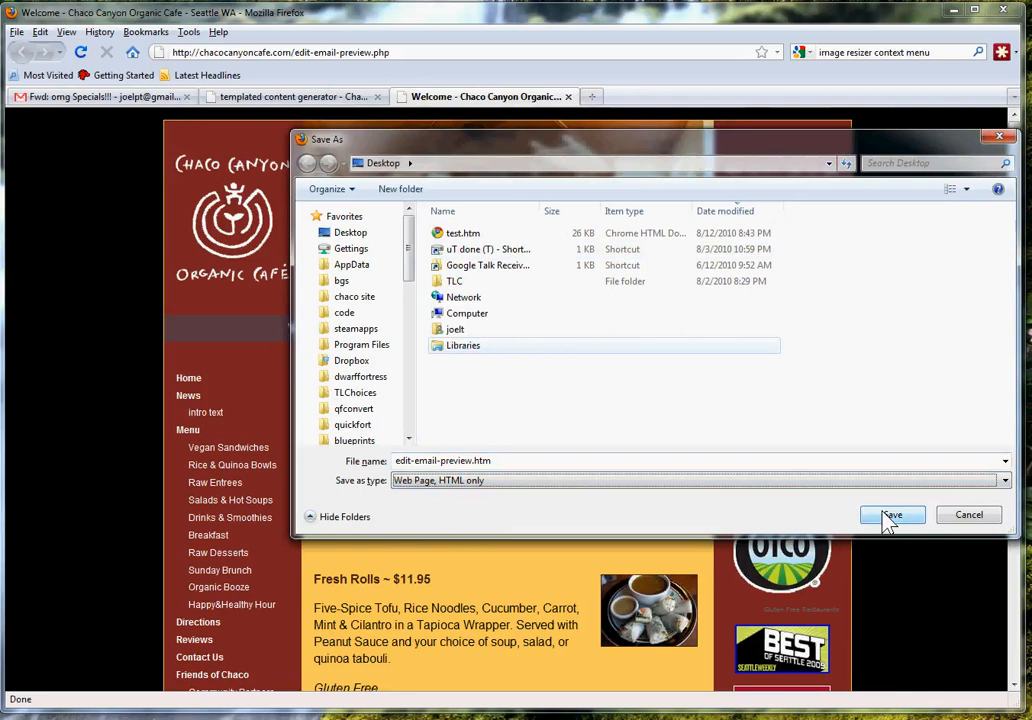
click(890, 514)
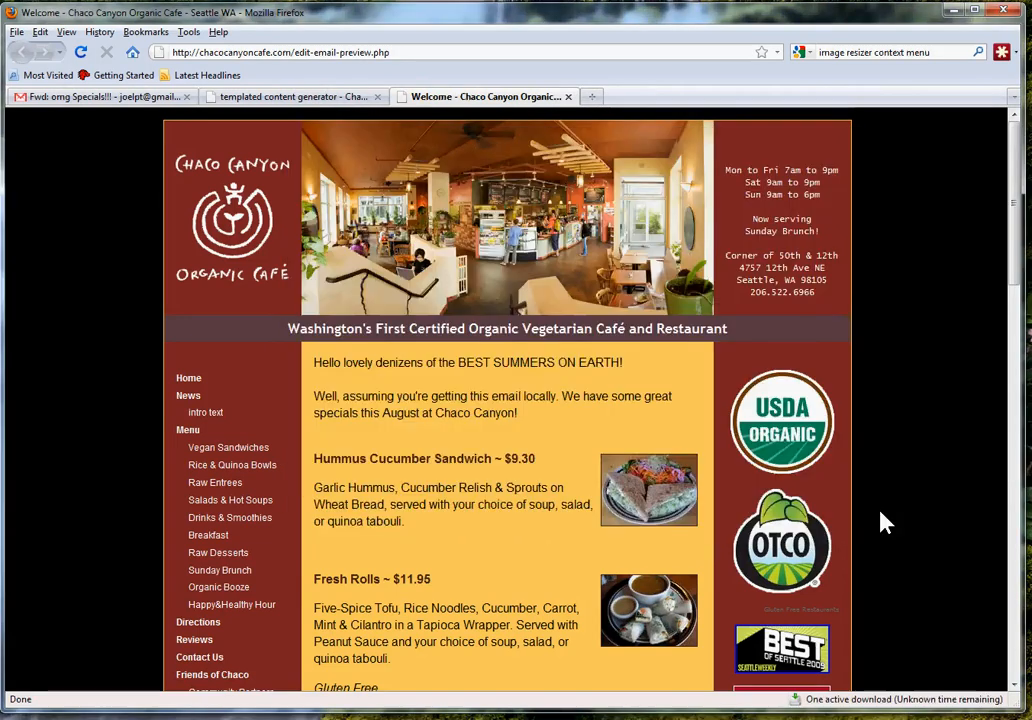
mouse_move(680, 457)
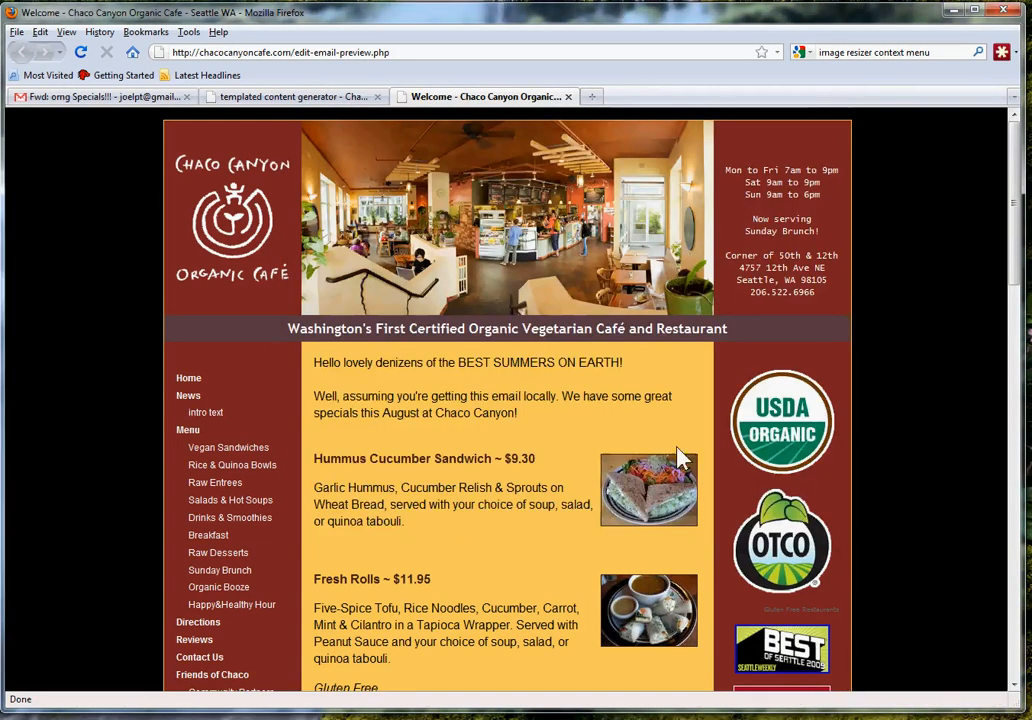
mouse_move(508, 434)
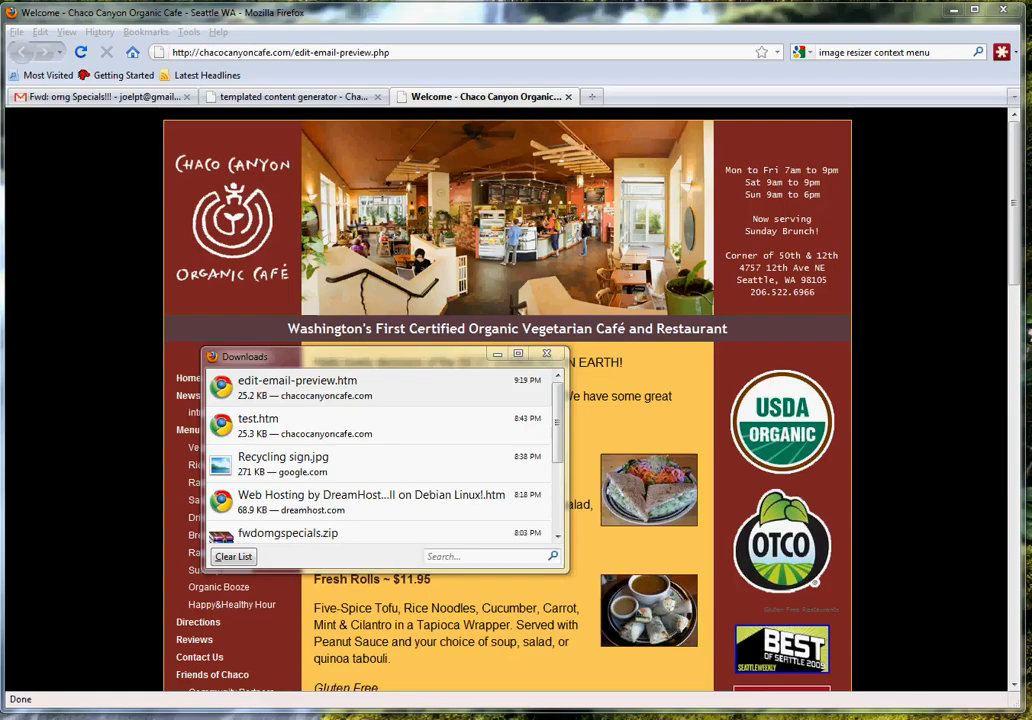
Open the Desktop folder holding the downloaded edit-email-preview.htm to load it locally.
right_click(297, 387)
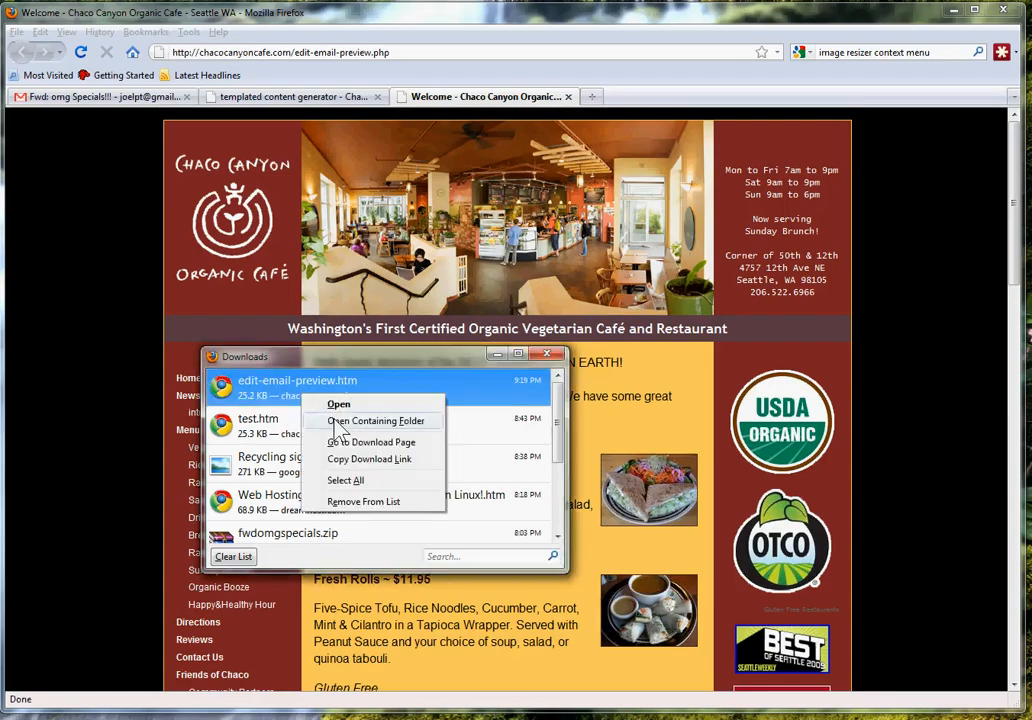
click(376, 420)
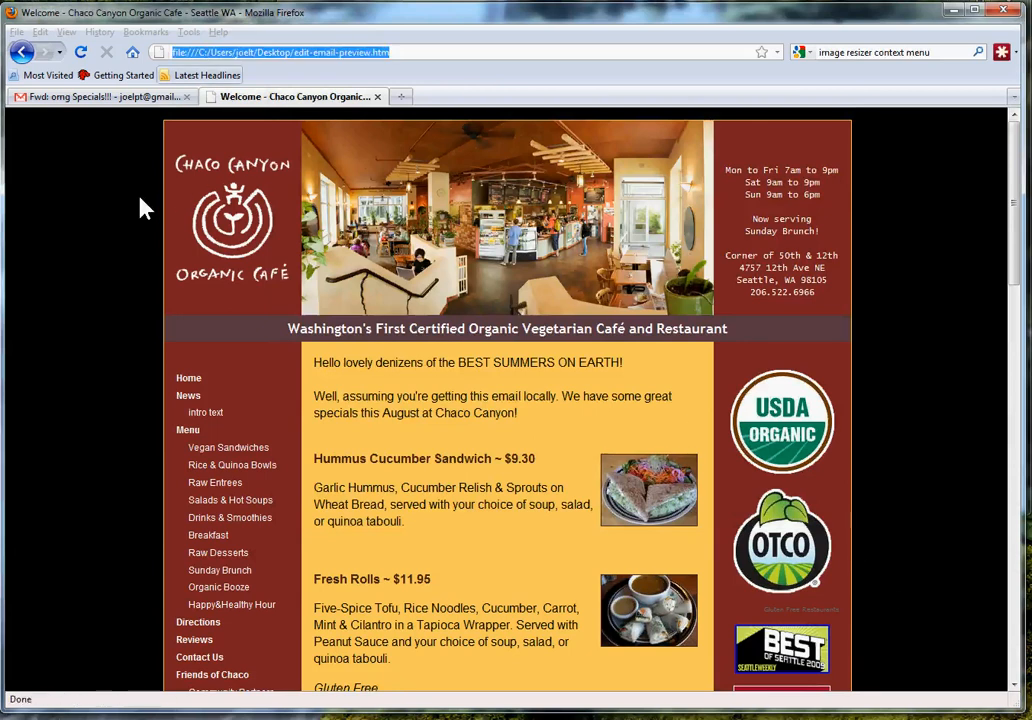
Scroll through the local preview copy, then go back to the templated content generator.
scroll(down, 3)
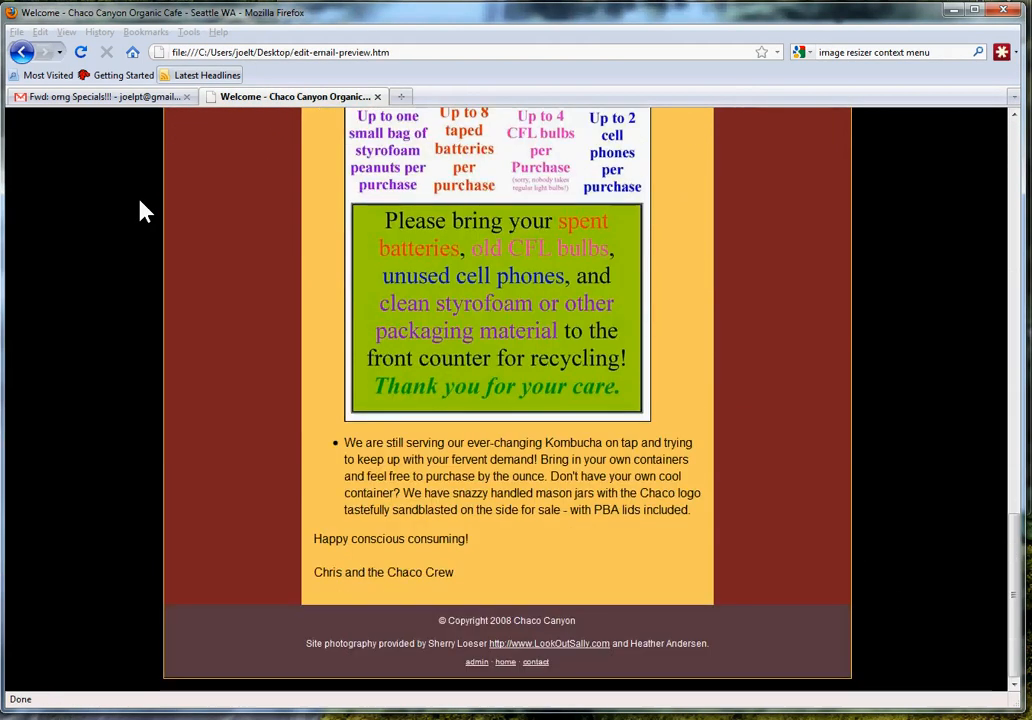
scroll(up, 3)
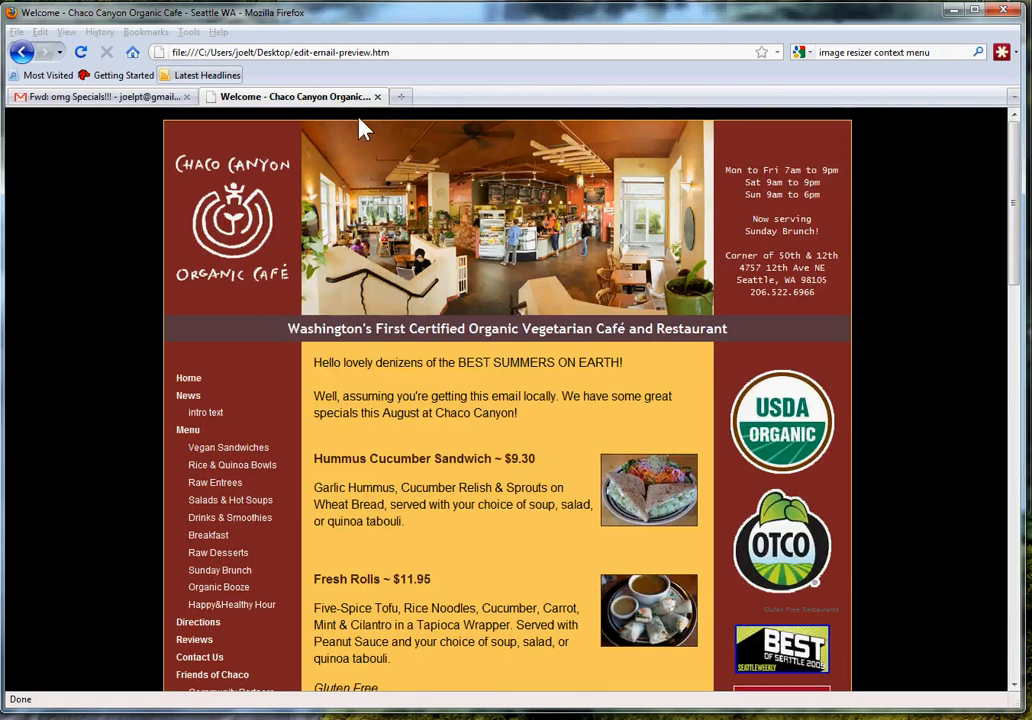
mouse_move(22, 52)
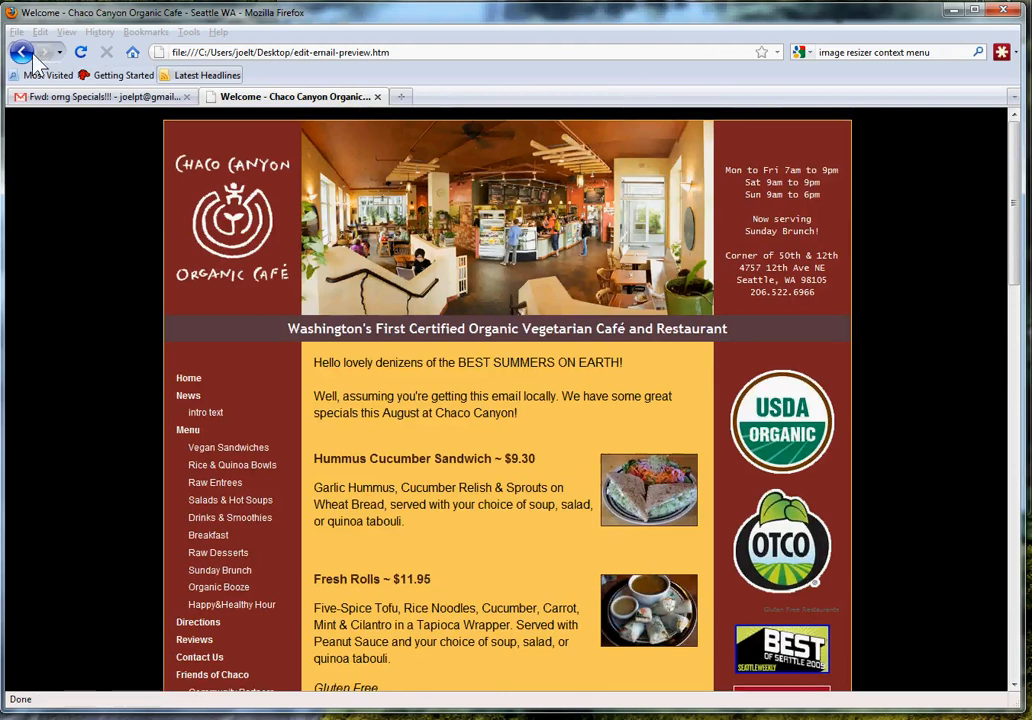
click(22, 52)
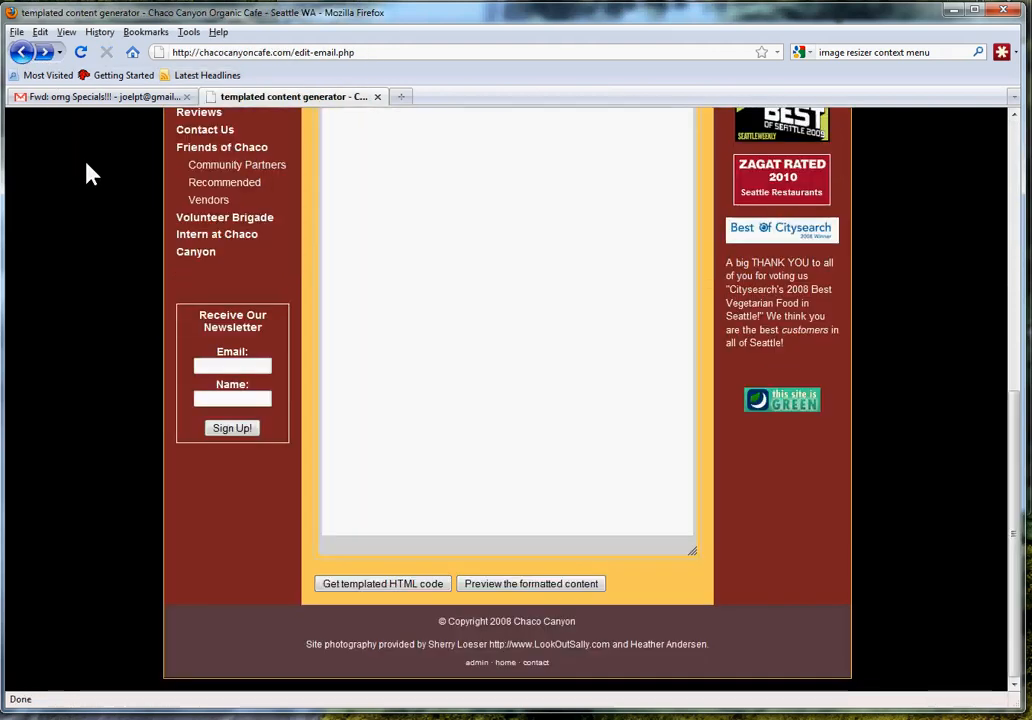
Scroll through the editor to confirm the specials newsletter runs from greeting to sign-off.
scroll(up, 3)
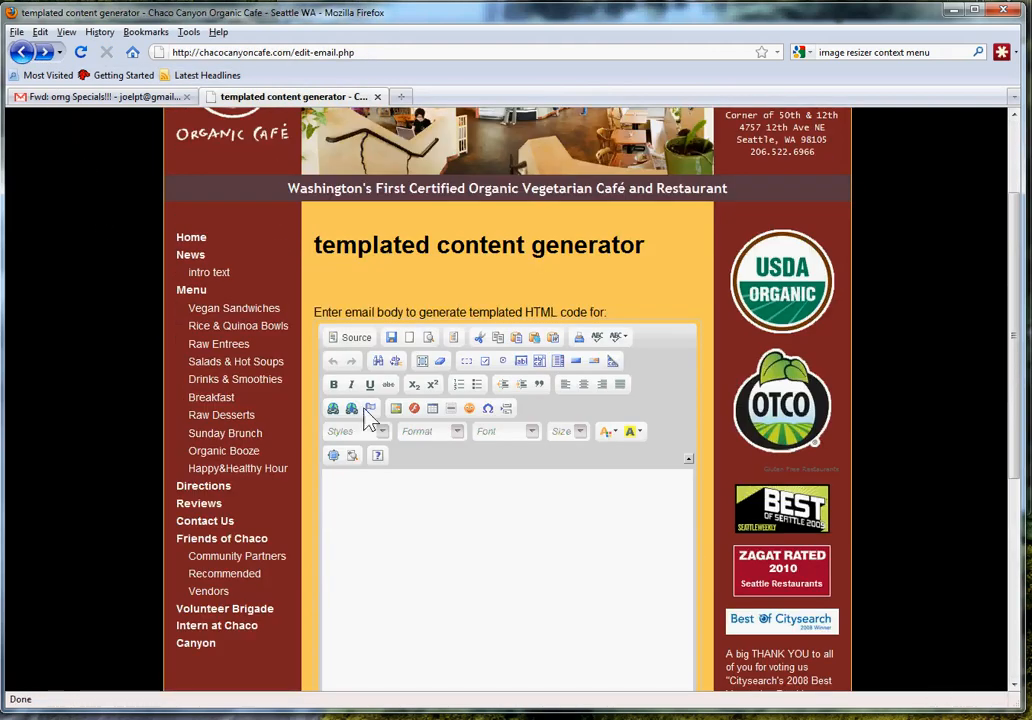
scroll(down, 3)
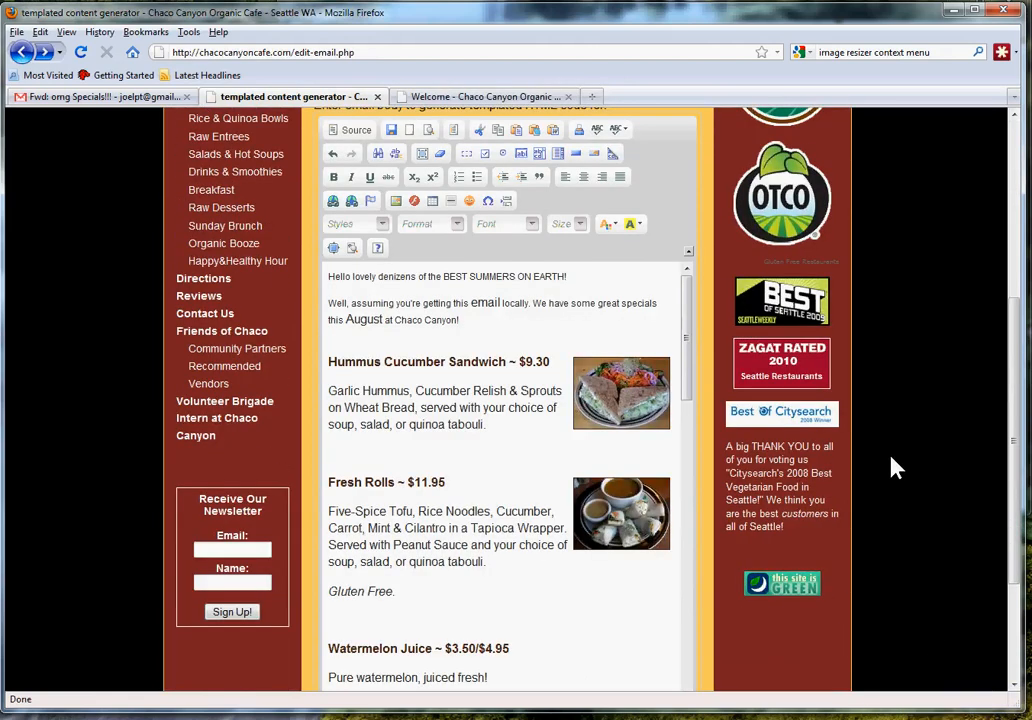
scroll(down, 3)
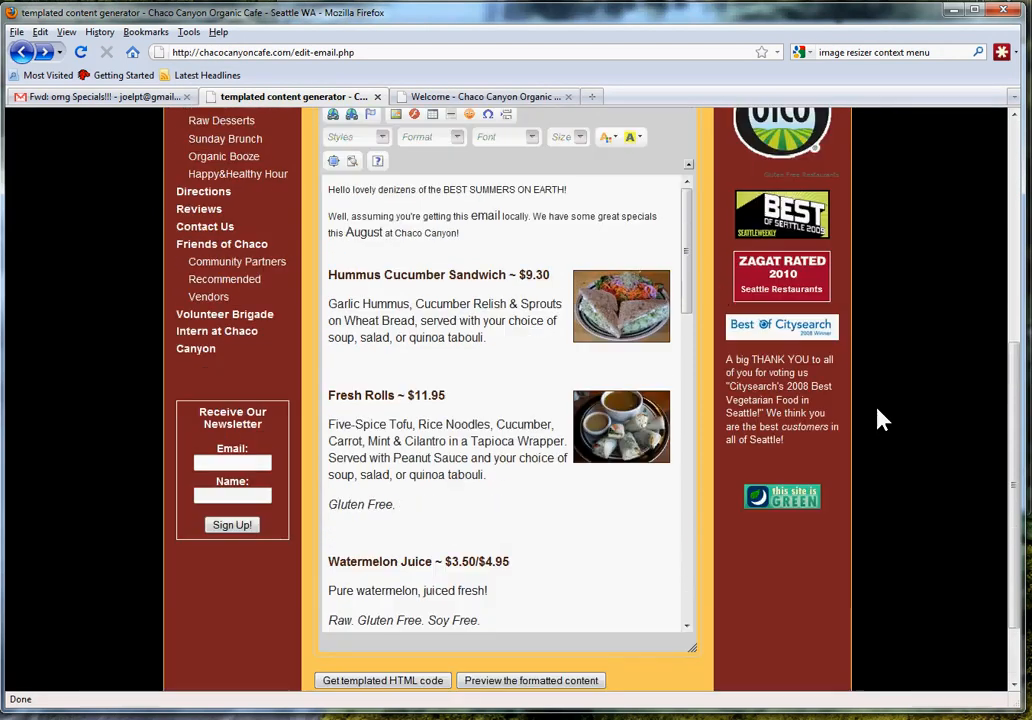
scroll(down, 3)
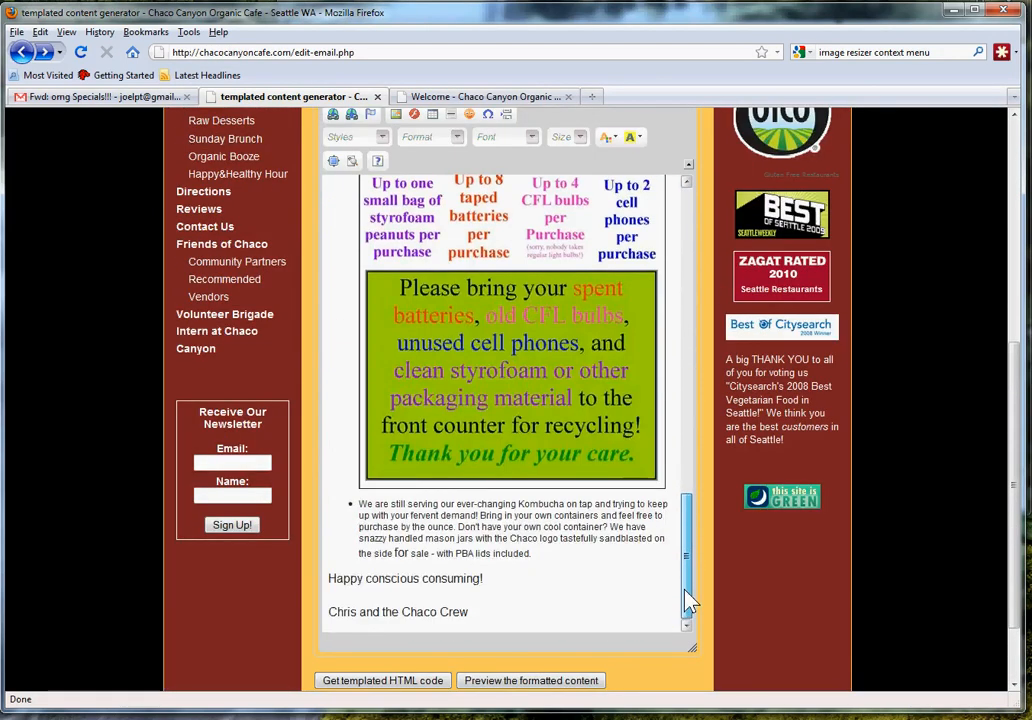
scroll(up, 3)
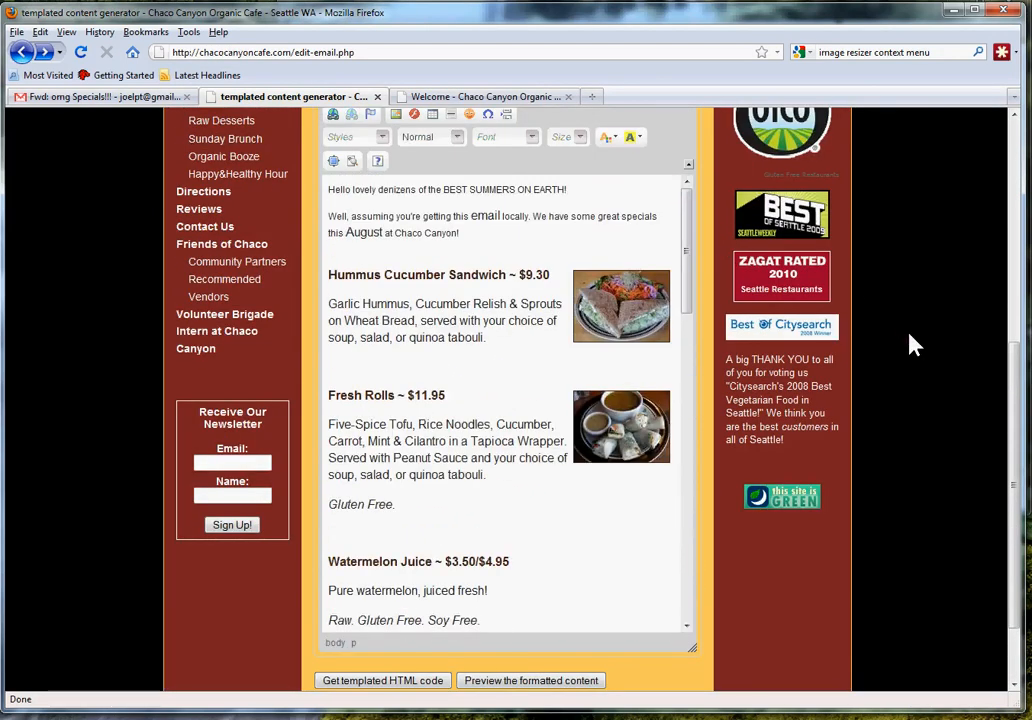
scroll(down, 3)
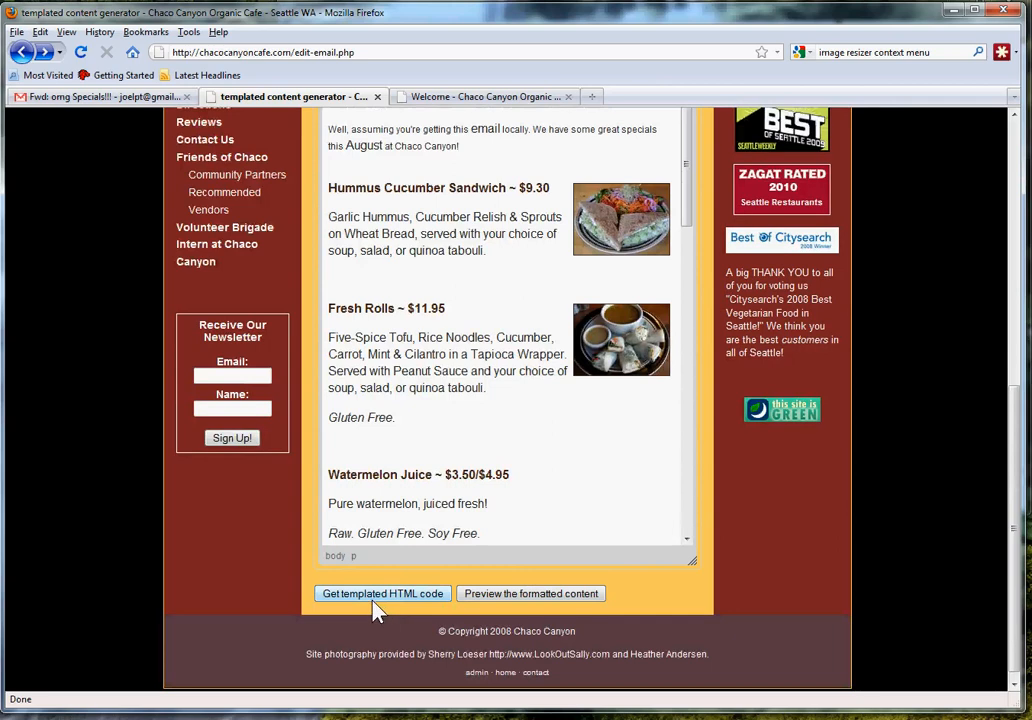
Generate the newsletter's templated HTML code and scroll down to the code box.
click(382, 593)
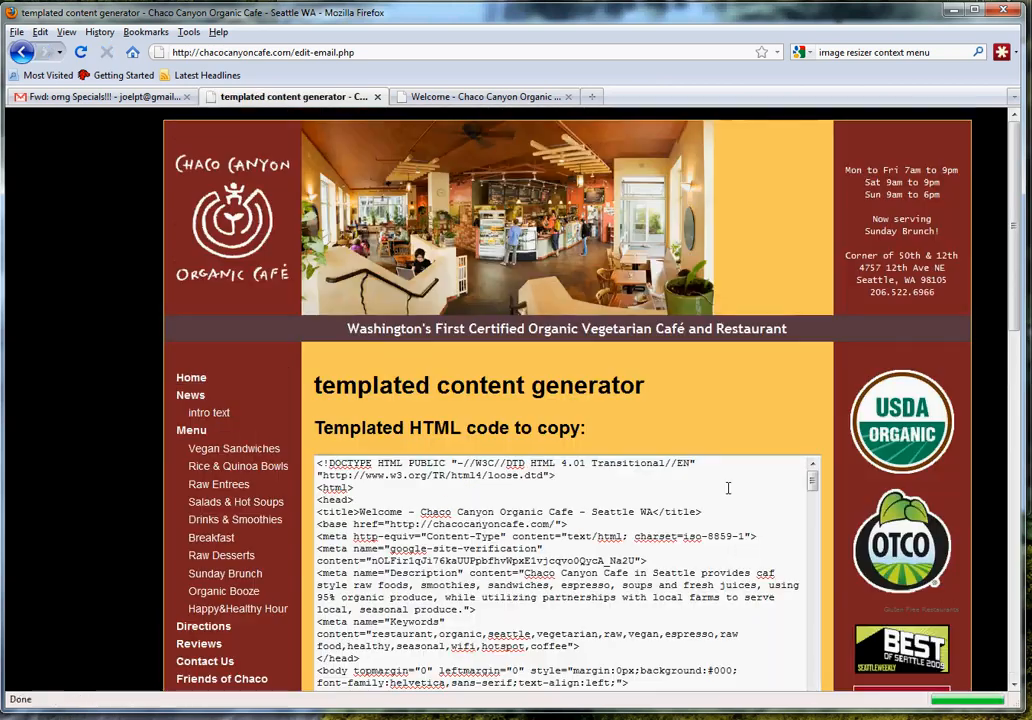
scroll(down, 3)
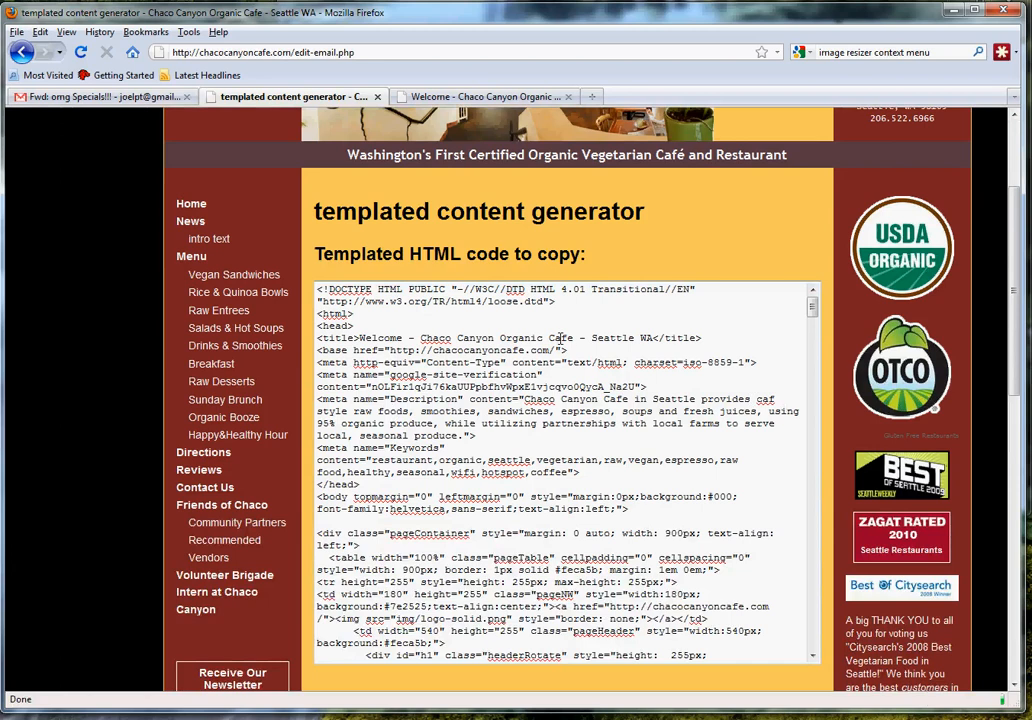
mouse_move(362, 237)
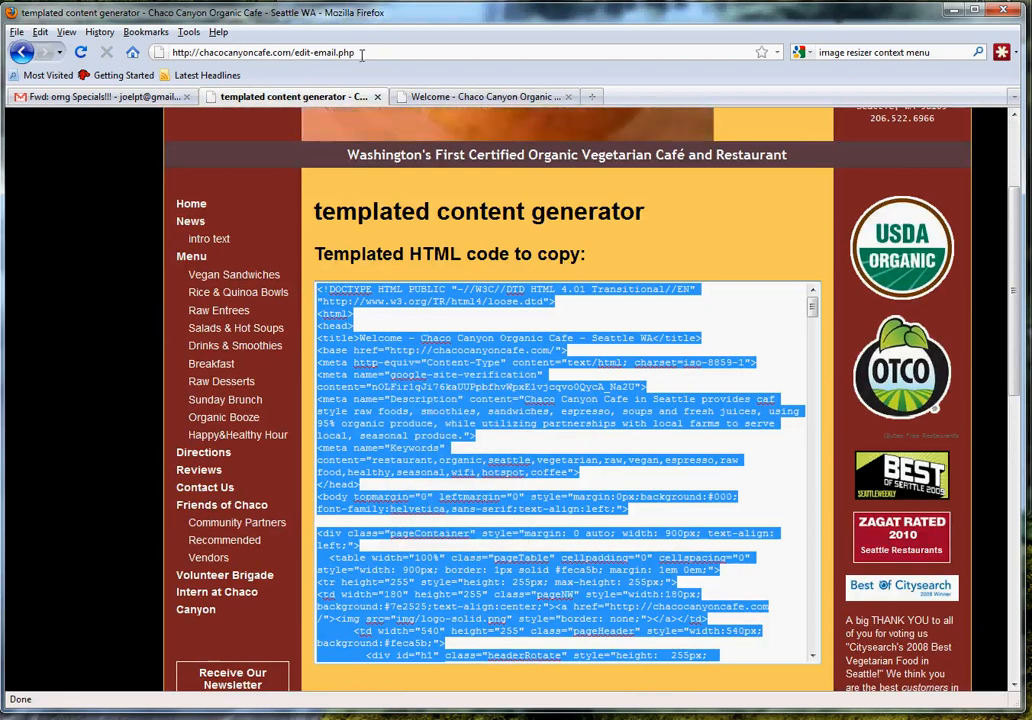
Go to dreamhost.com and log into the Web Panel with the autofilled credentials.
text(dream)
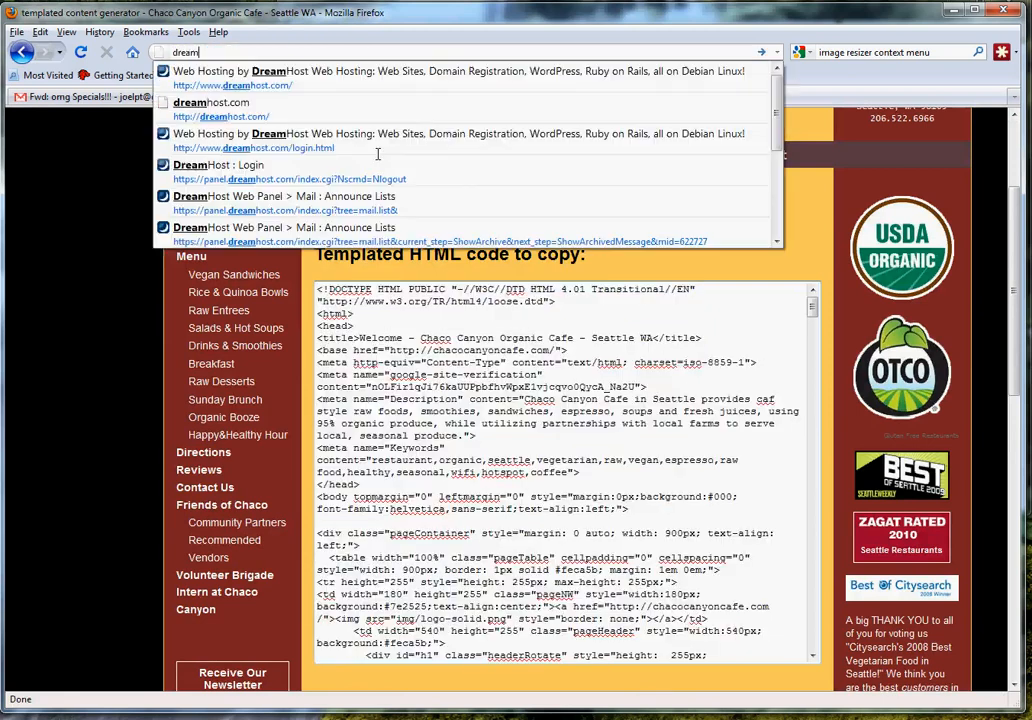
click(460, 71)
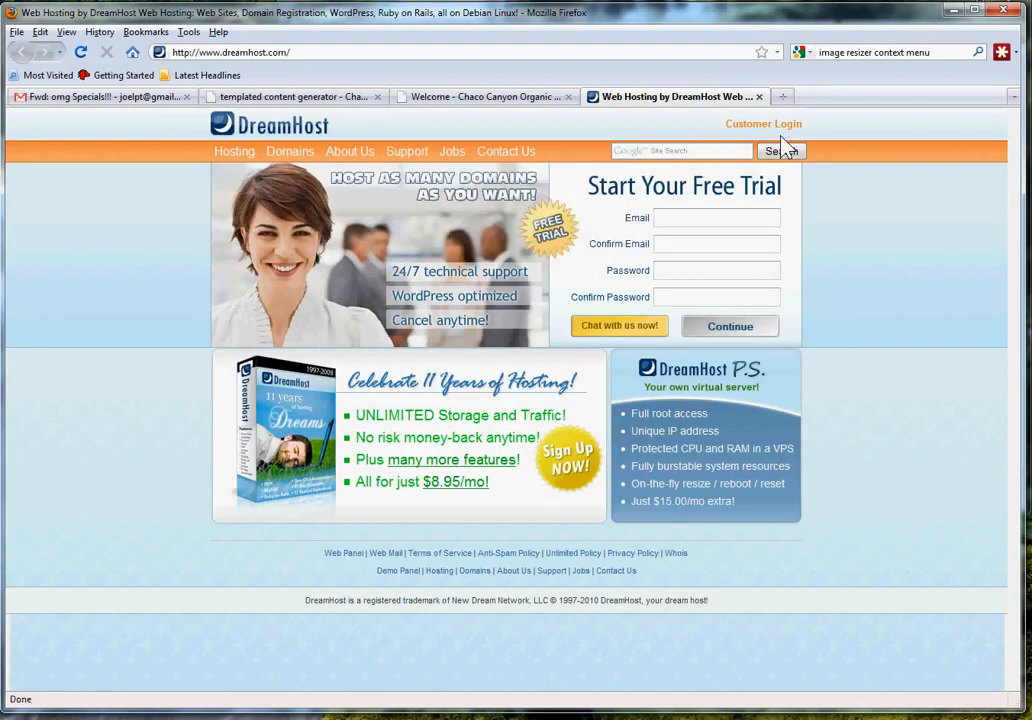
click(763, 123)
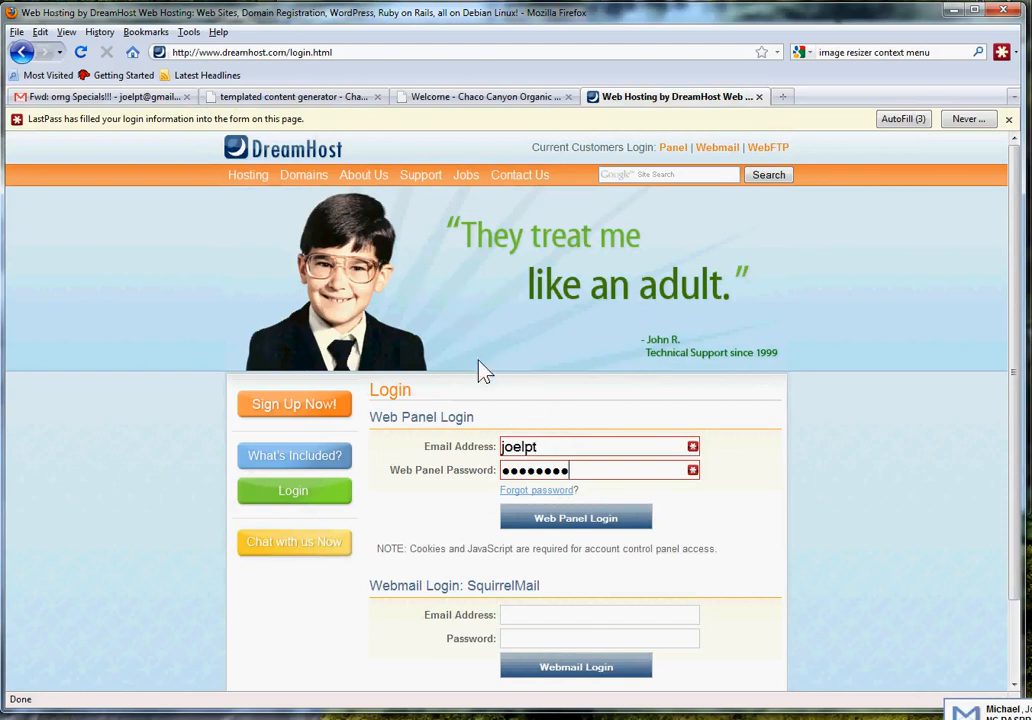
mouse_move(617, 476)
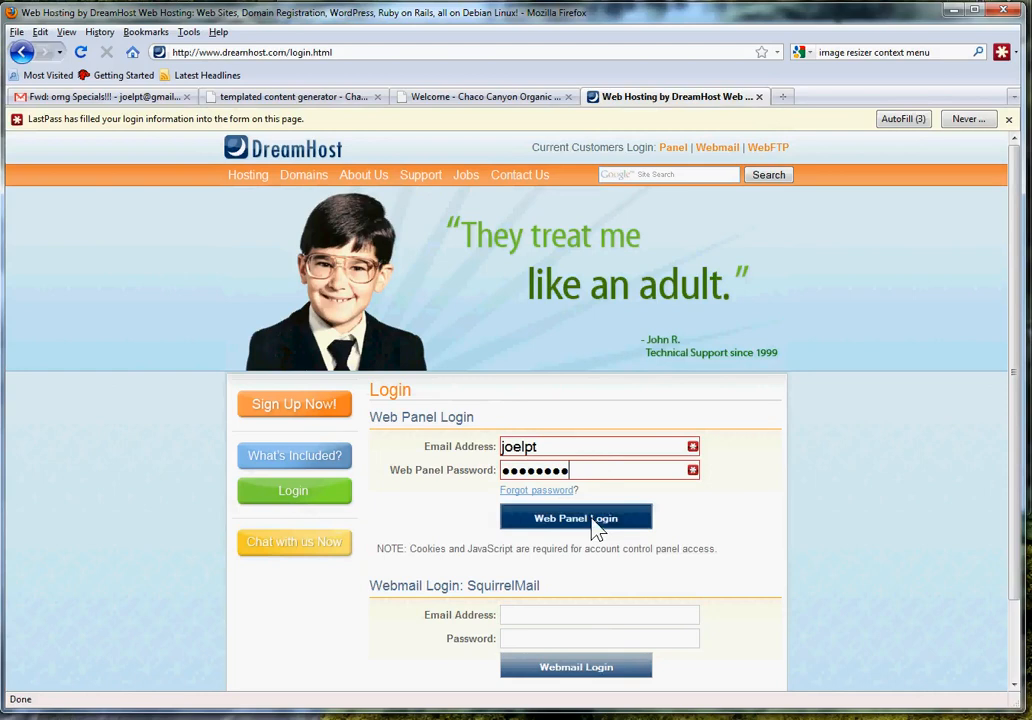
click(575, 518)
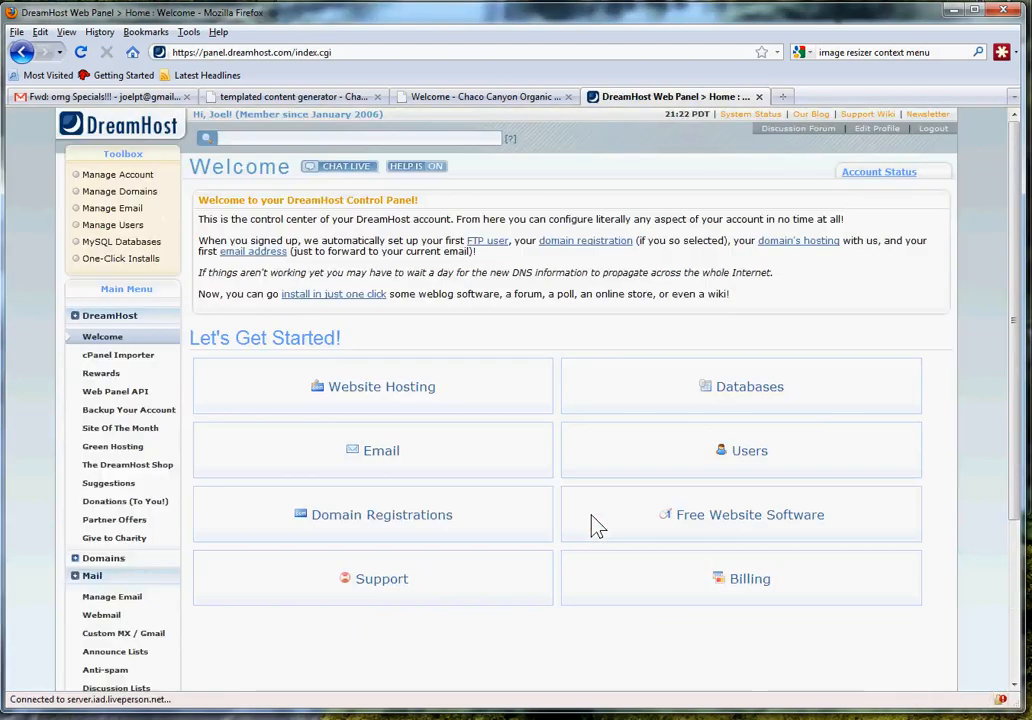
mouse_move(173, 373)
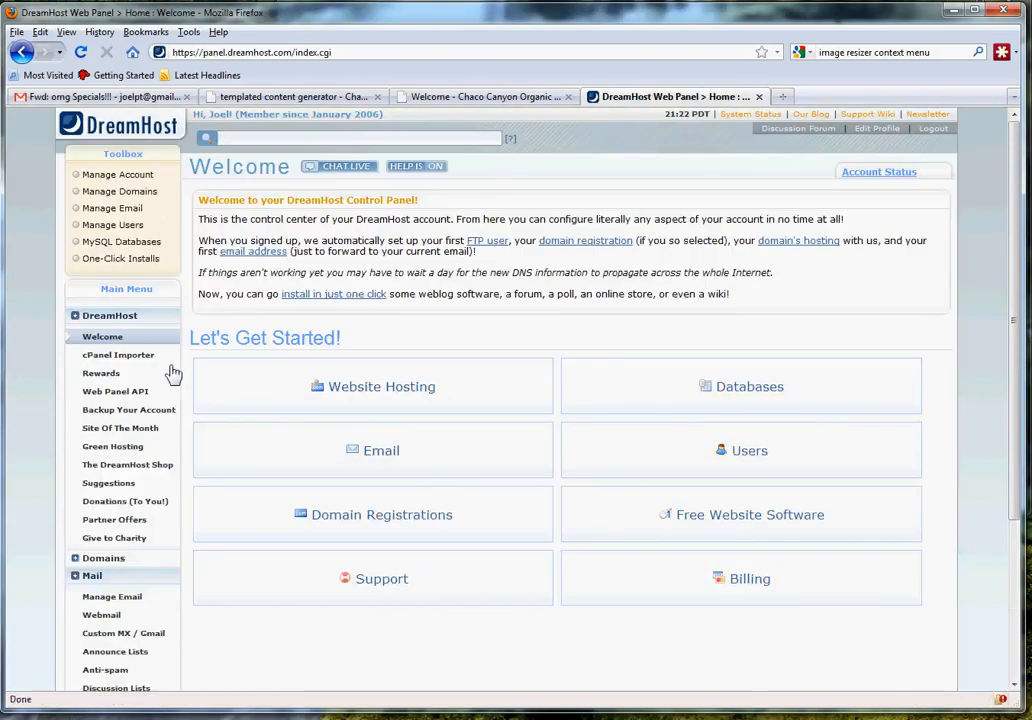
Expand the Mail menu and open Announce Lists, showing three lists.
click(103, 471)
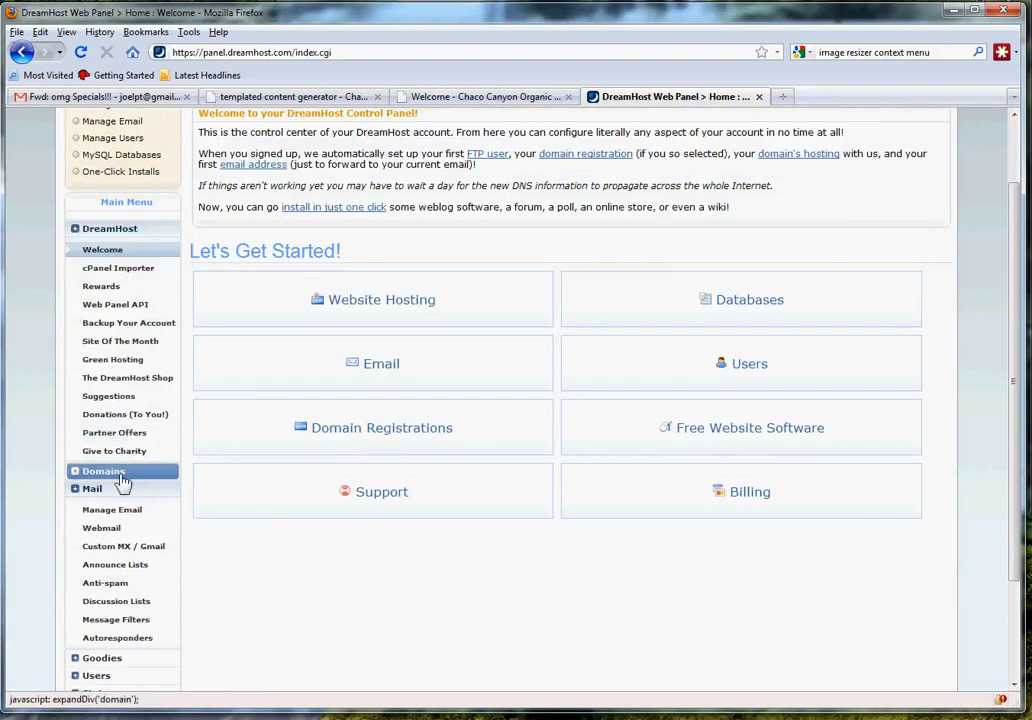
click(92, 488)
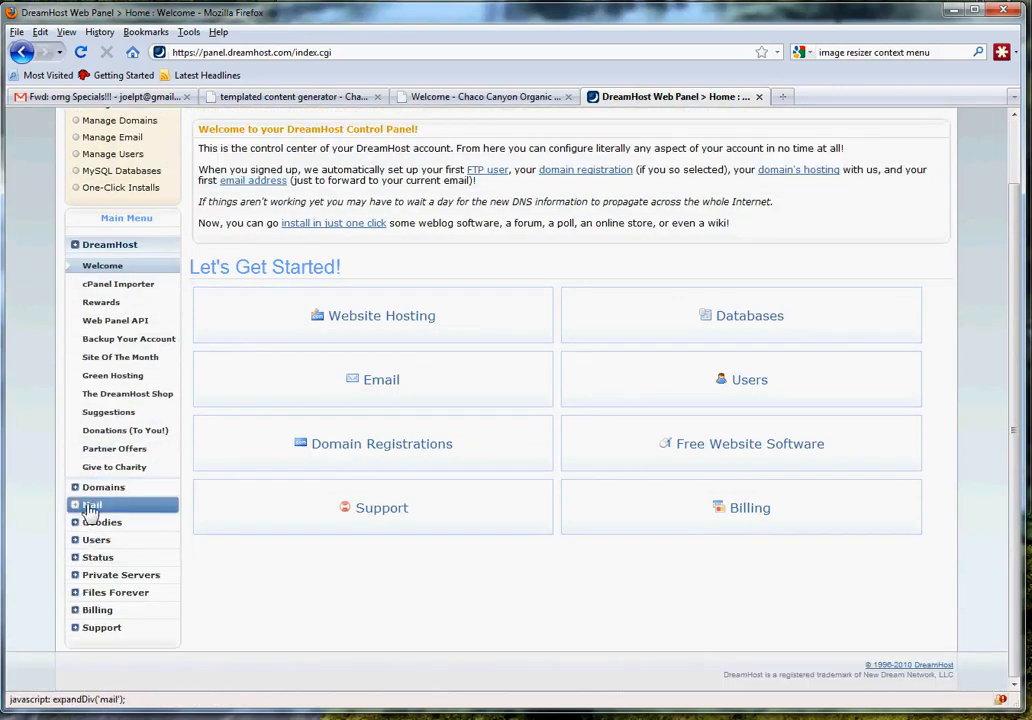
click(91, 504)
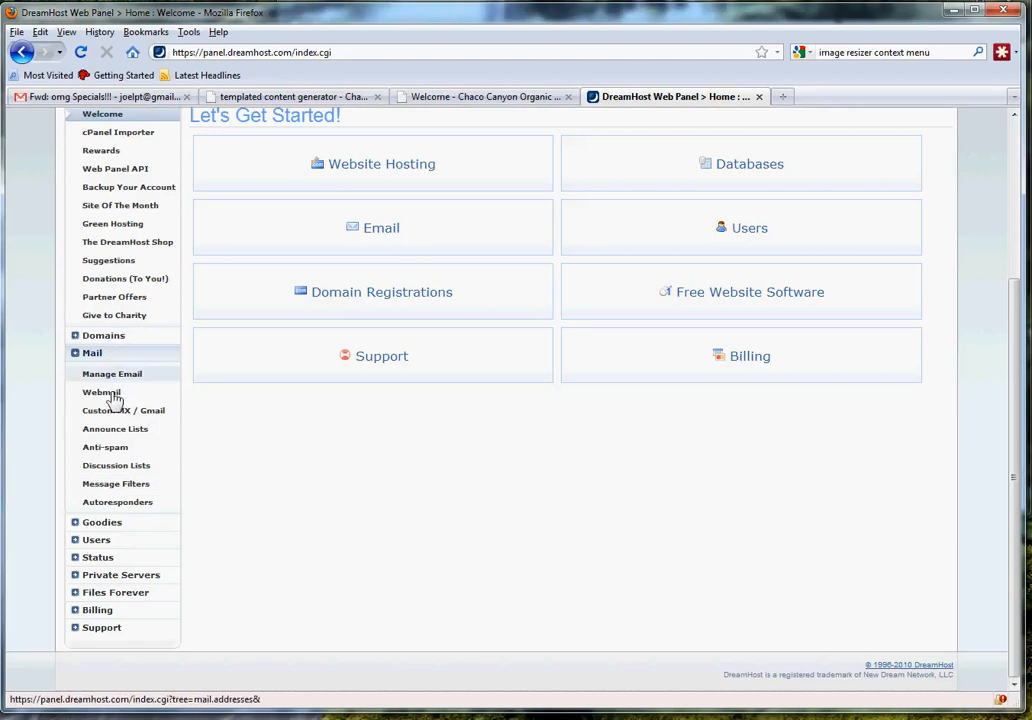
mouse_move(105, 447)
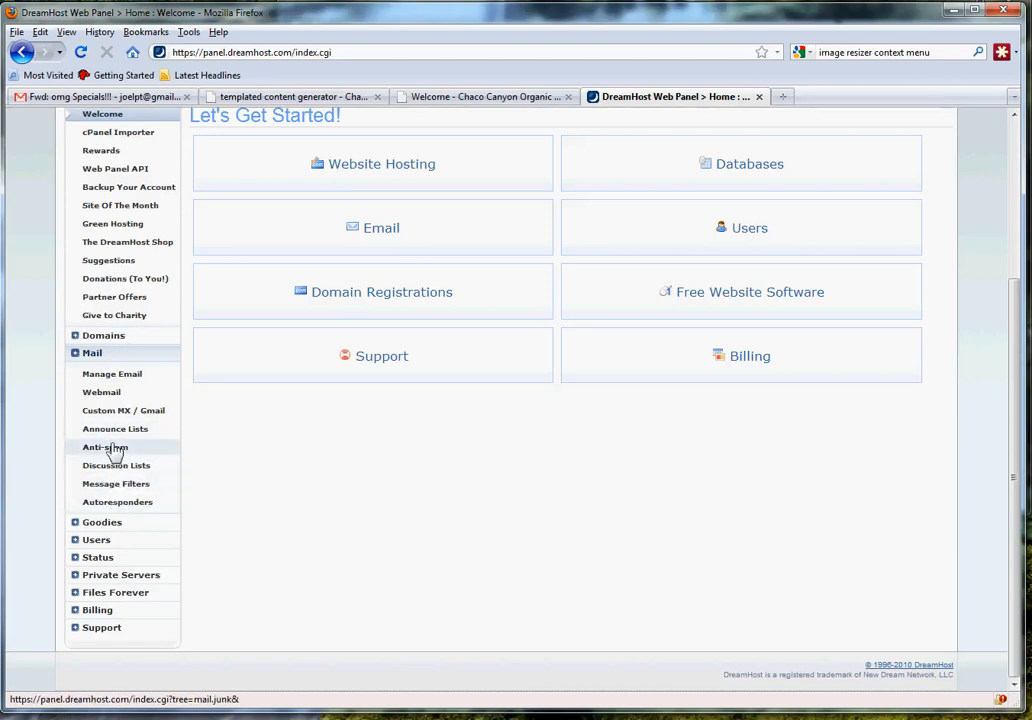
click(115, 428)
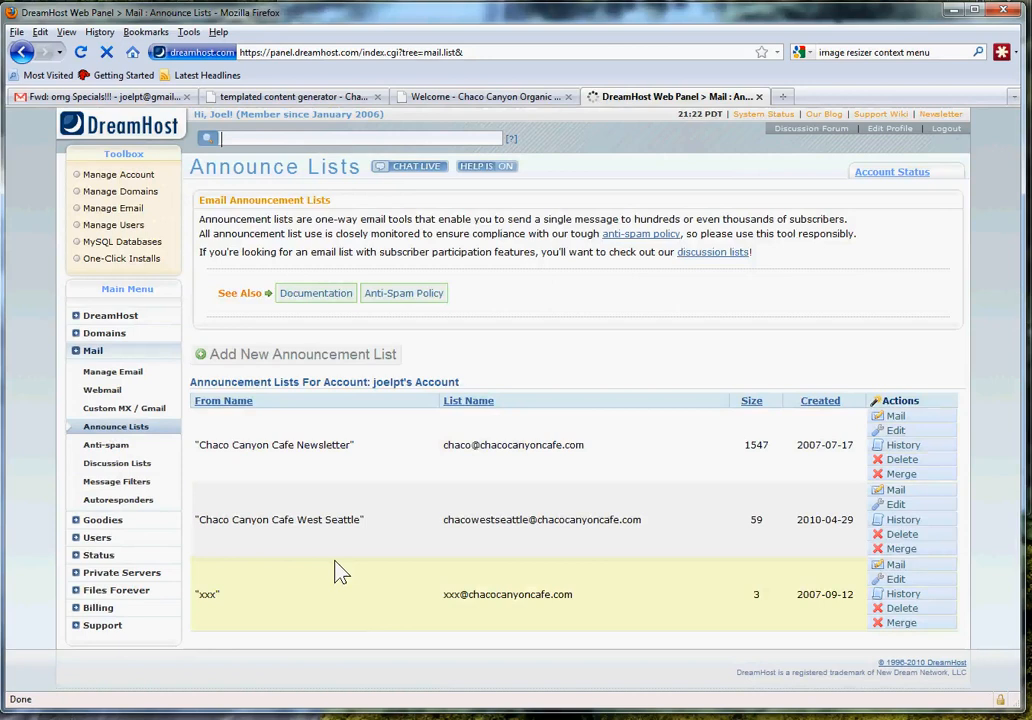
mouse_move(330, 497)
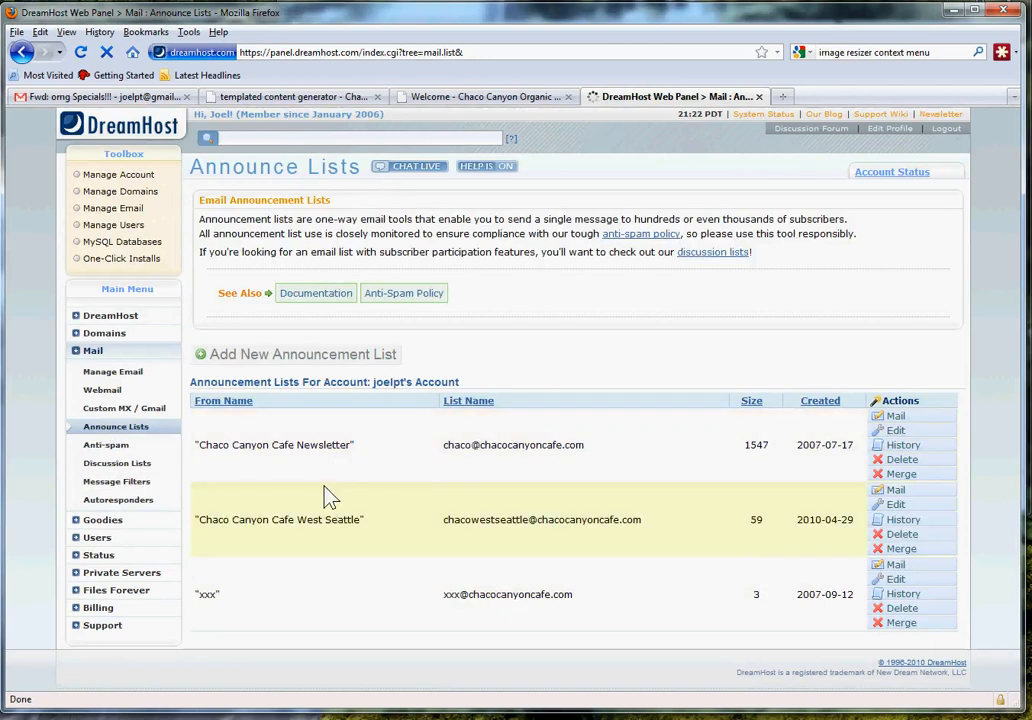
mouse_move(345, 545)
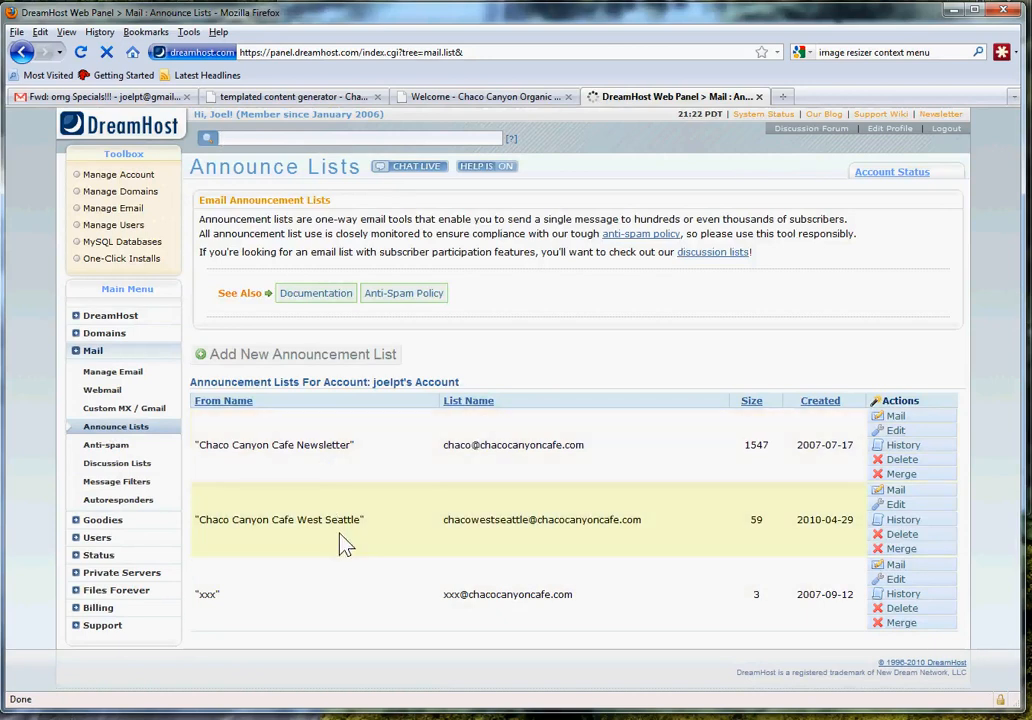
mouse_move(199, 600)
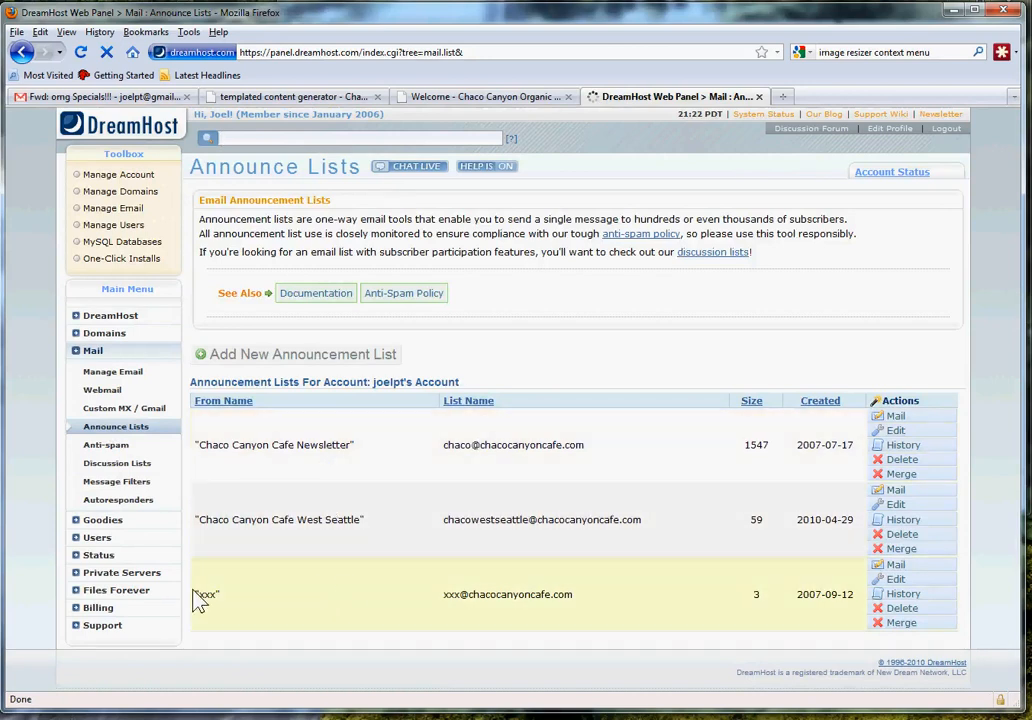
mouse_move(445, 598)
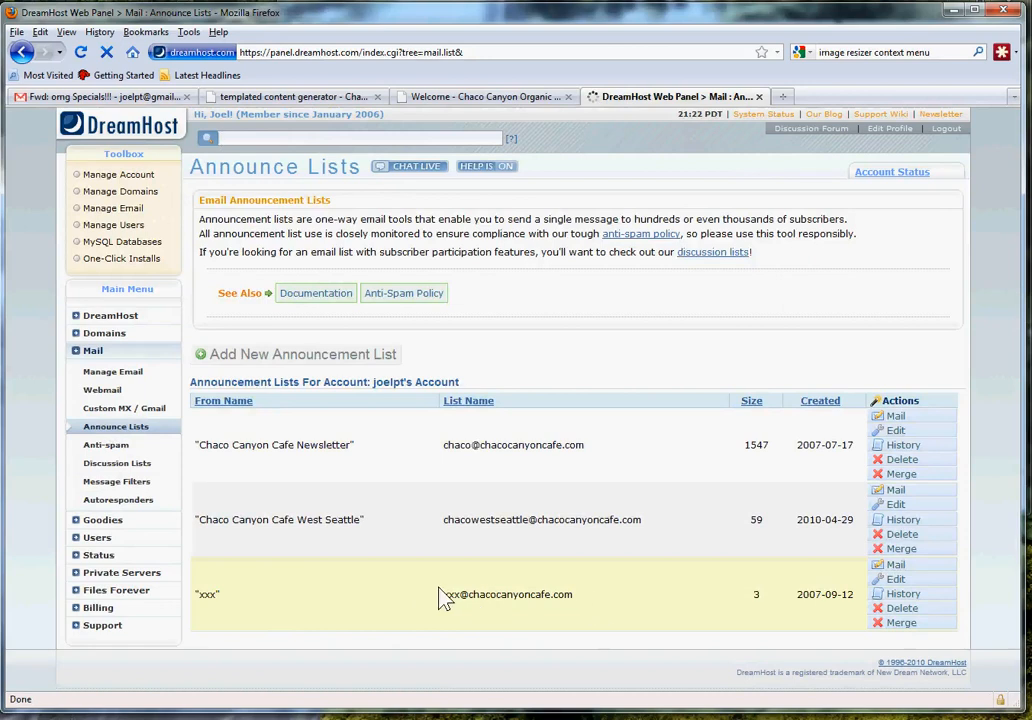
mouse_move(590, 594)
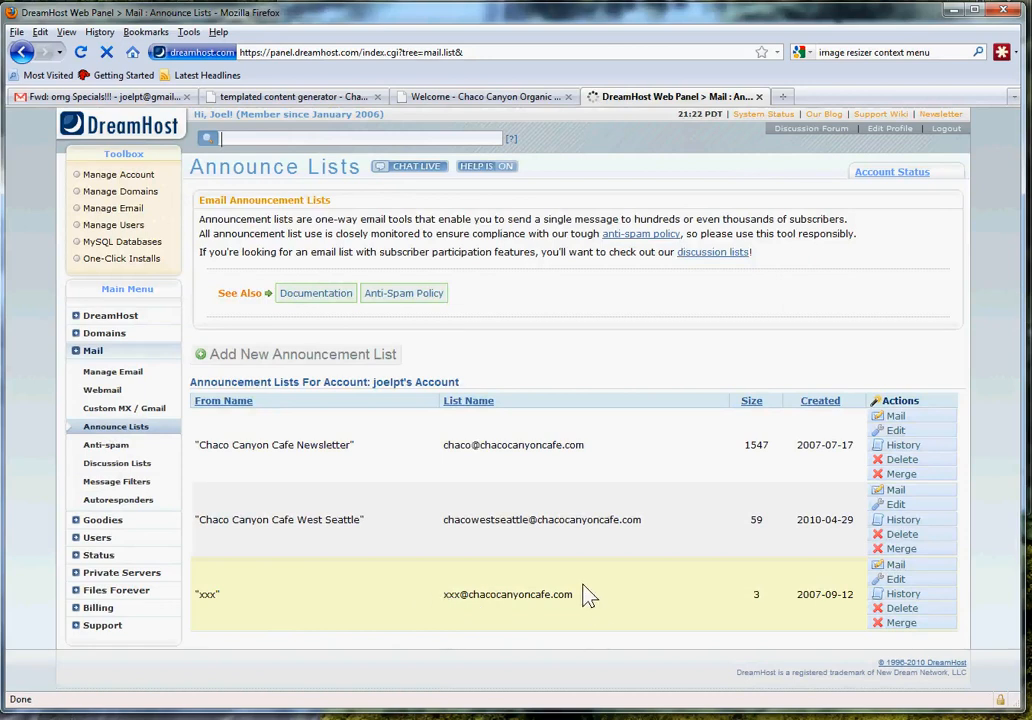
mouse_move(745, 612)
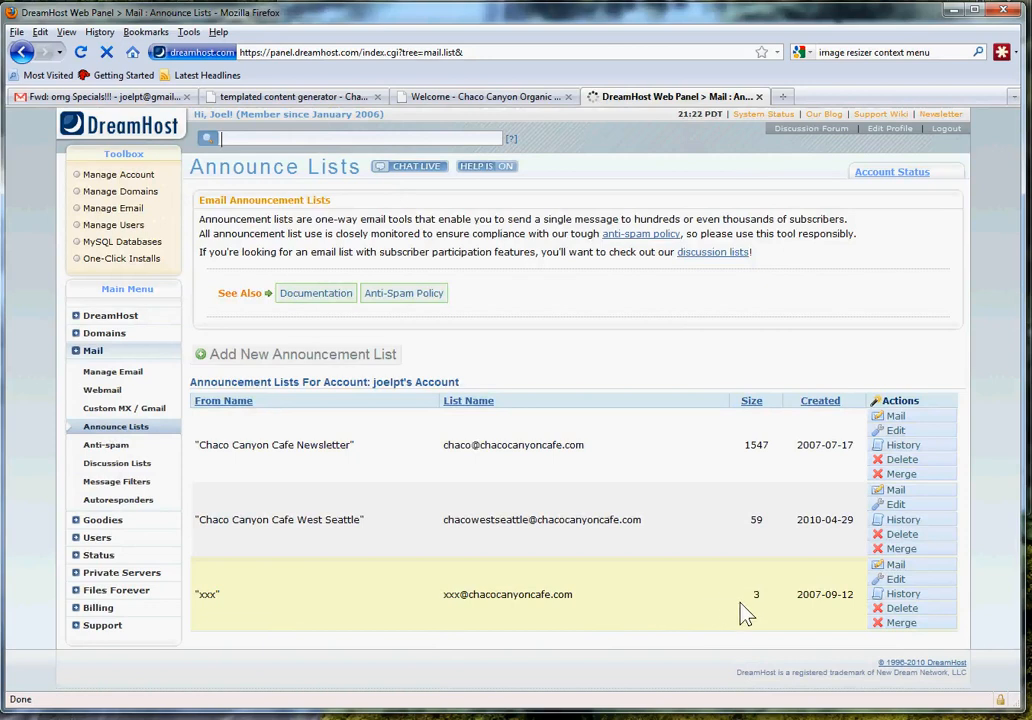
mouse_move(895, 579)
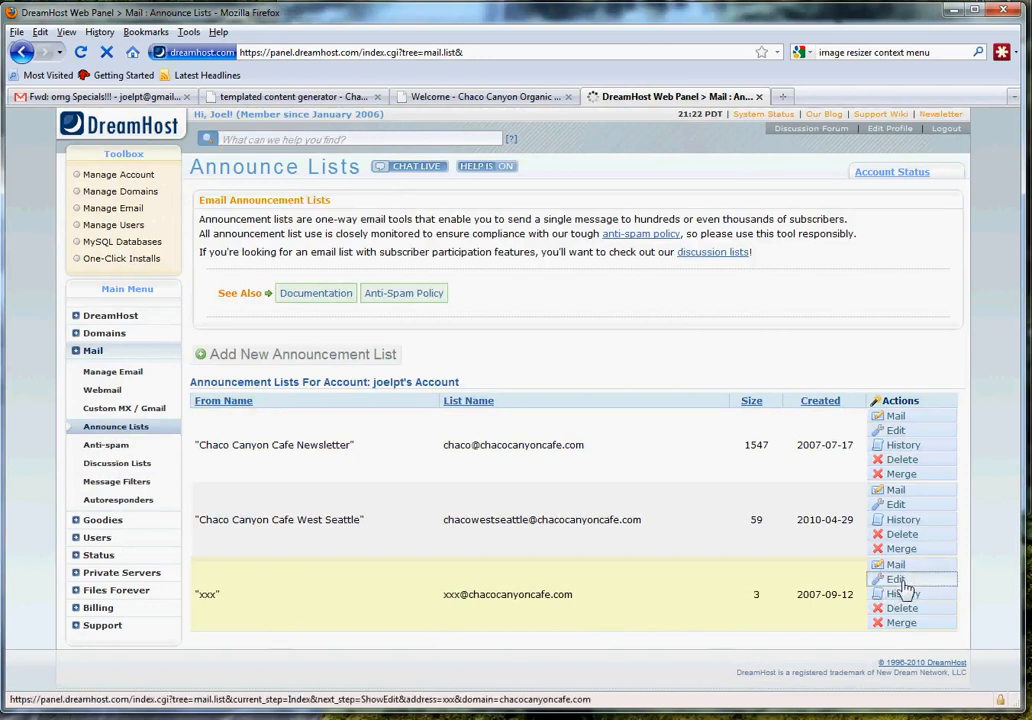
Edit the xxx list from the Actions column of Announce Lists.
click(895, 579)
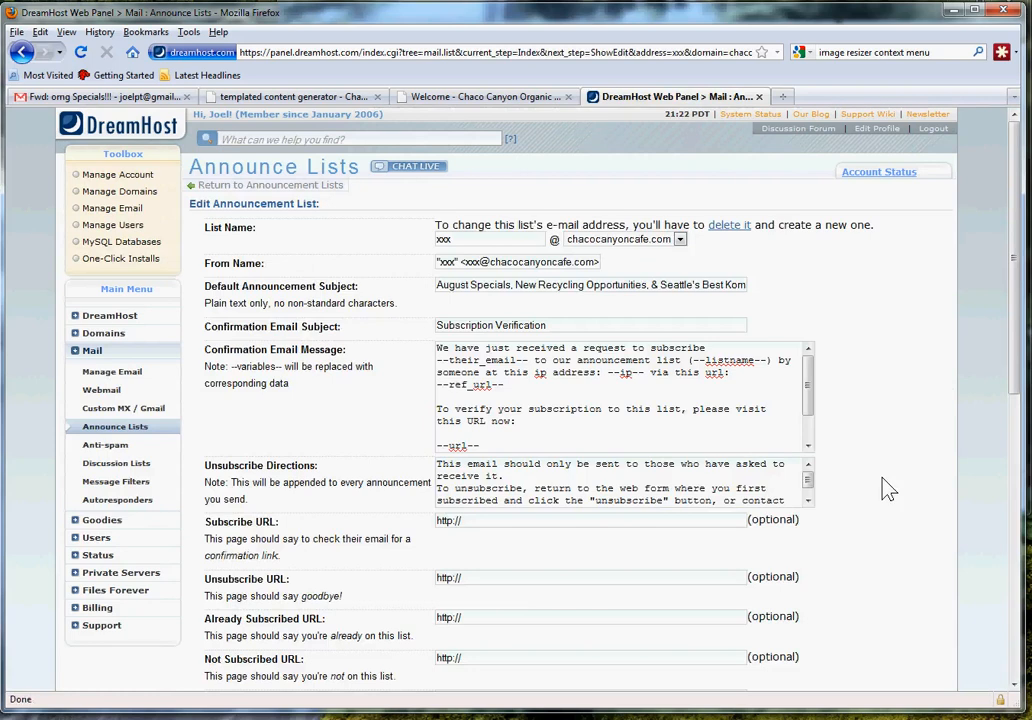
mouse_move(917, 453)
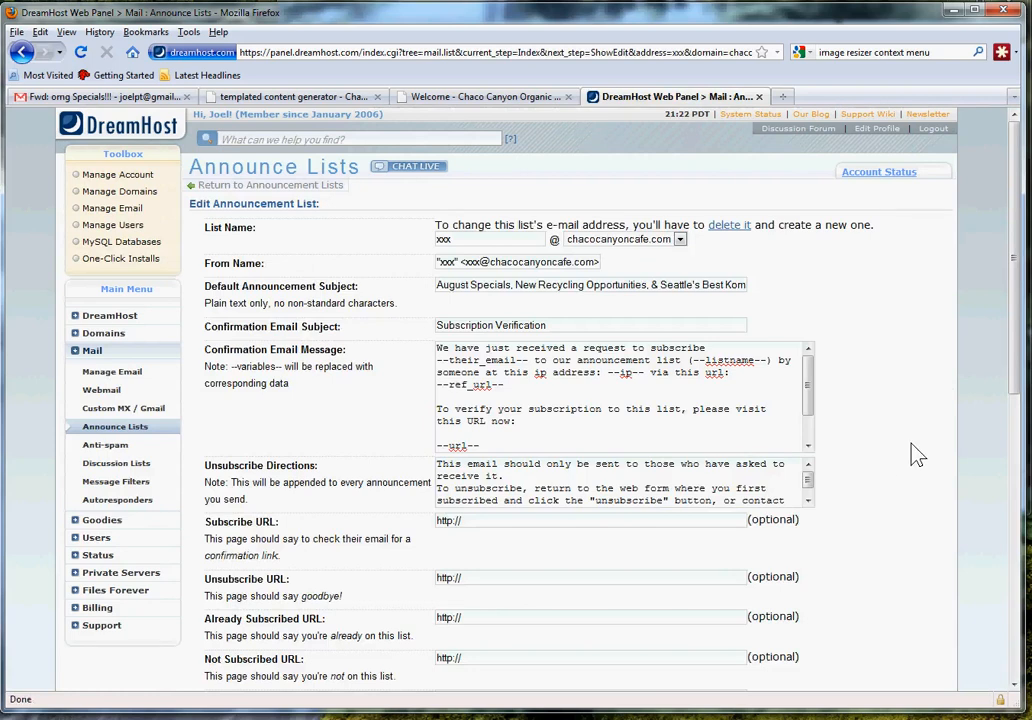
Scroll to Edit Subscriber List and submit the xxx list's unchanged three subscribers.
scroll(down, 3)
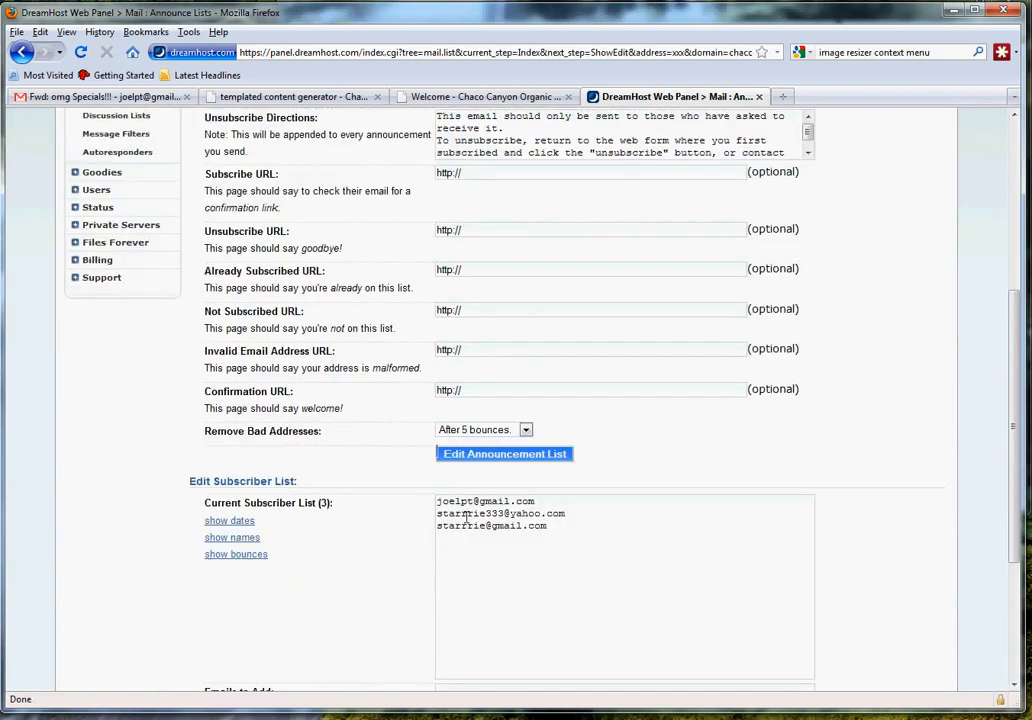
mouse_move(650, 525)
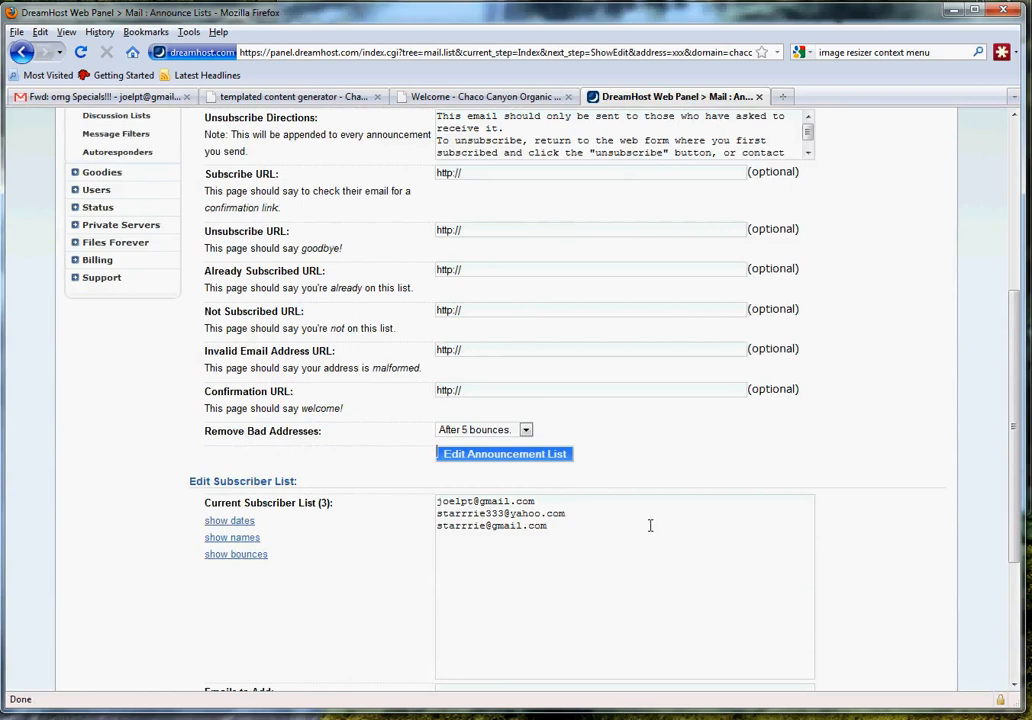
scroll(down, 3)
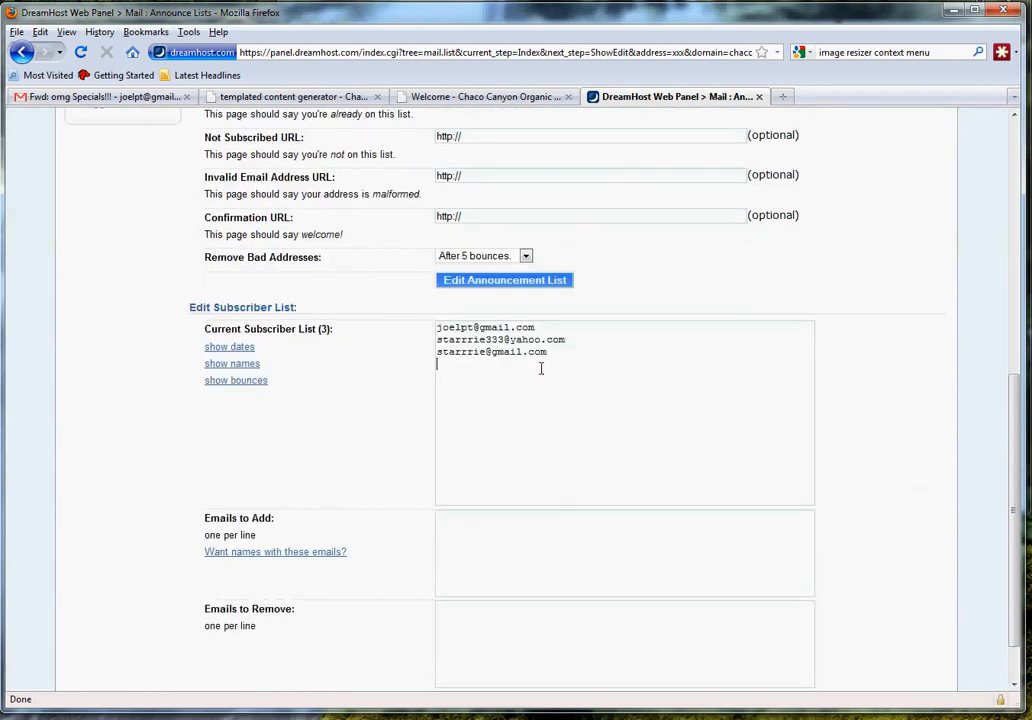
scroll(down, 3)
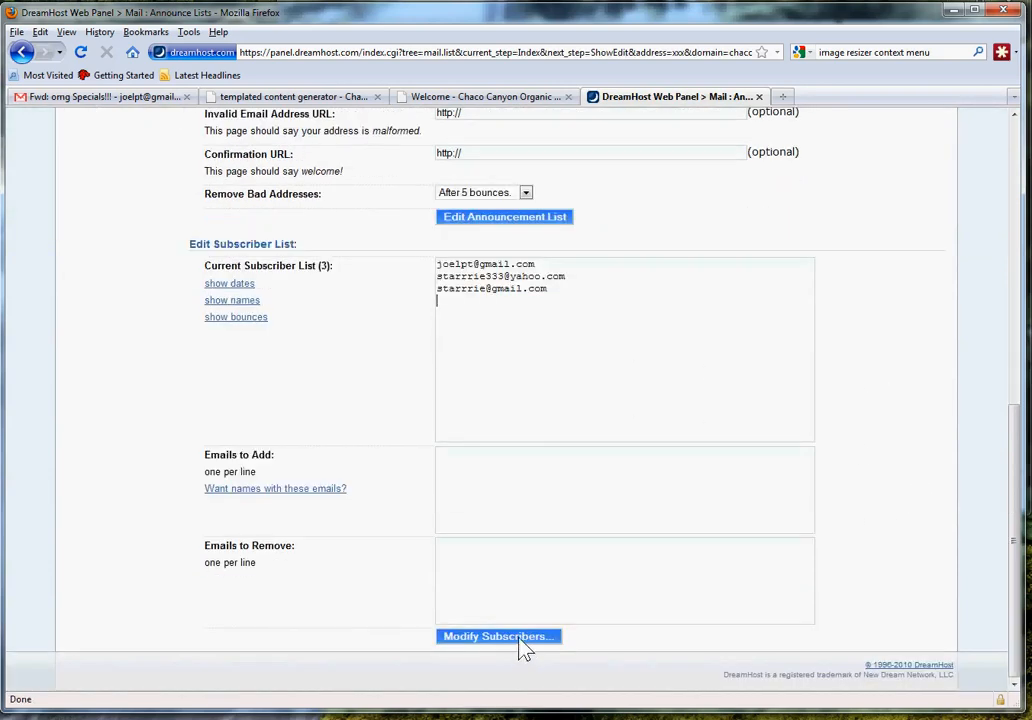
click(498, 636)
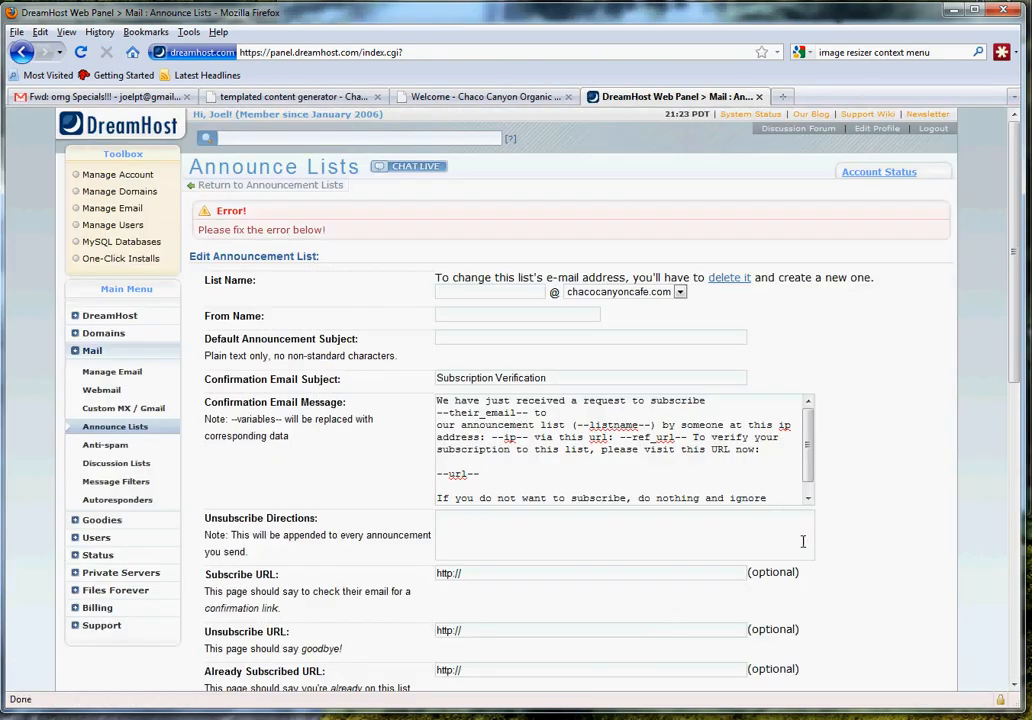
mouse_move(115, 432)
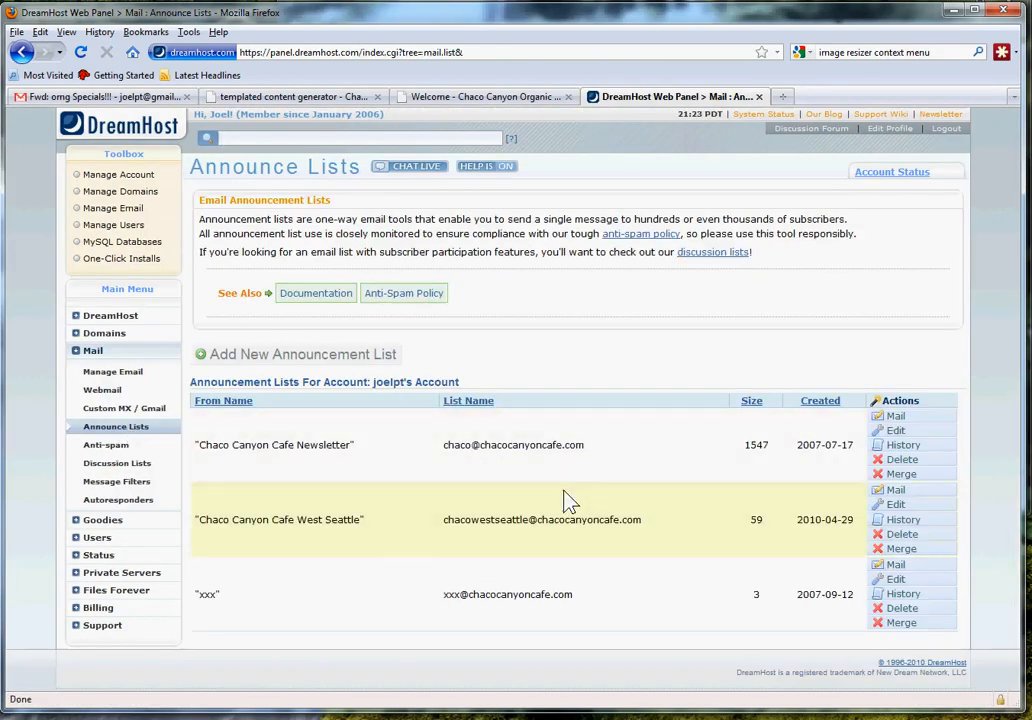
mouse_move(808, 583)
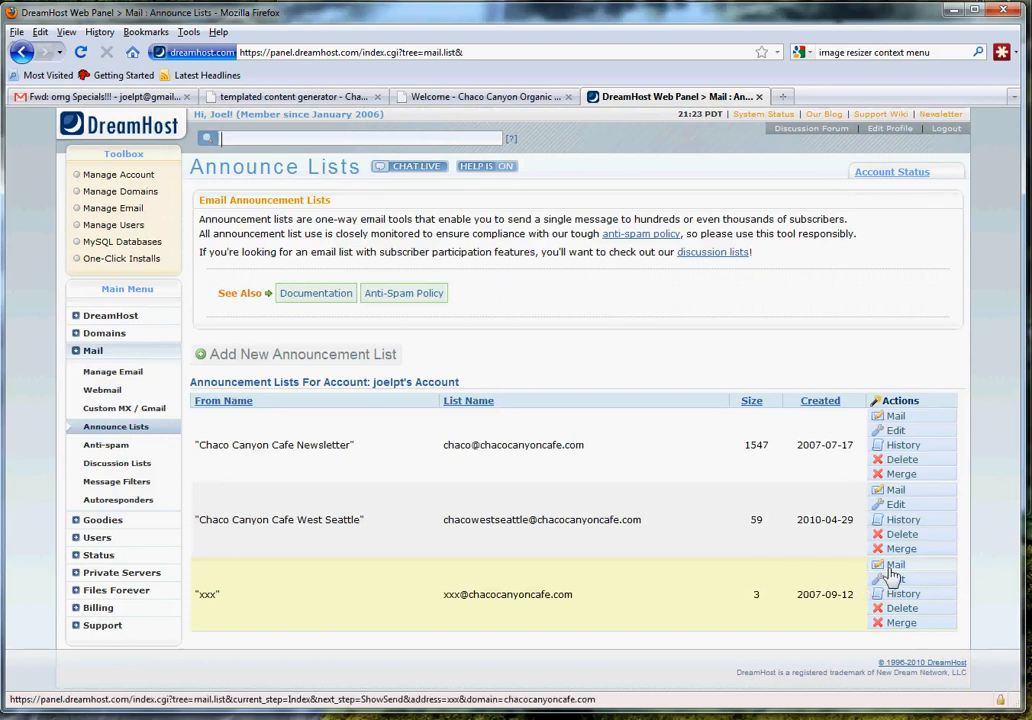
Start a new announcement to the xxx list via its Mail action.
click(896, 564)
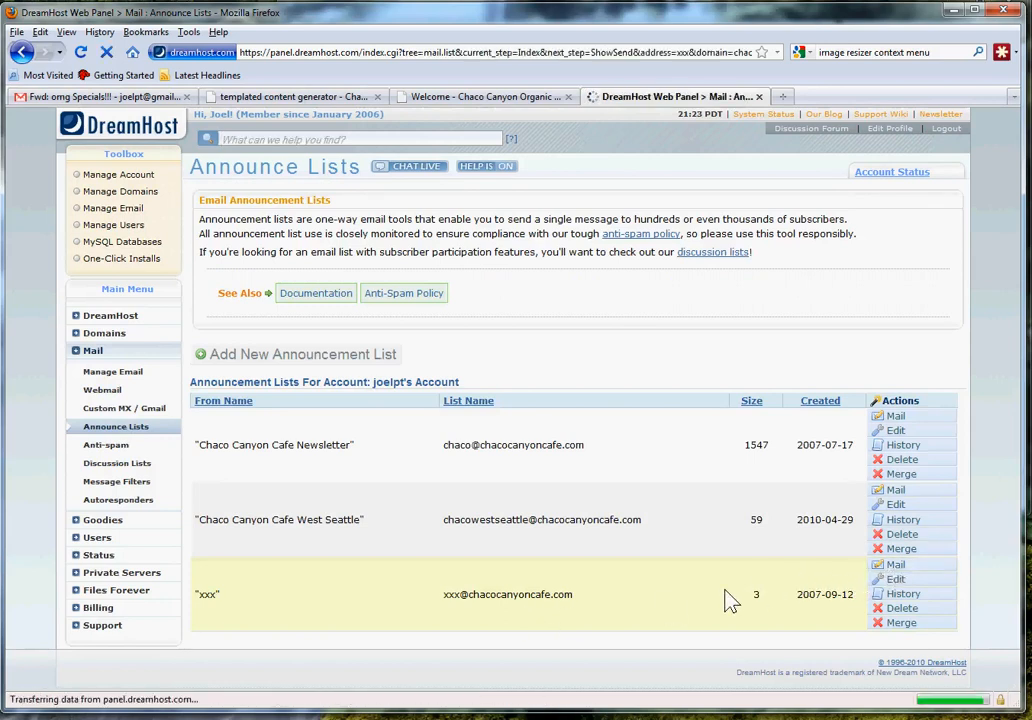
click(896, 564)
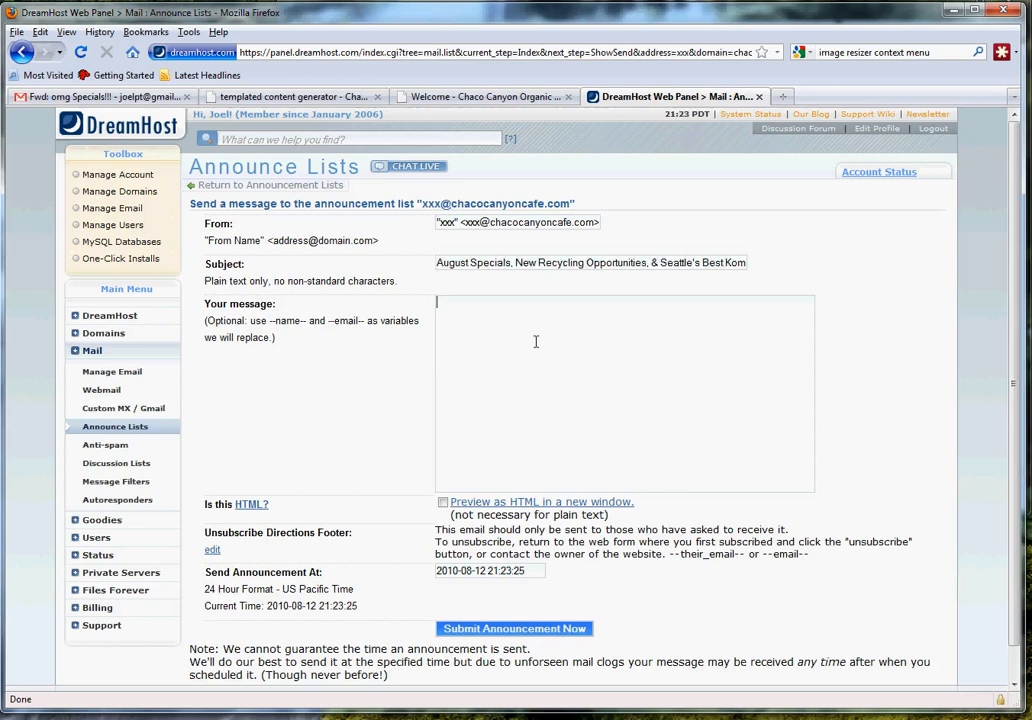
mouse_move(480, 322)
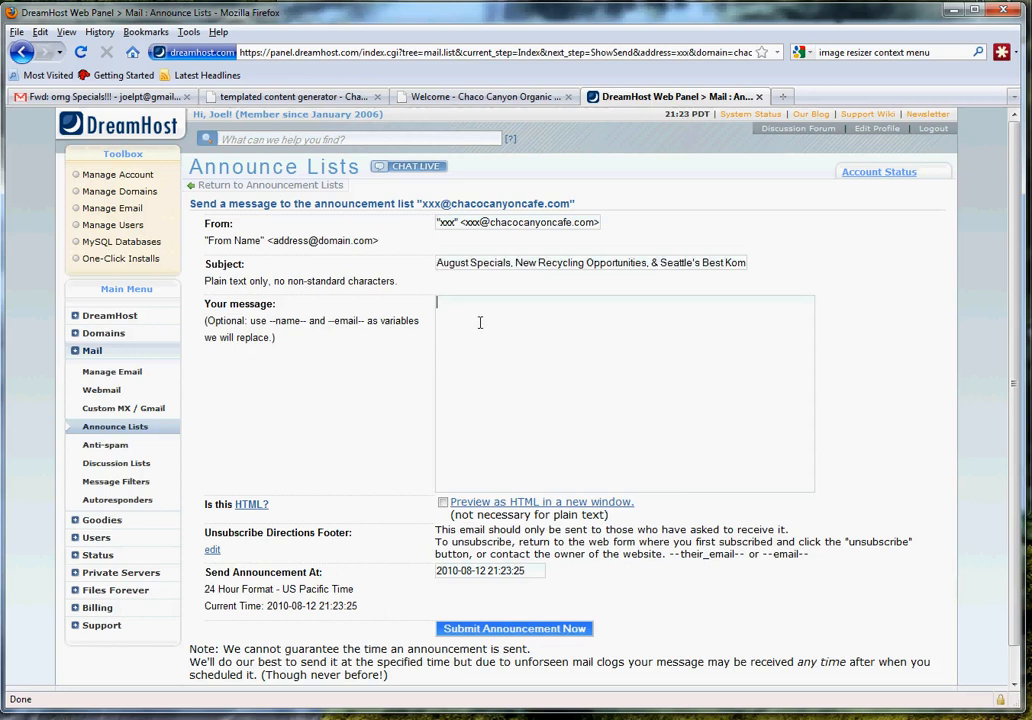
mouse_move(510, 400)
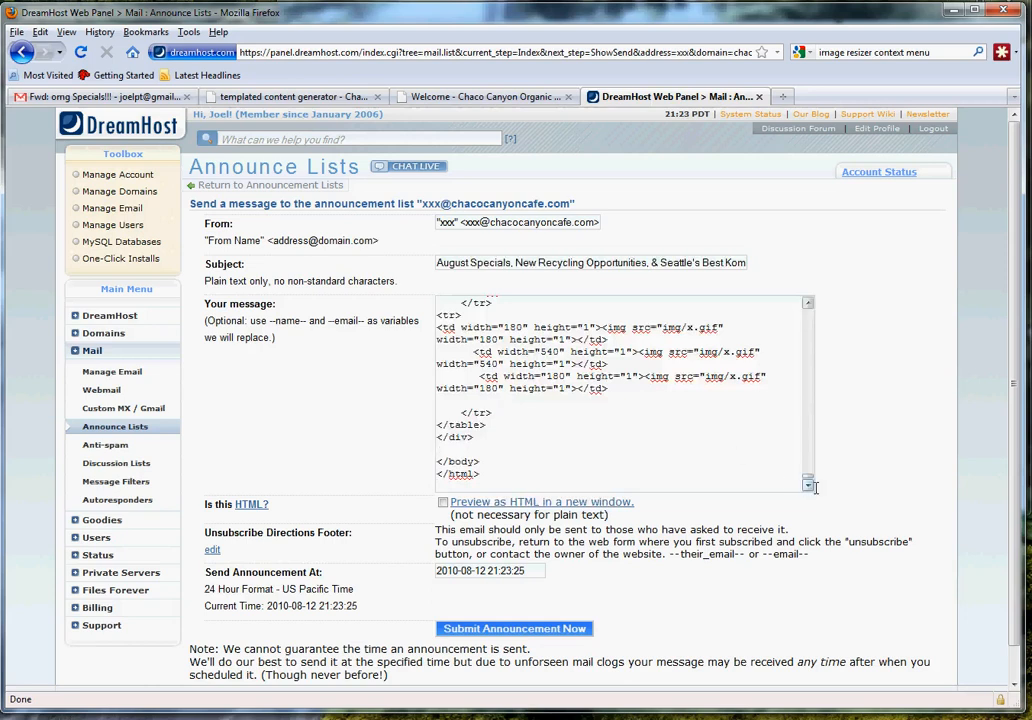
Bring the generated newsletter HTML into the xxx list's message body.
click(290, 96)
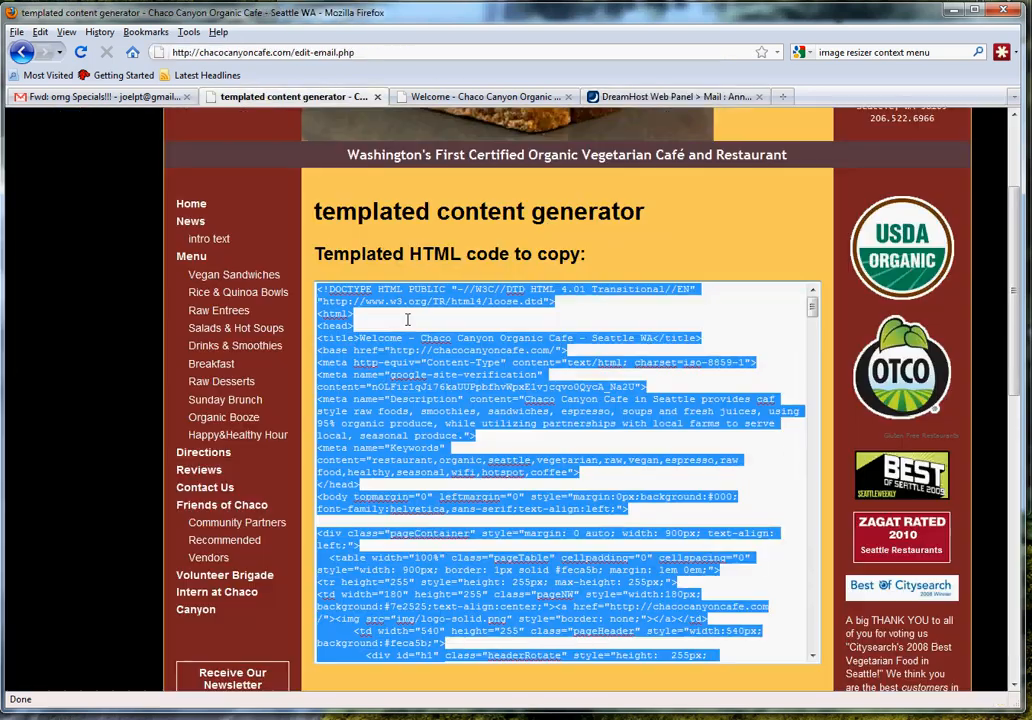
click(675, 96)
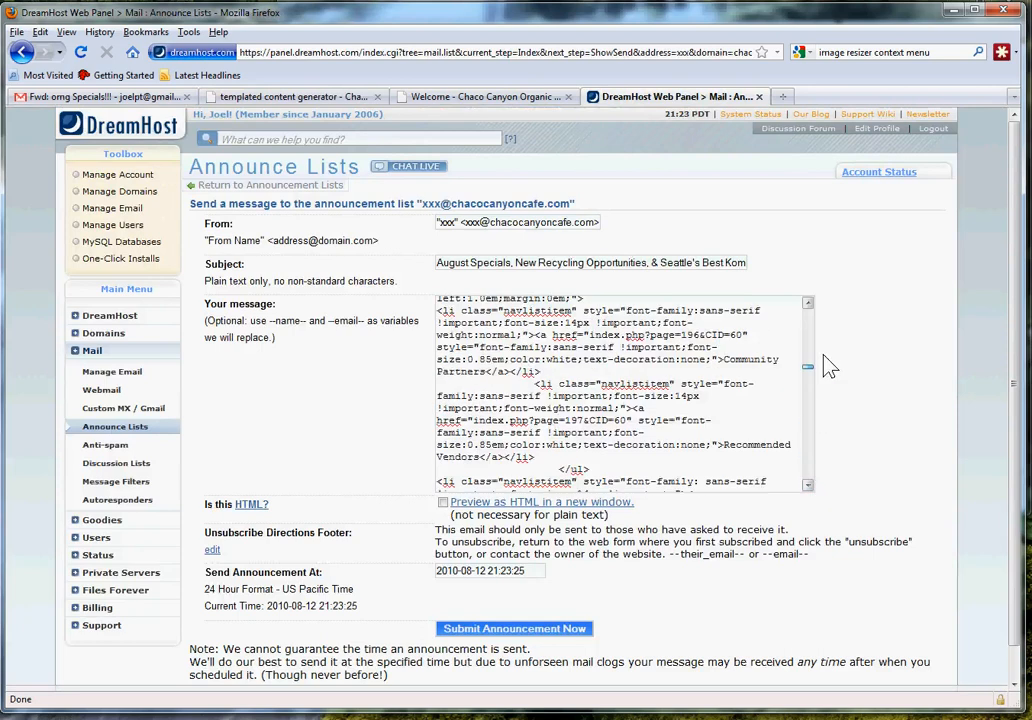
scroll(up, 3)
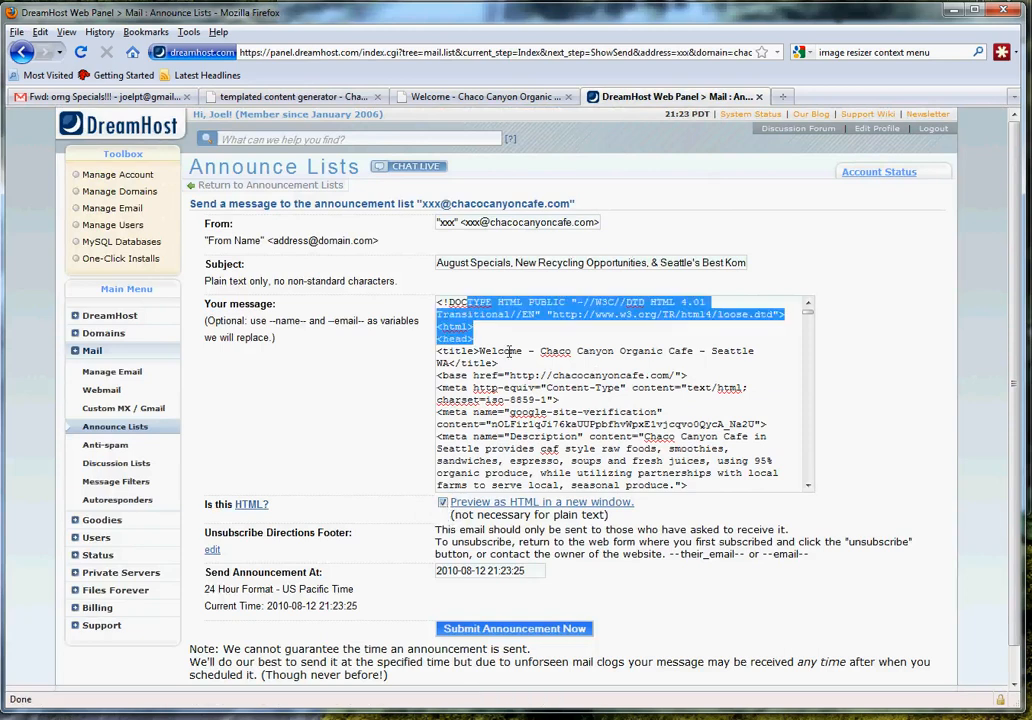
Check the pasted code's start and tick 'Is this HTML?'.
click(635, 340)
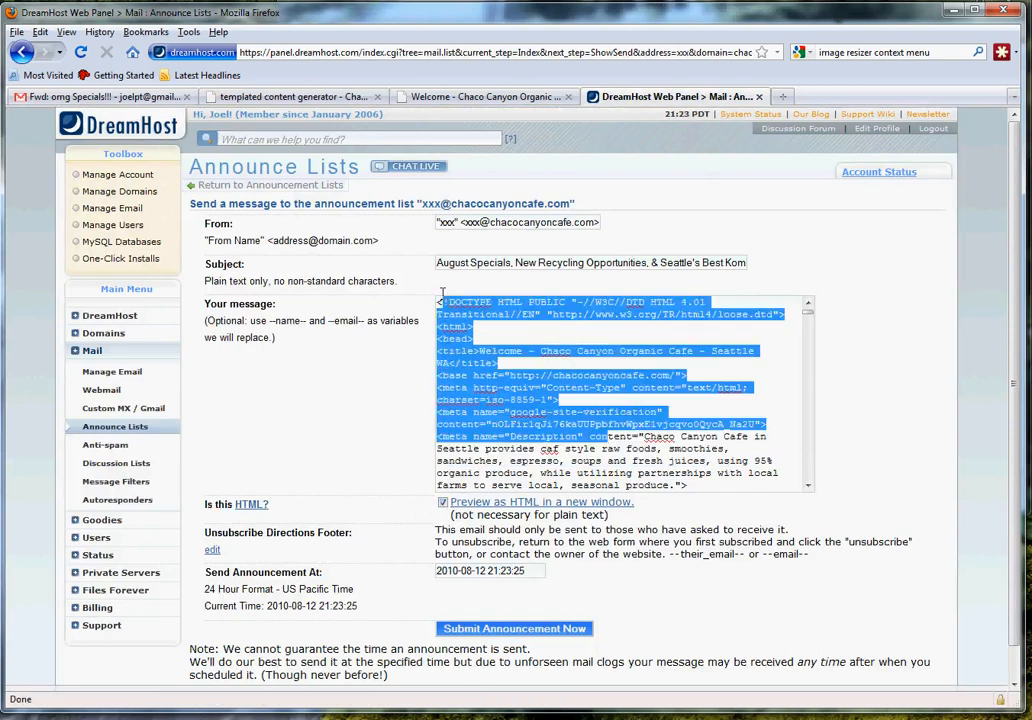
click(480, 505)
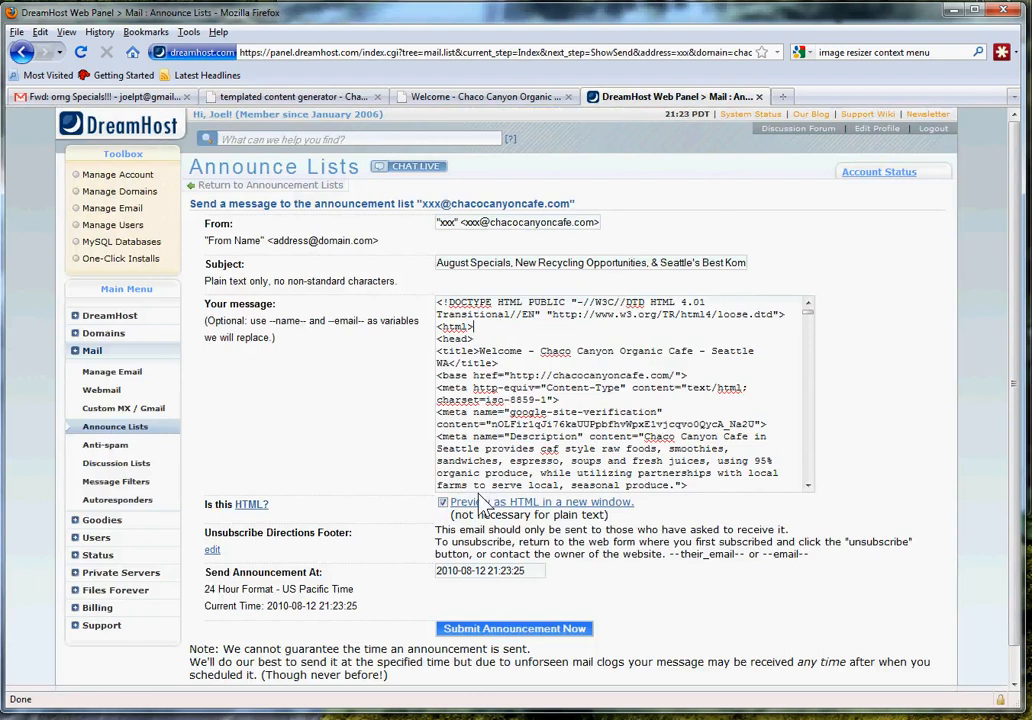
mouse_move(484, 510)
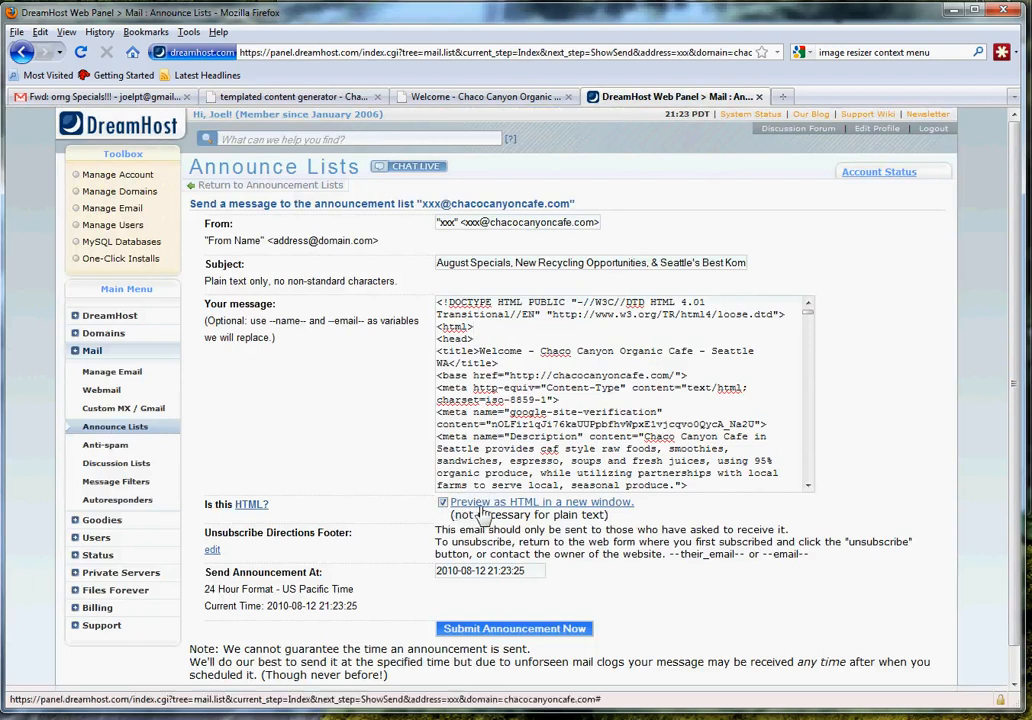
click(542, 501)
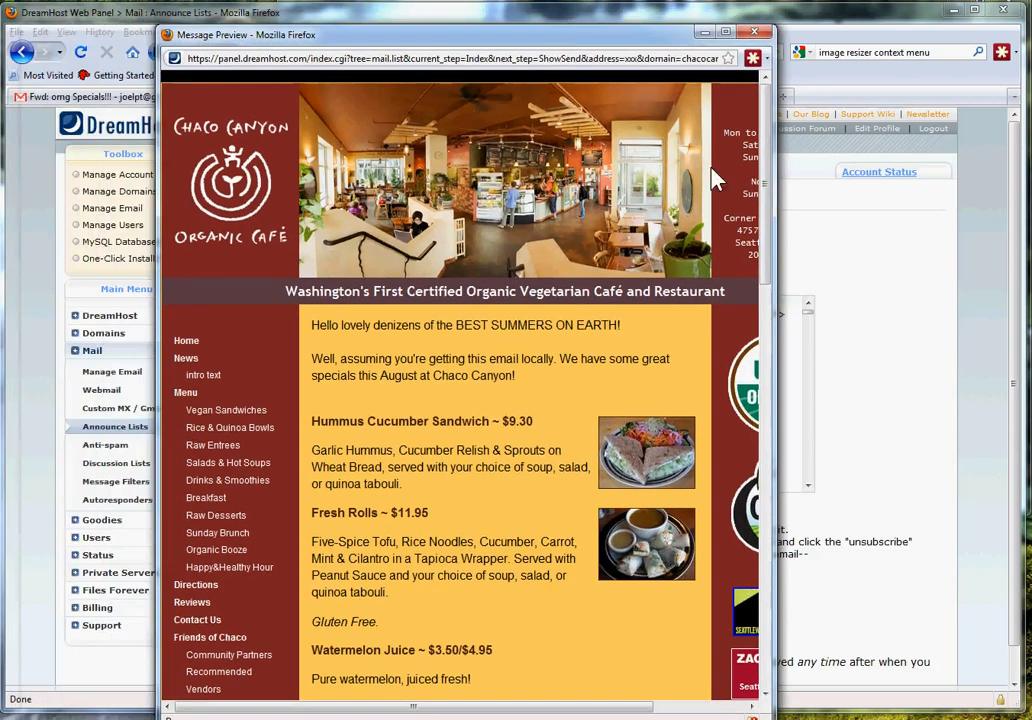
scroll(down, 3)
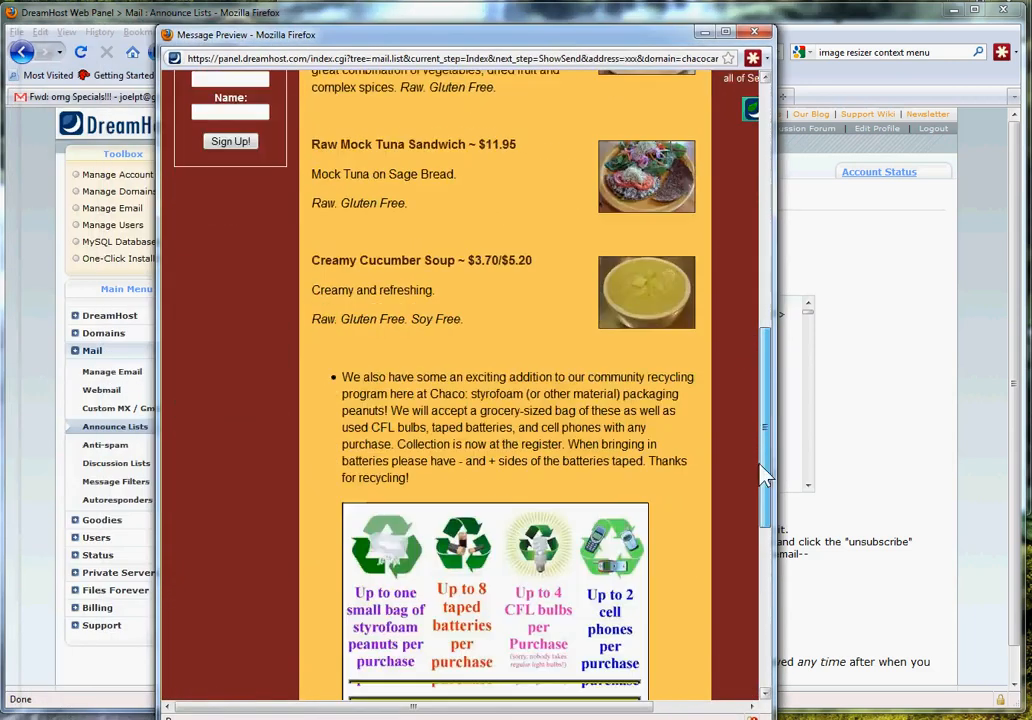
scroll(up, 3)
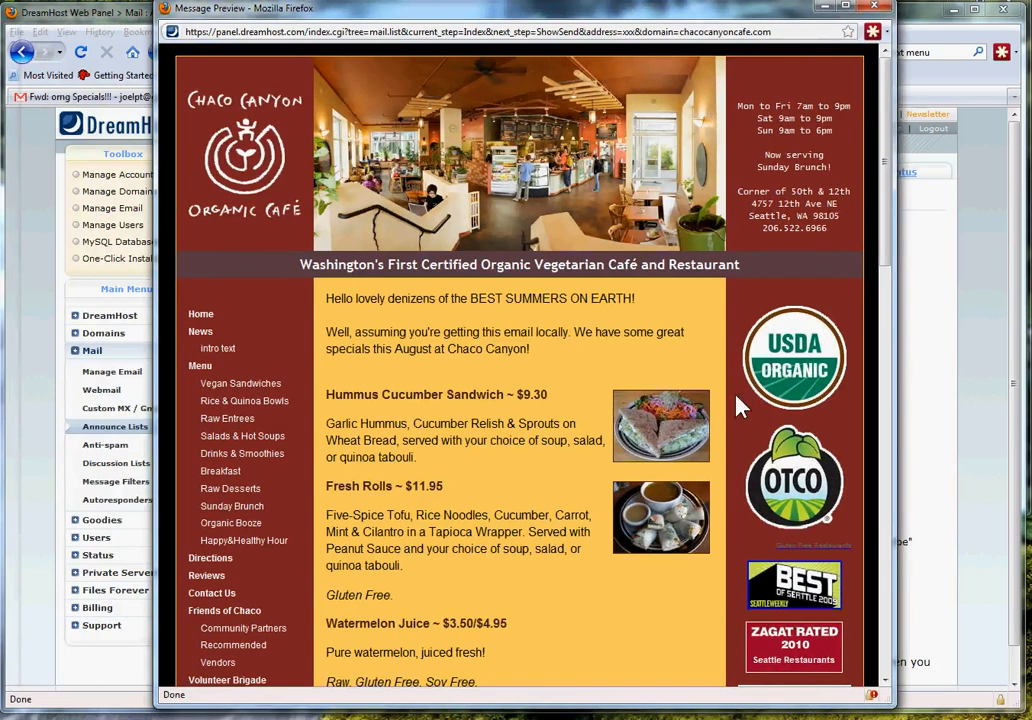
click(878, 8)
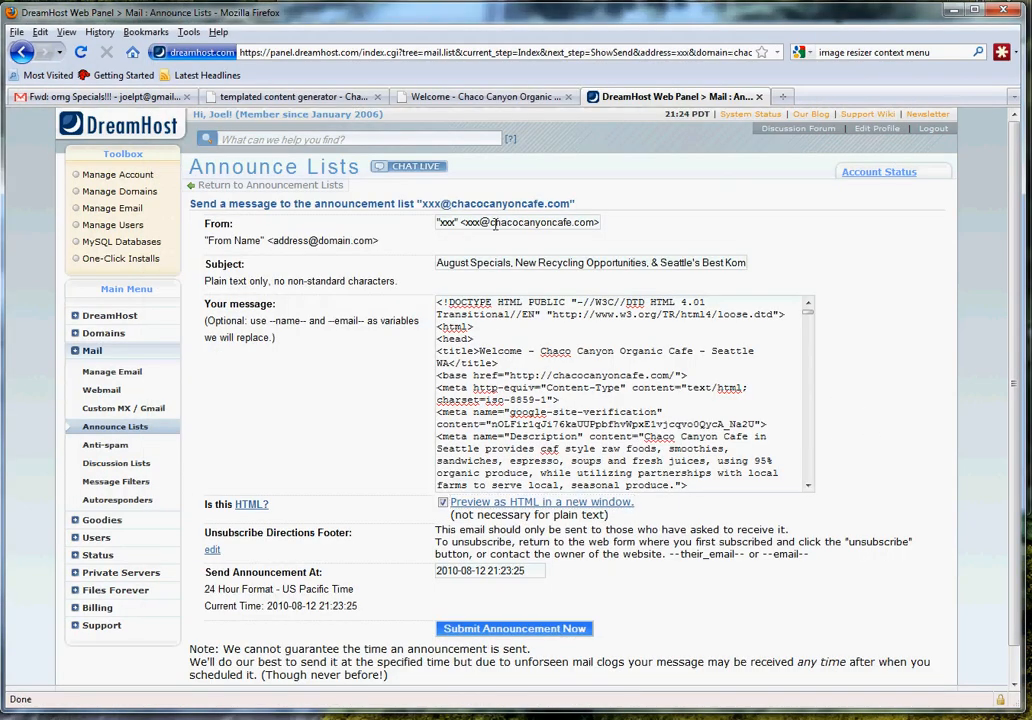
mouse_move(384, 329)
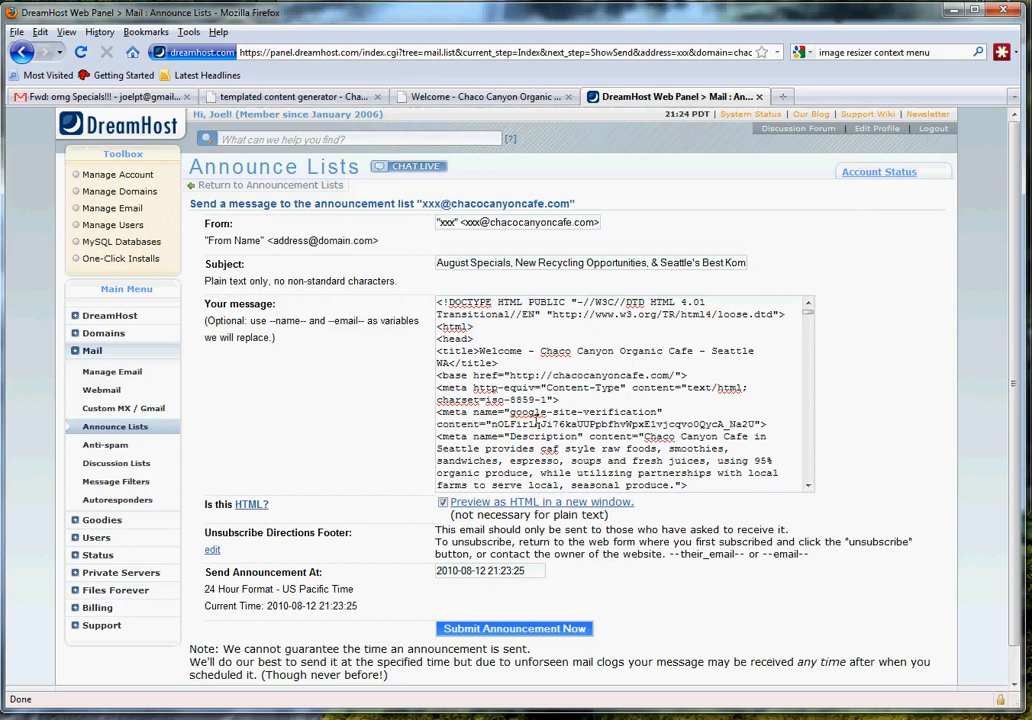
mouse_move(353, 432)
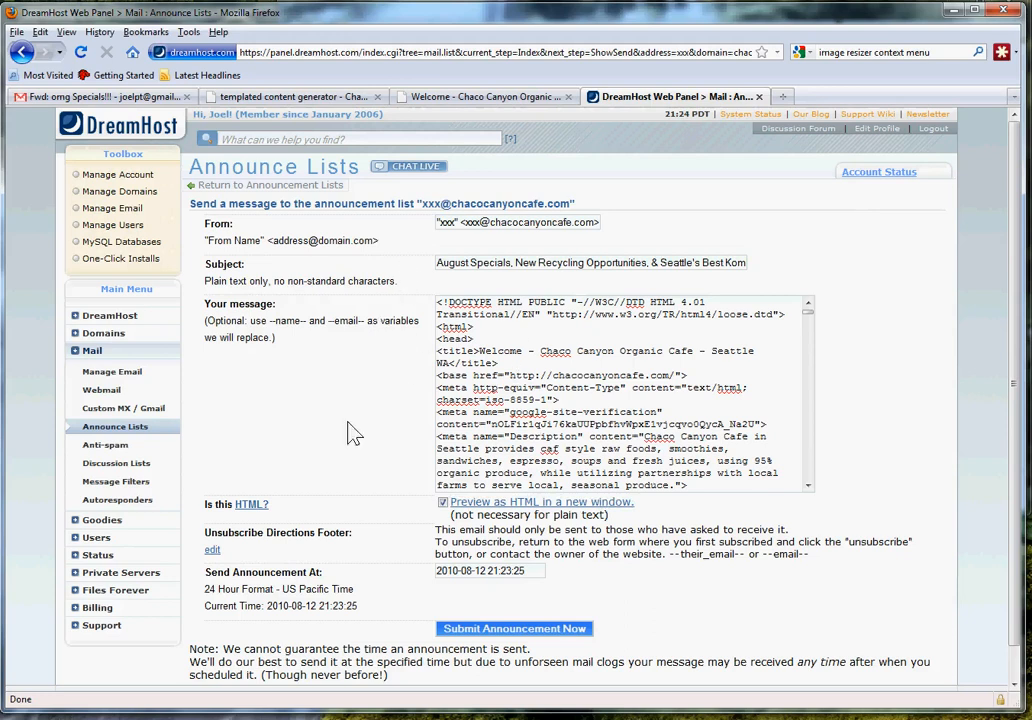
Submit the August Specials newsletter to the xxx test list for sending now.
scroll(down, 3)
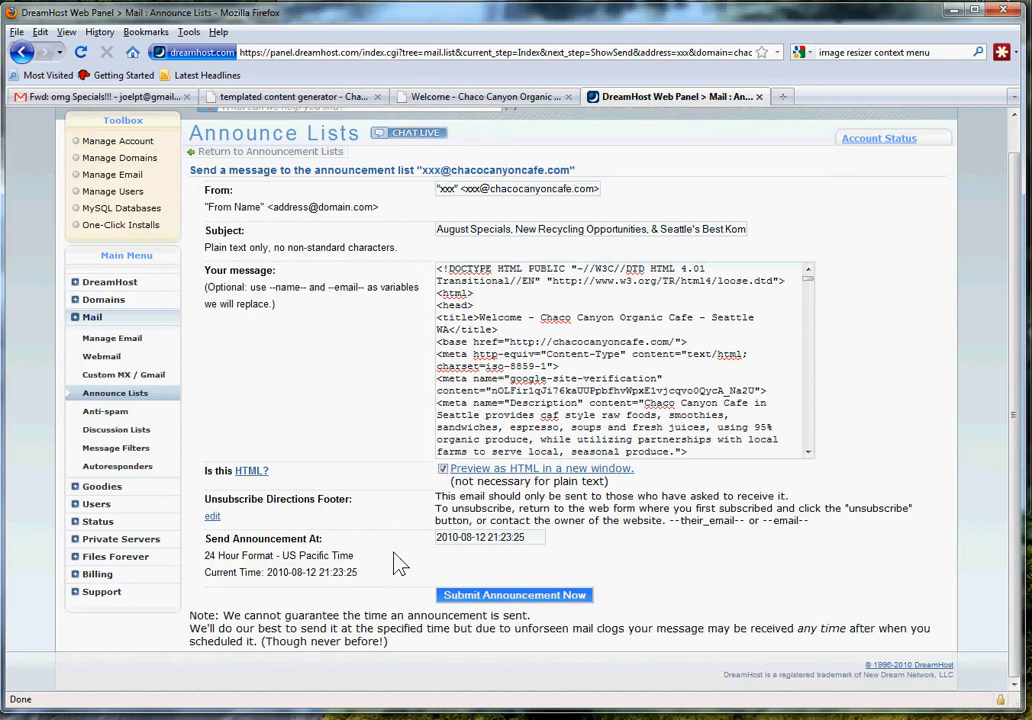
mouse_move(477, 608)
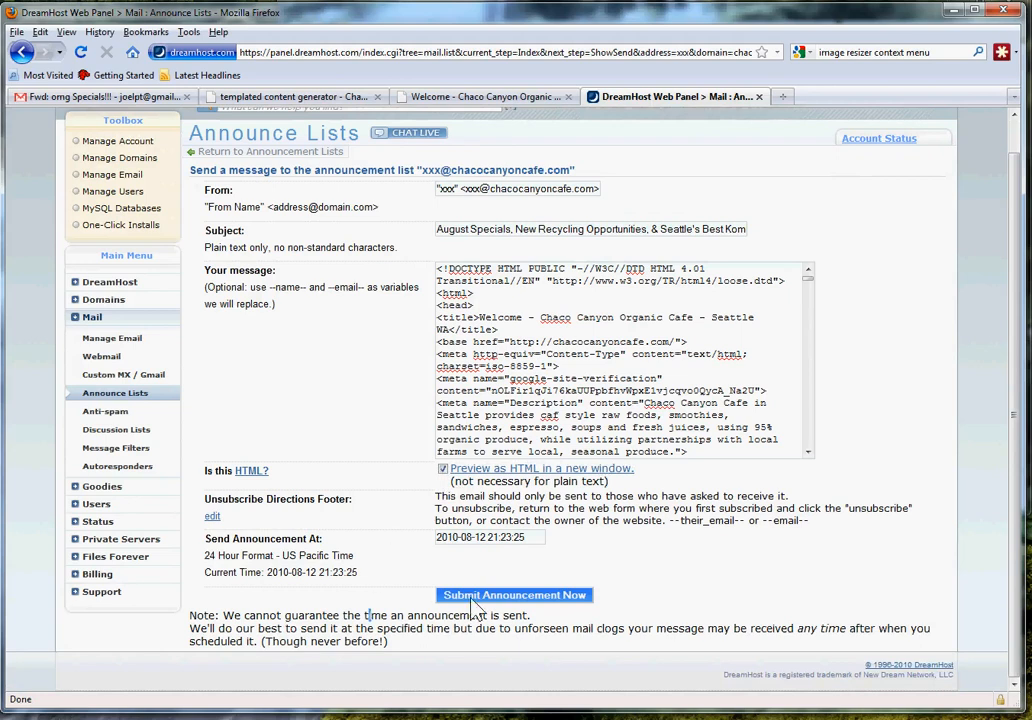
click(514, 595)
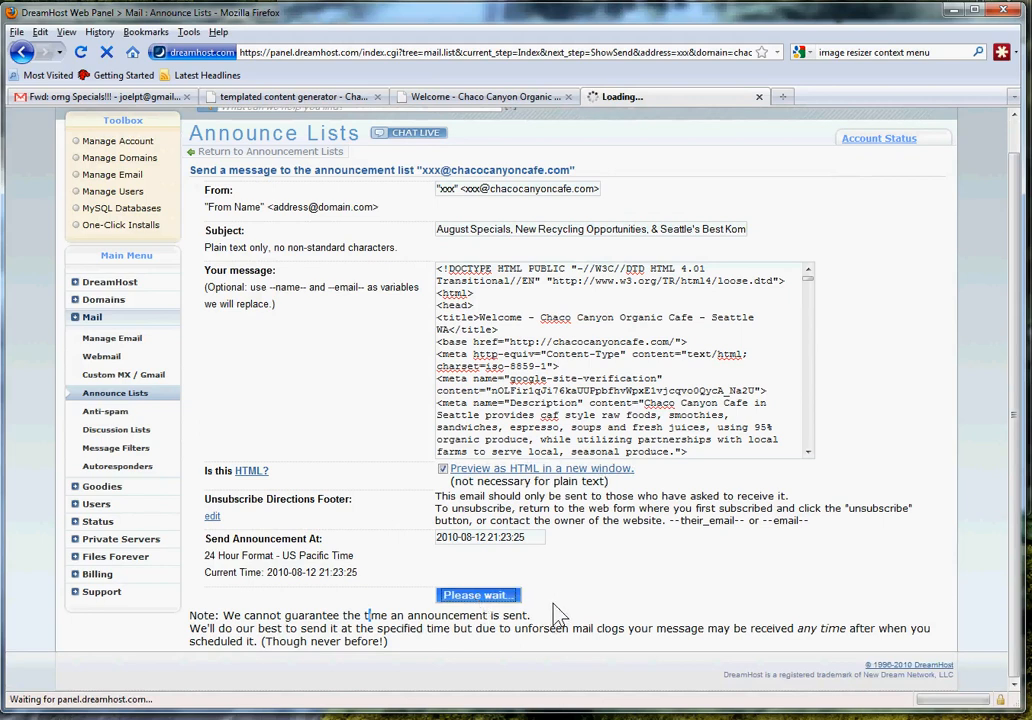
click(477, 595)
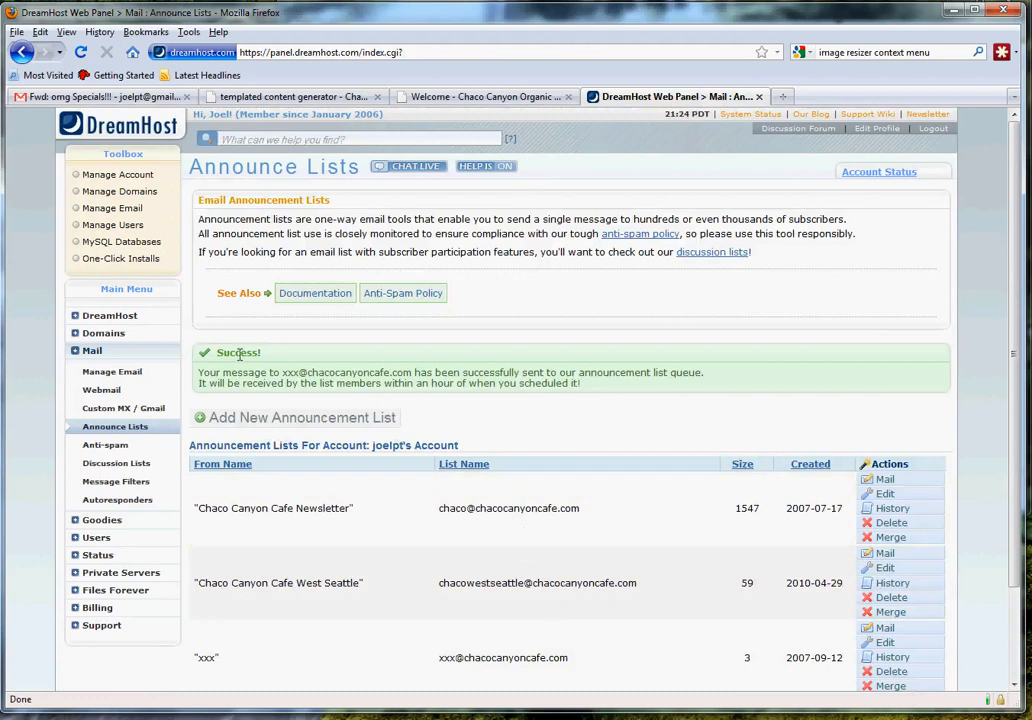
mouse_move(505, 368)
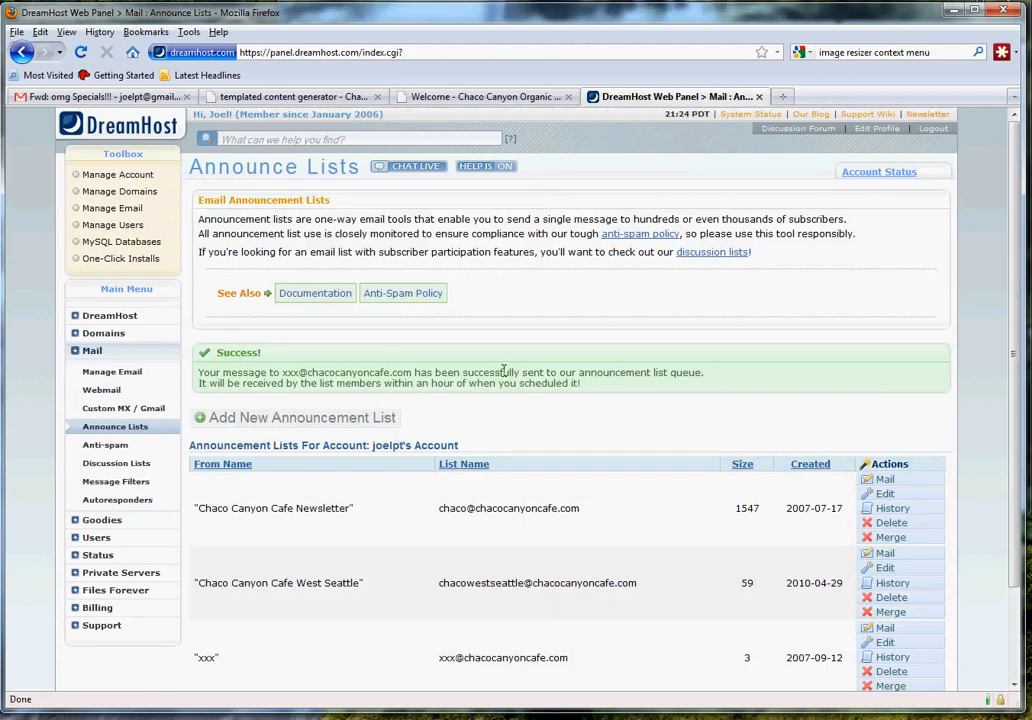
mouse_move(411, 401)
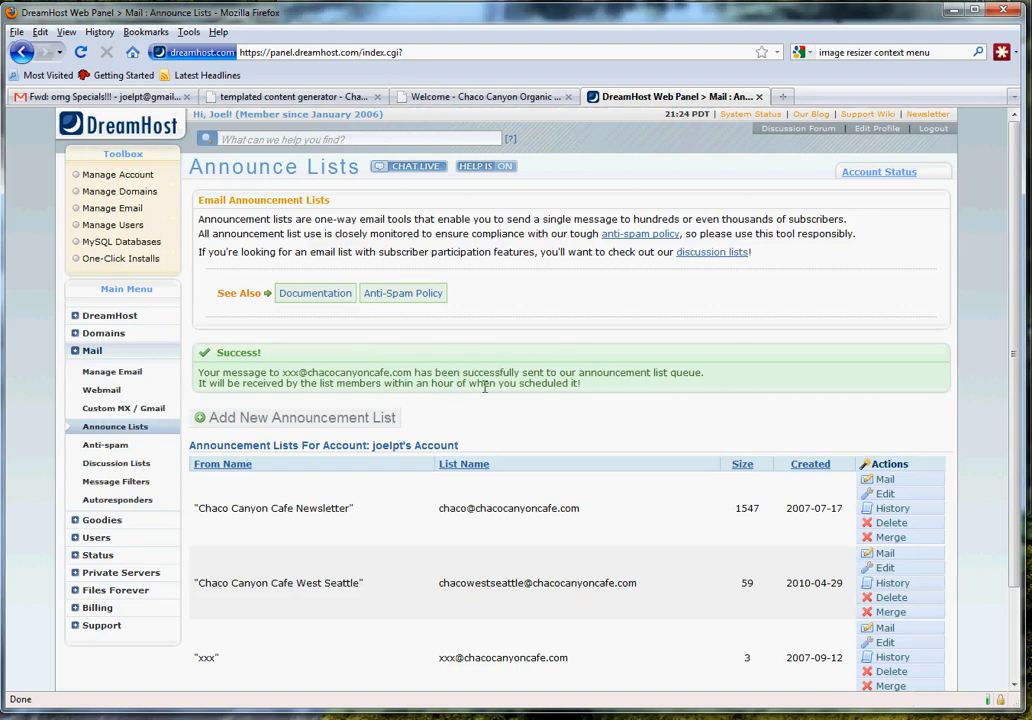
scroll(down, 3)
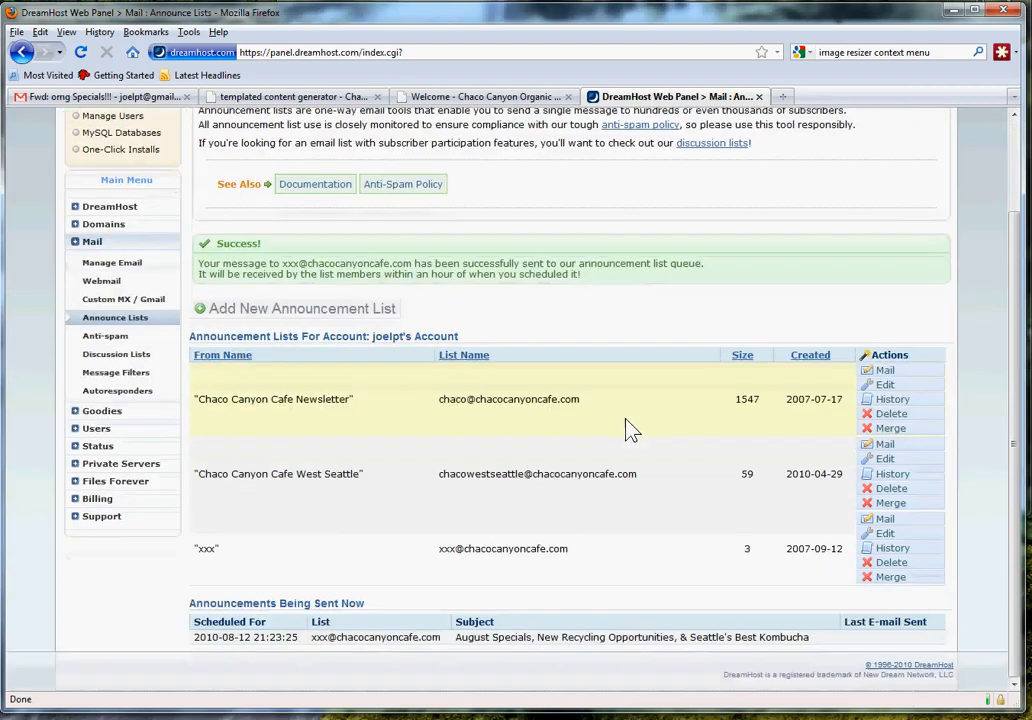
mouse_move(615, 560)
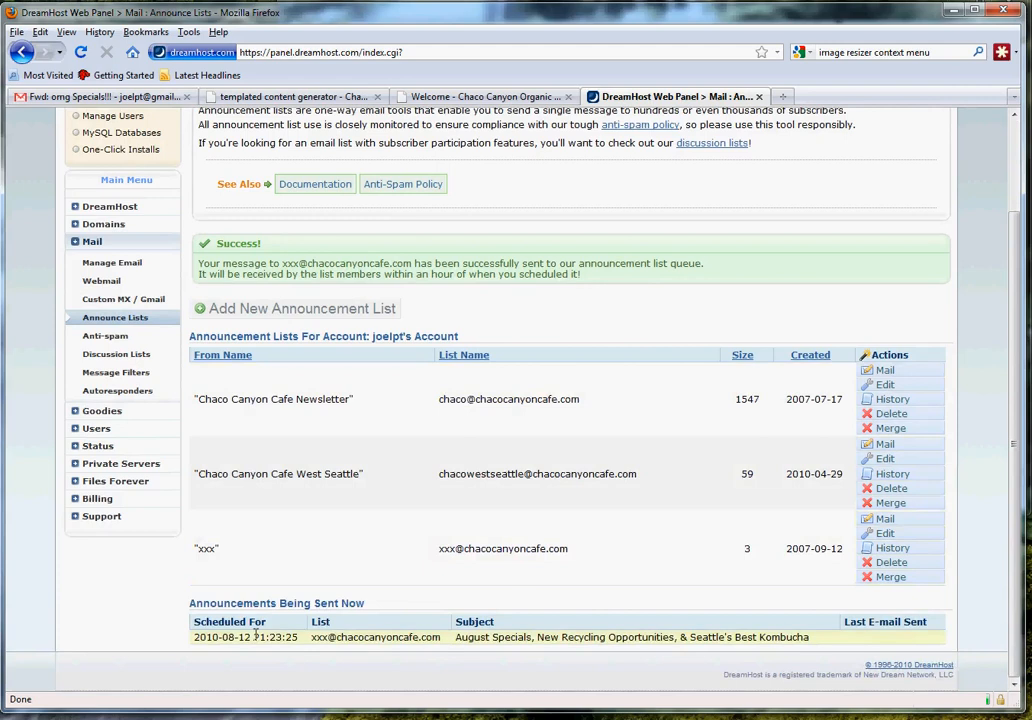
mouse_move(533, 640)
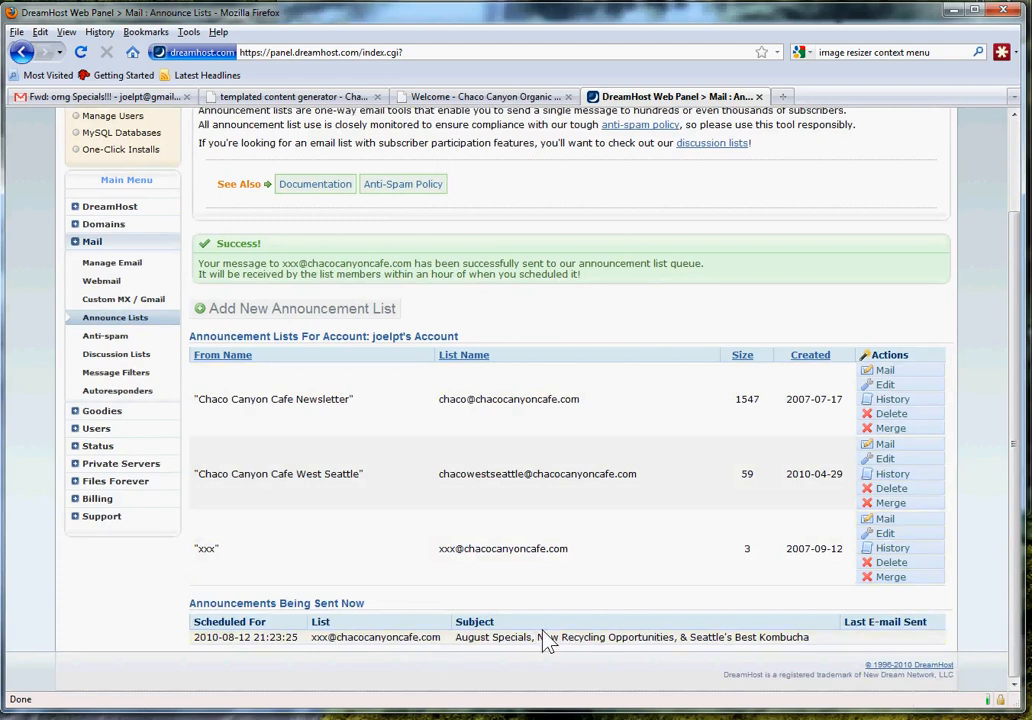
mouse_move(892, 399)
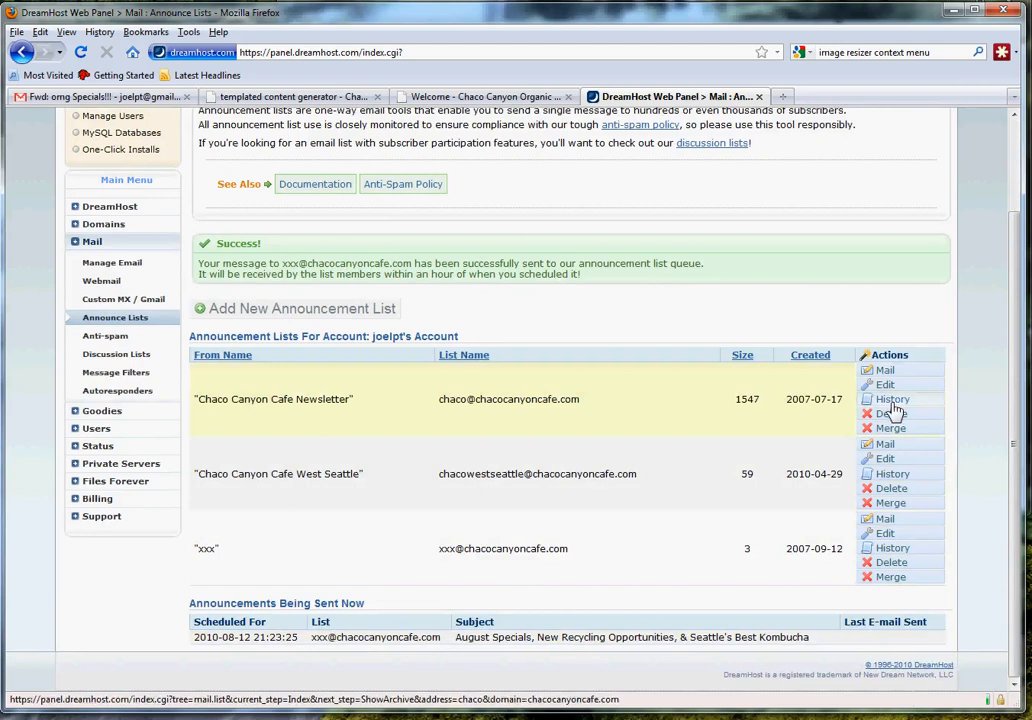
click(891, 399)
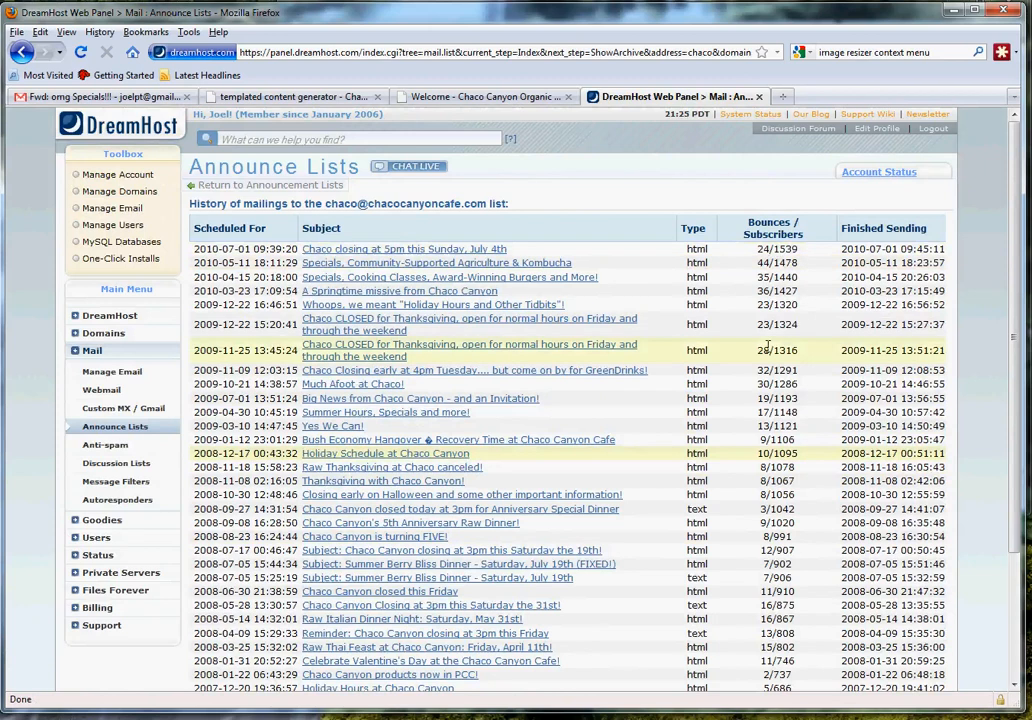
mouse_move(780, 324)
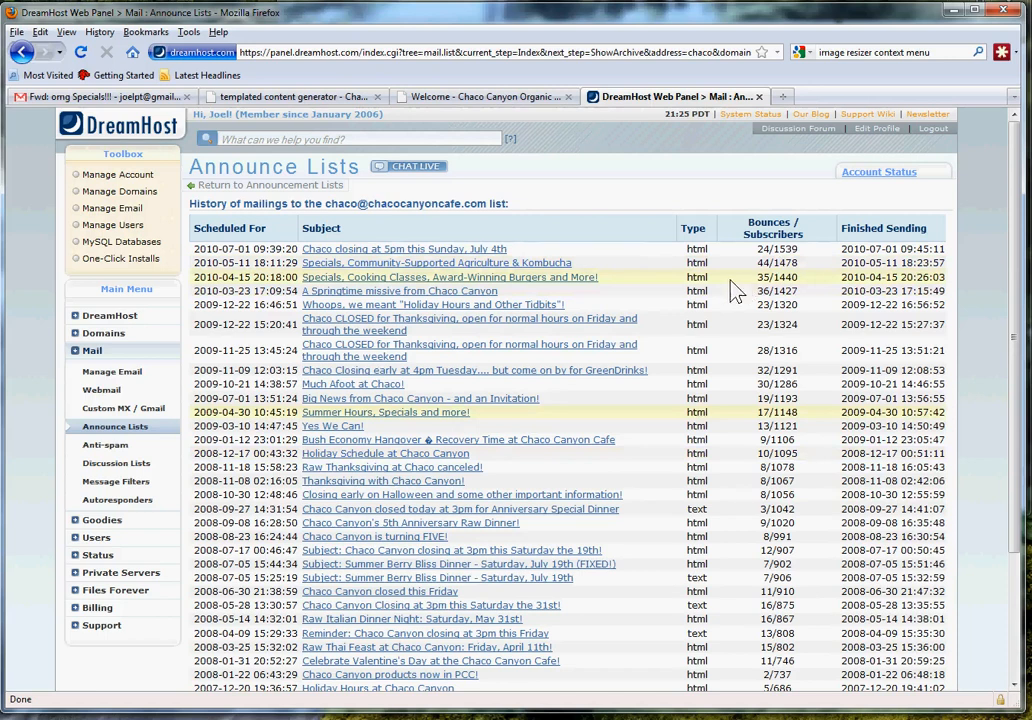
click(115, 426)
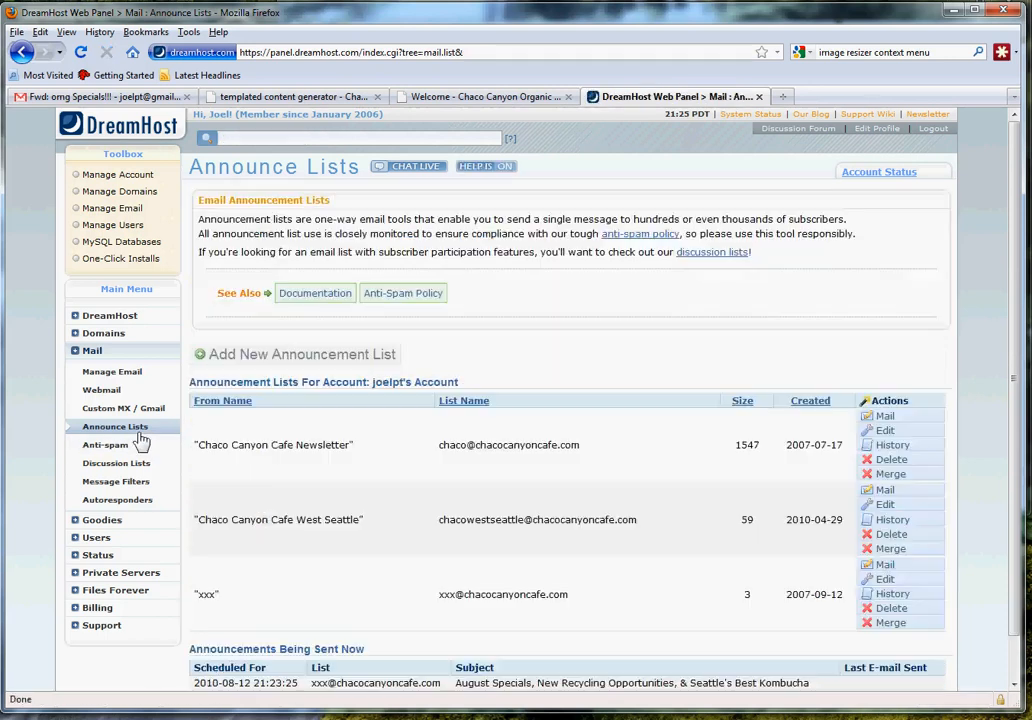
View the xxx list's mailing history showing the August Specials newsletter sent.
scroll(down, 3)
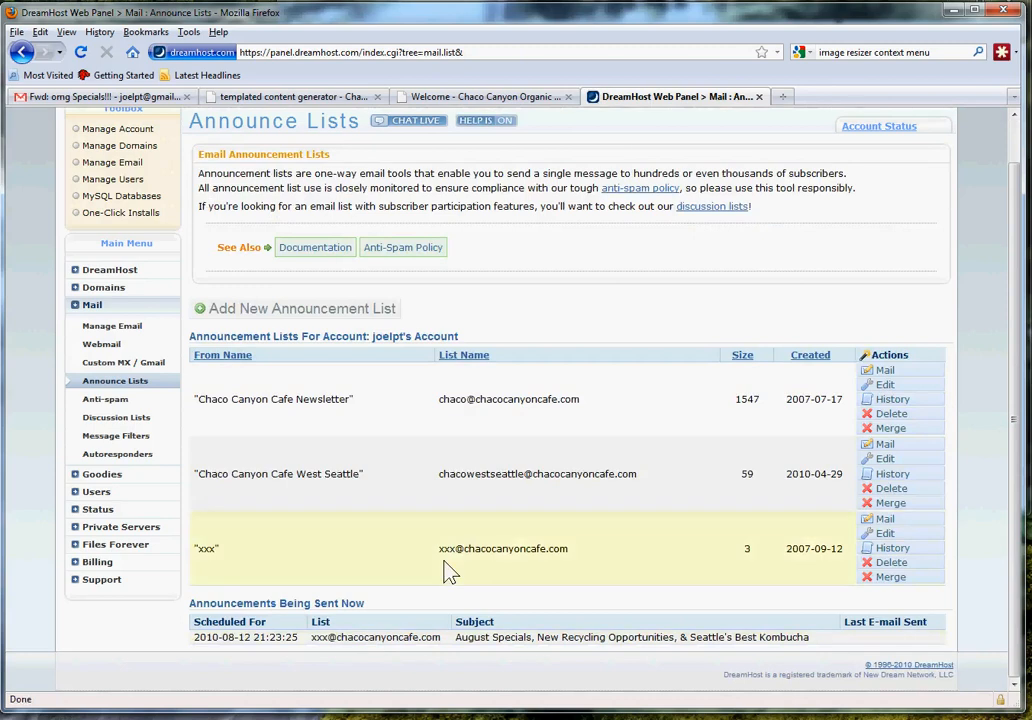
mouse_move(891, 548)
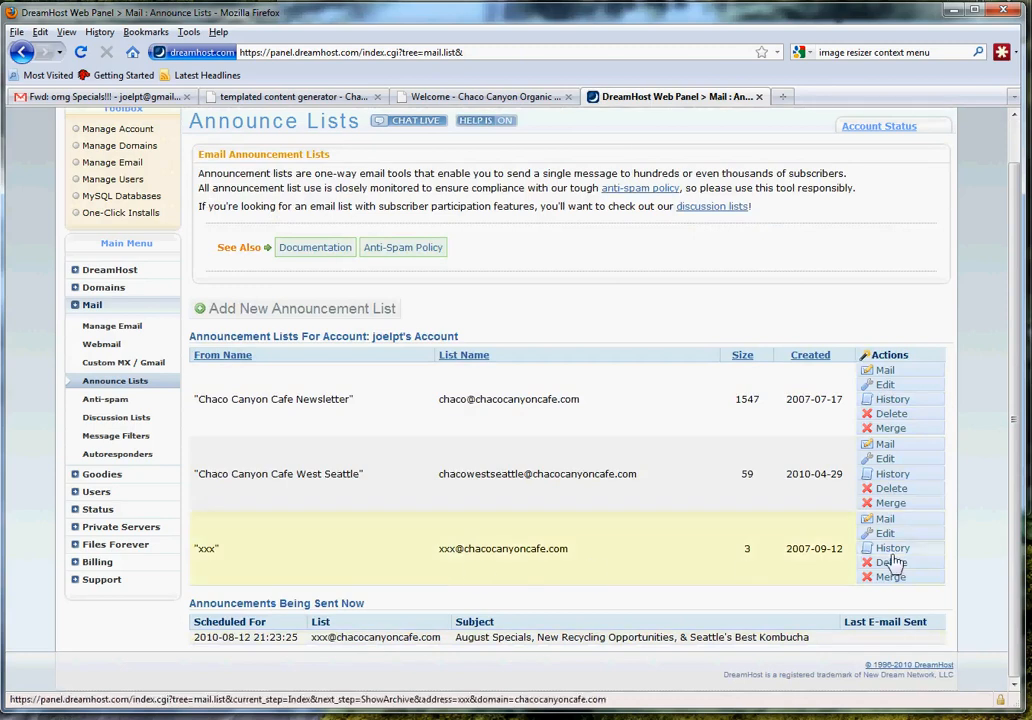
click(891, 547)
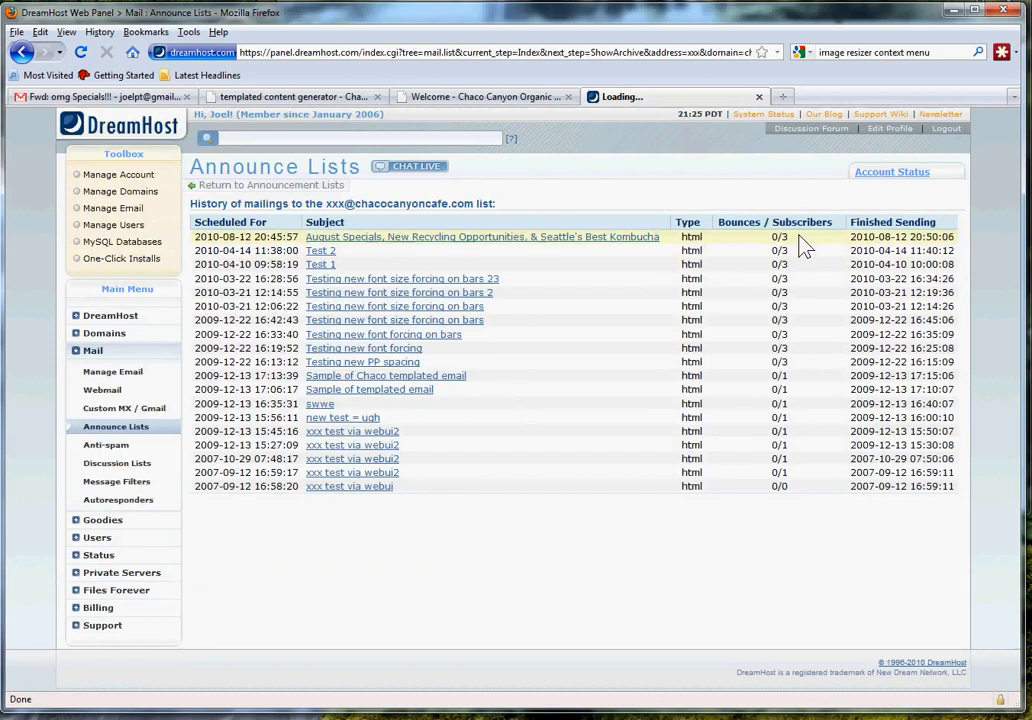
mouse_move(875, 240)
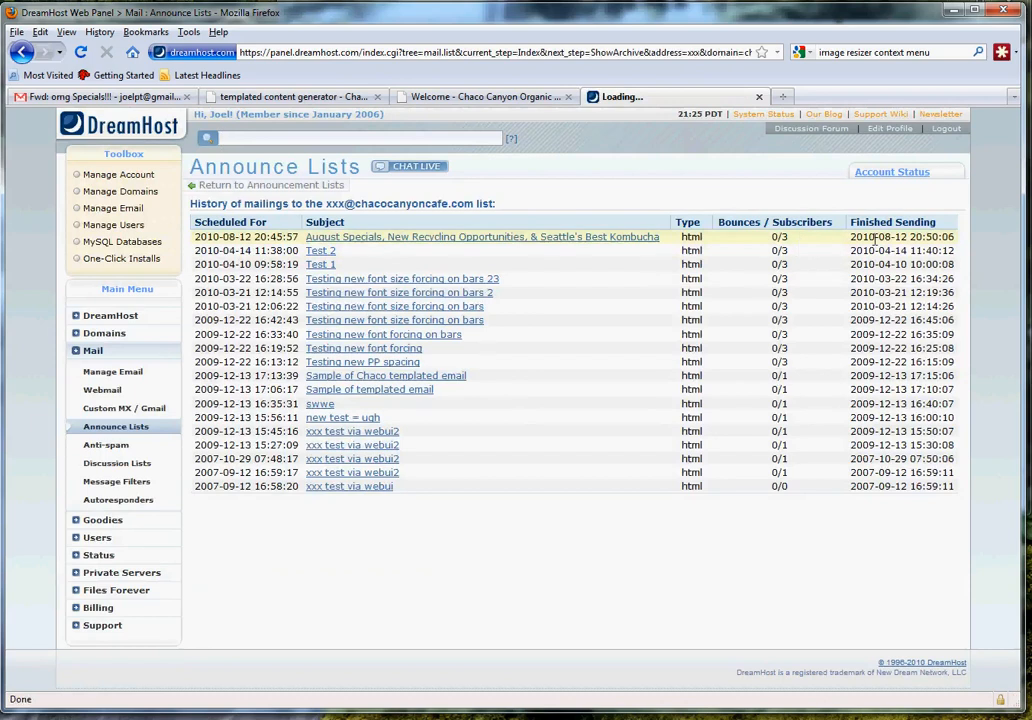